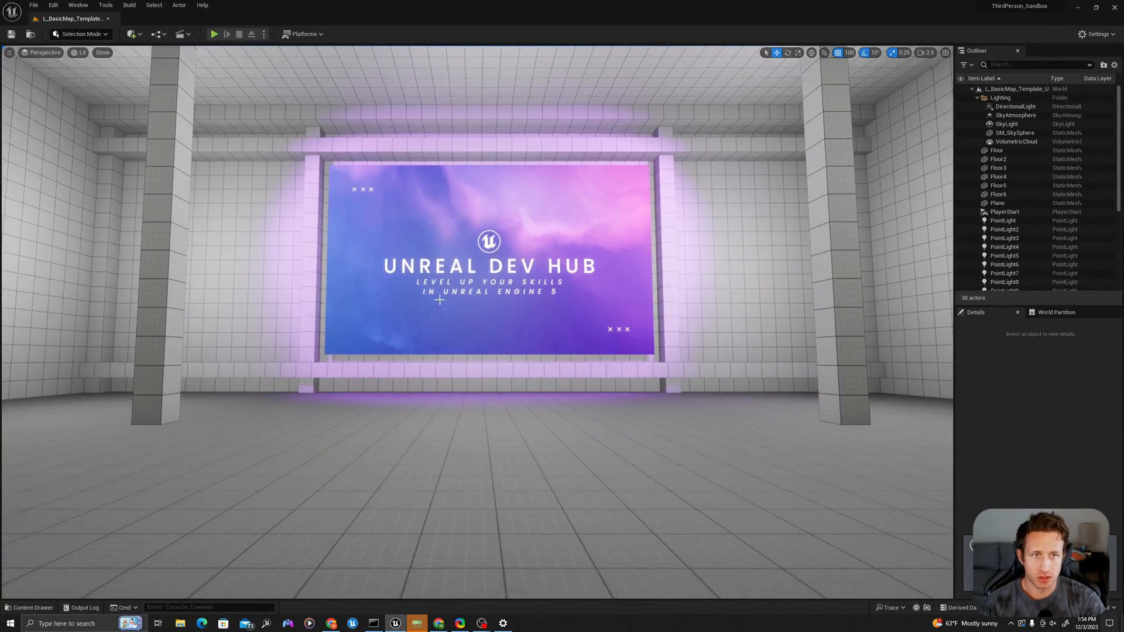
# Create the BP_Teleport_Locator Blueprint class and the M_Teleport_Material material in LineTraceTeleport
pyautogui.click(28, 607)
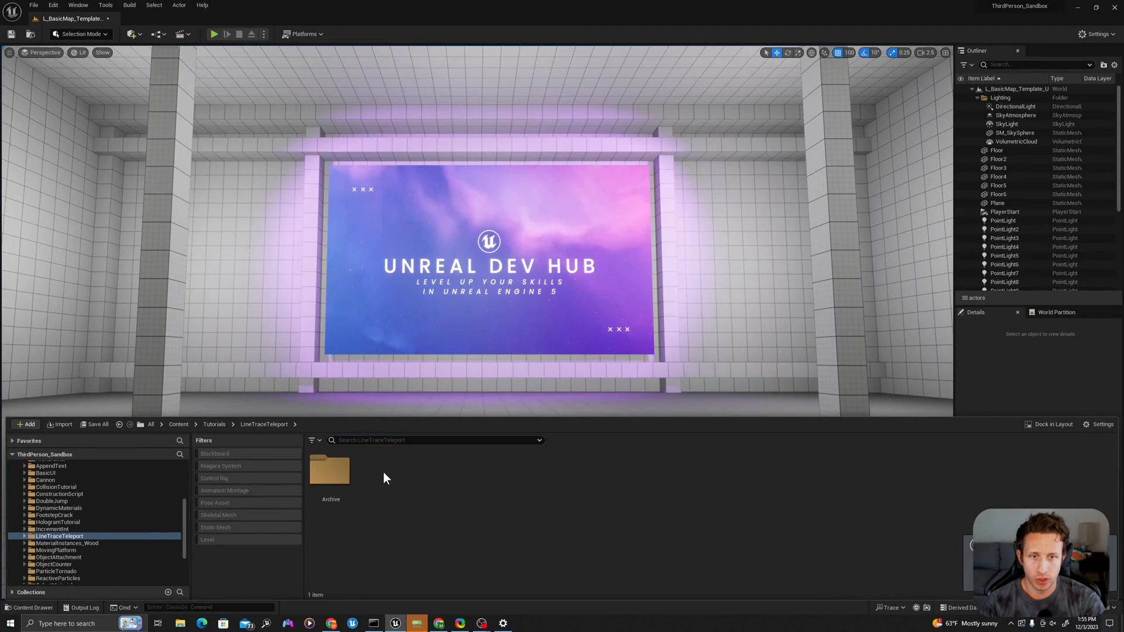
pyautogui.rightClick(385, 477)
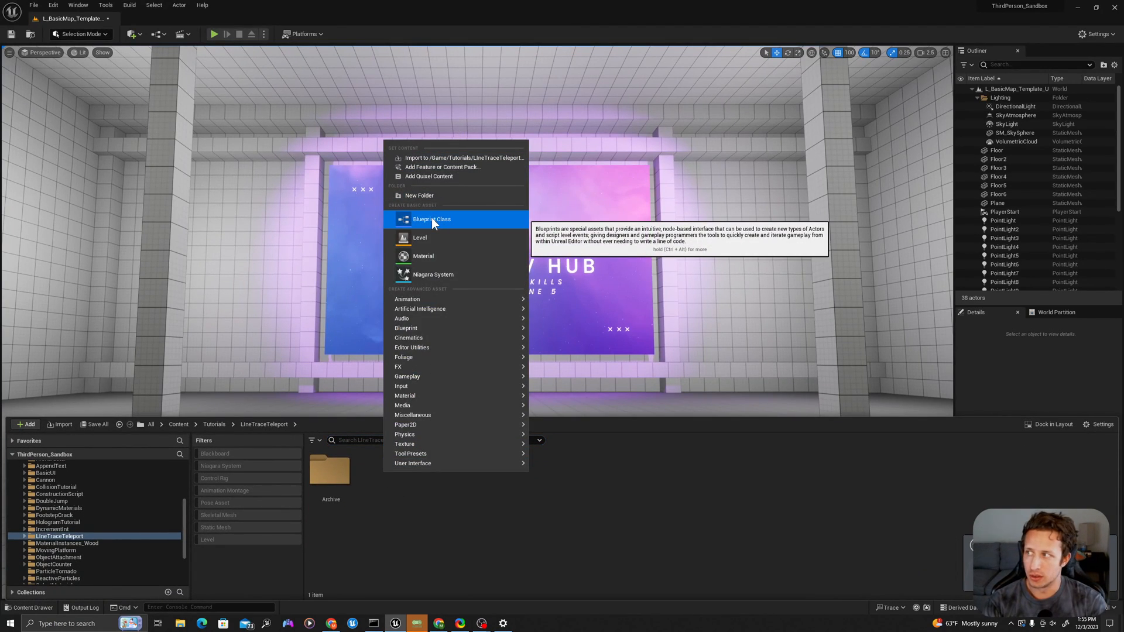
pyautogui.click(431, 219)
pyautogui.write('BP_TeleportLocator')
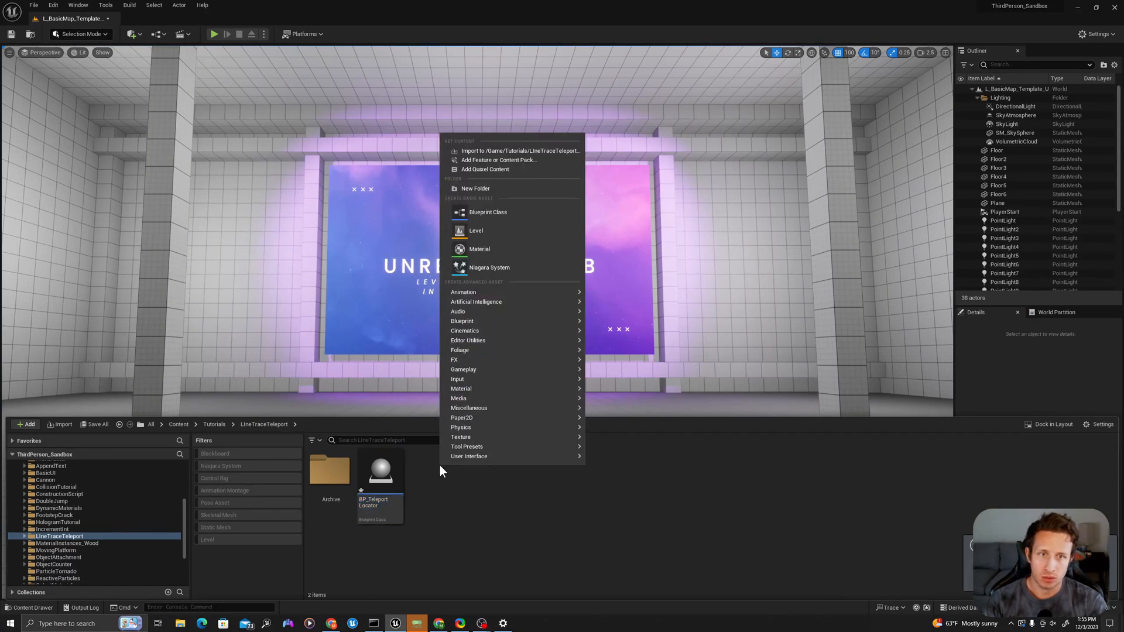
pyautogui.click(478, 248)
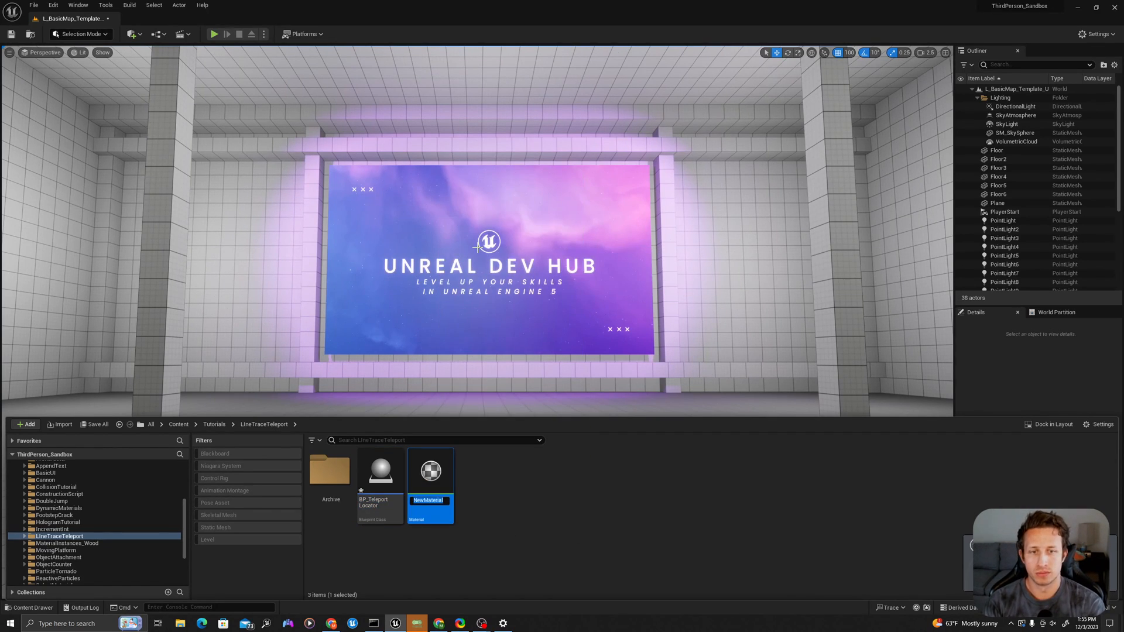
pyautogui.write('M_Teleport')
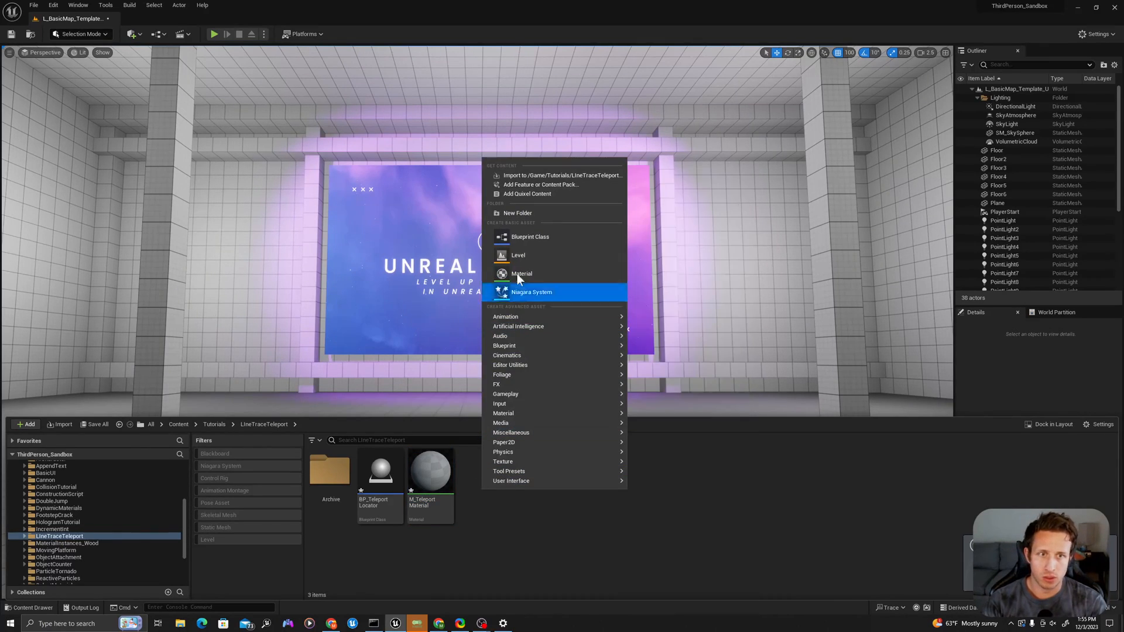
# Create the NS_TeleportParticles Niagara system from the Fountain emitter template
pyautogui.click(532, 291)
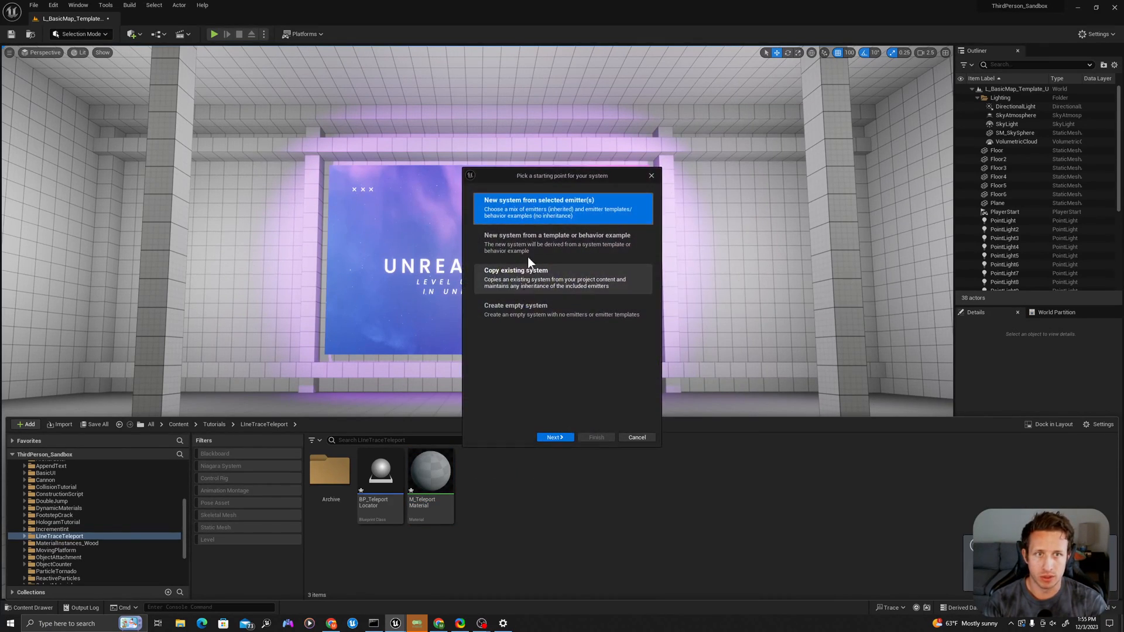
pyautogui.moveTo(555, 436)
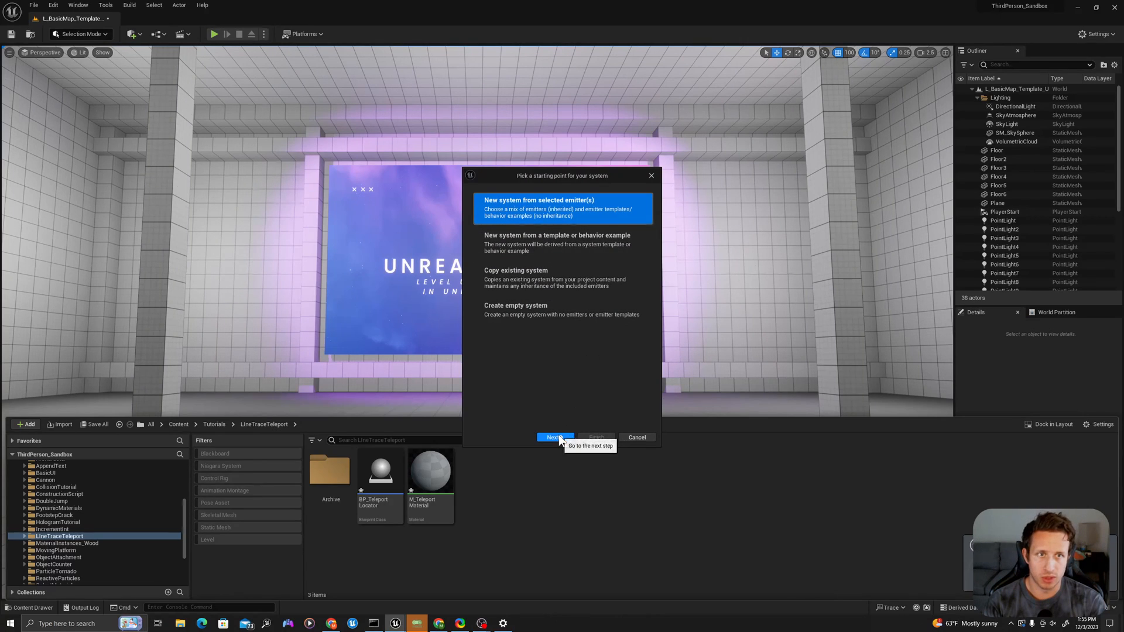
pyautogui.click(552, 437)
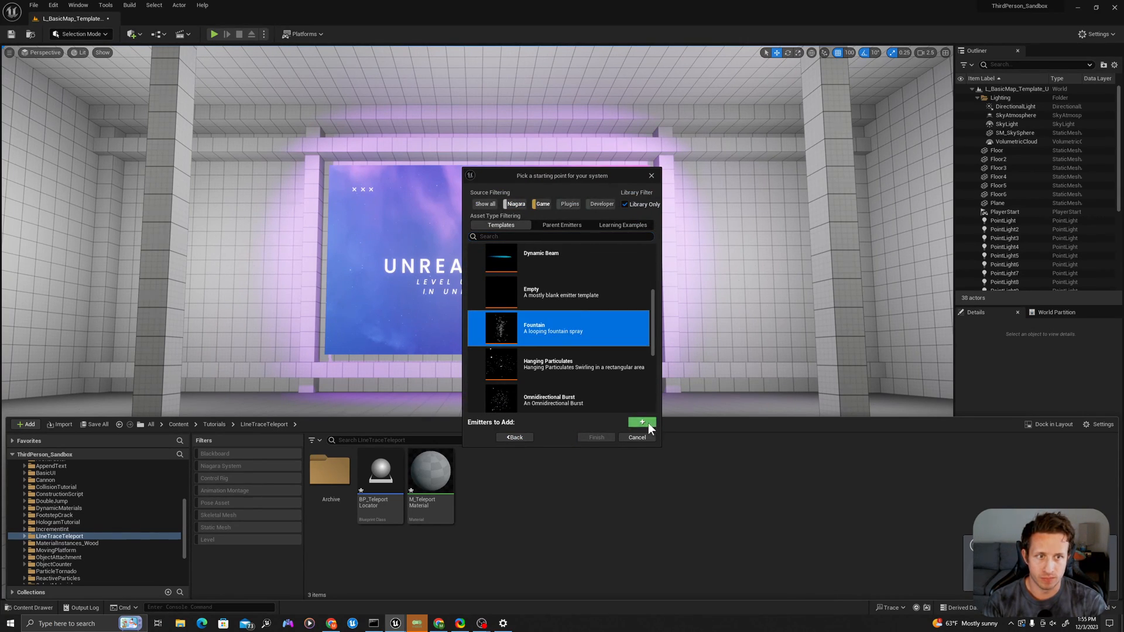
pyautogui.click(596, 437)
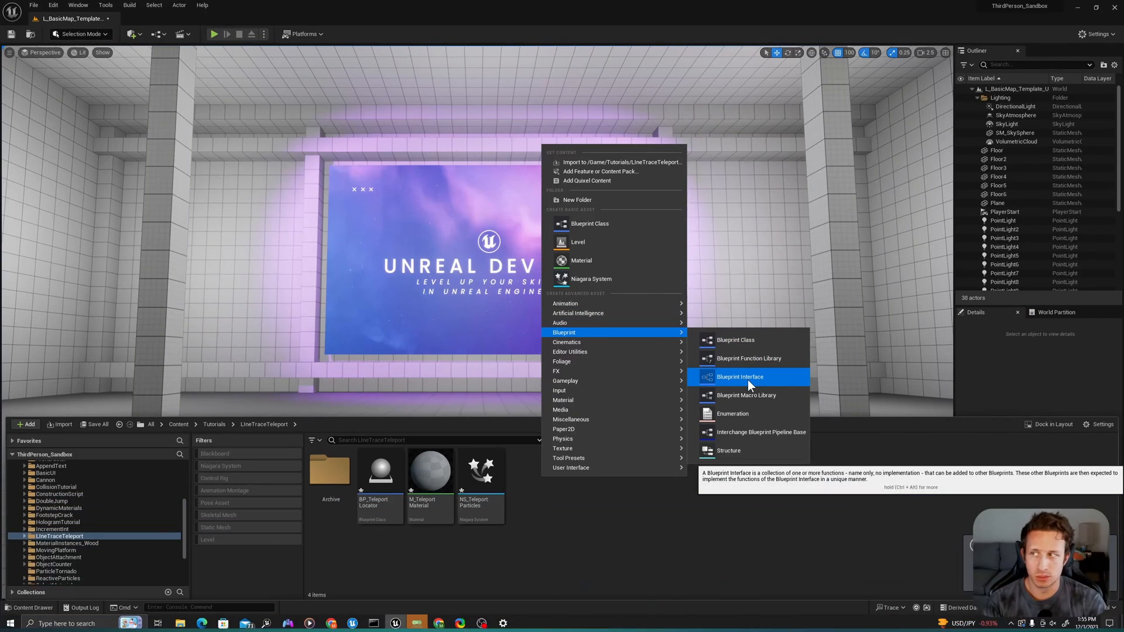
# Create the BPI_TeleportLogic Blueprint interface and select BP_Teleport_Locator
pyautogui.click(738, 376)
pyautogui.write('BPI_TeleportLogic')
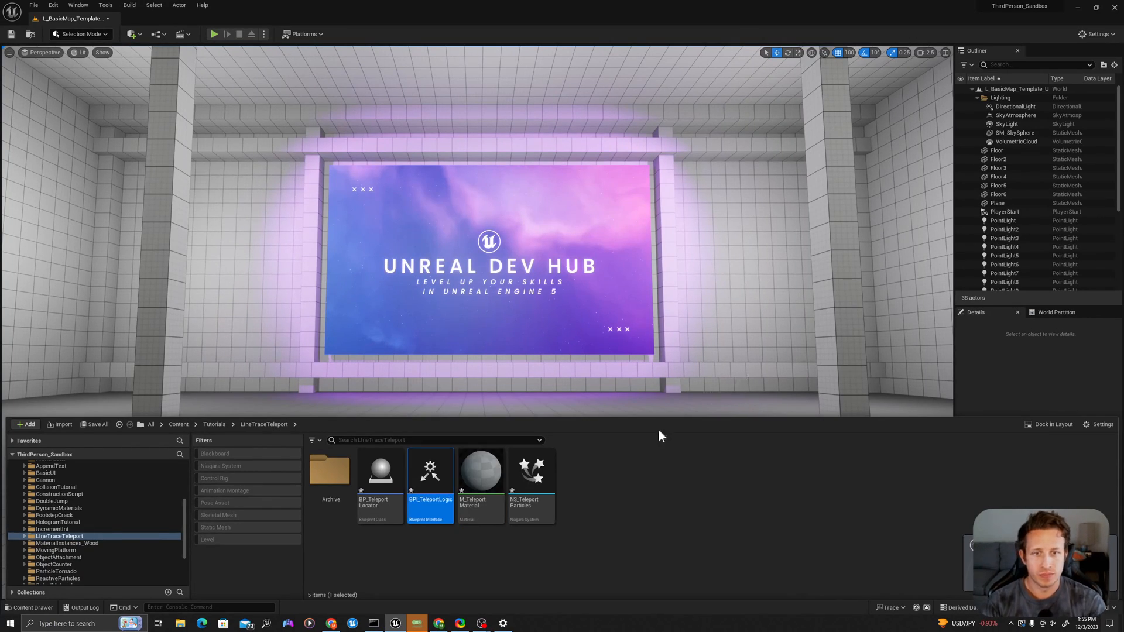
pyautogui.click(621, 494)
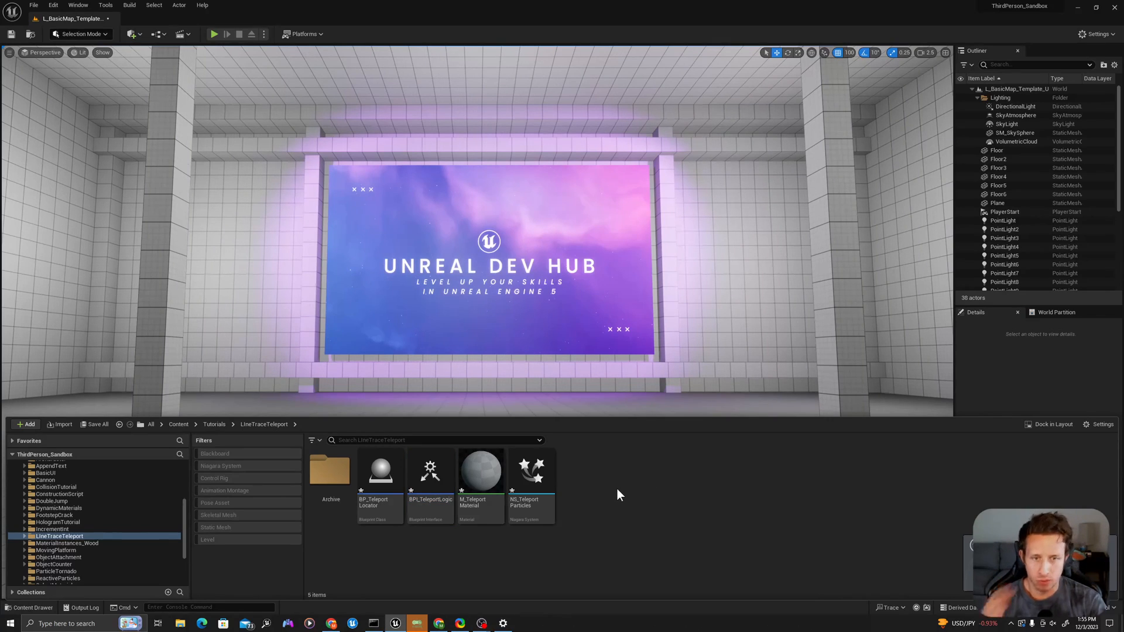
pyautogui.moveTo(429, 469)
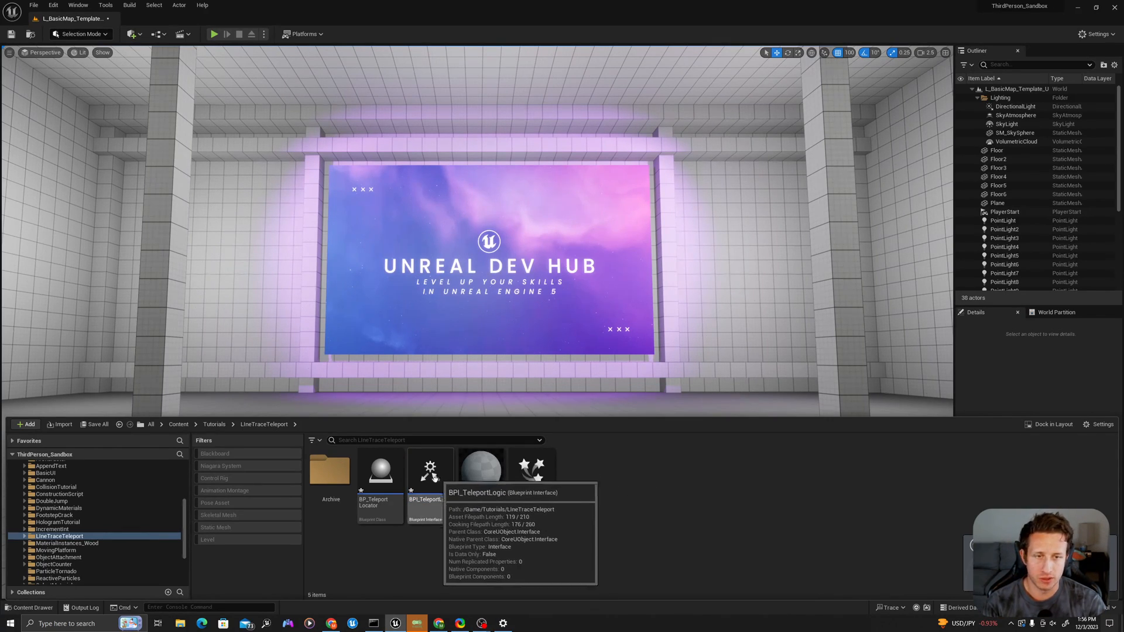
pyautogui.click(380, 473)
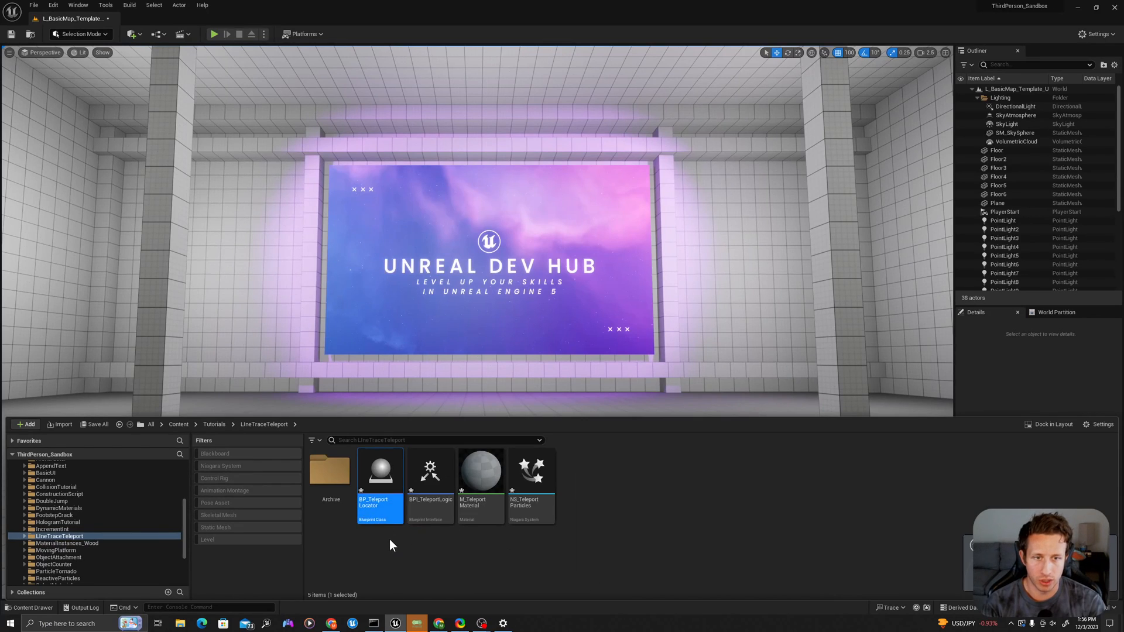
pyautogui.moveTo(429, 335)
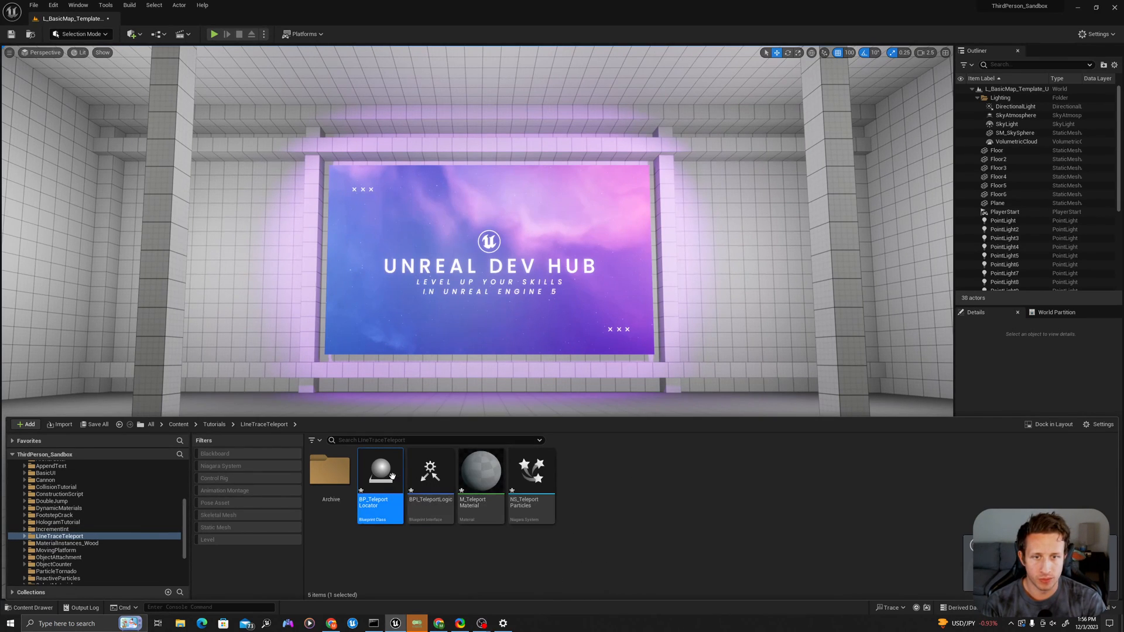
# Add a Cylinder and a Niagara component to BP_TeleportLocator
pyautogui.doubleClick(379, 471)
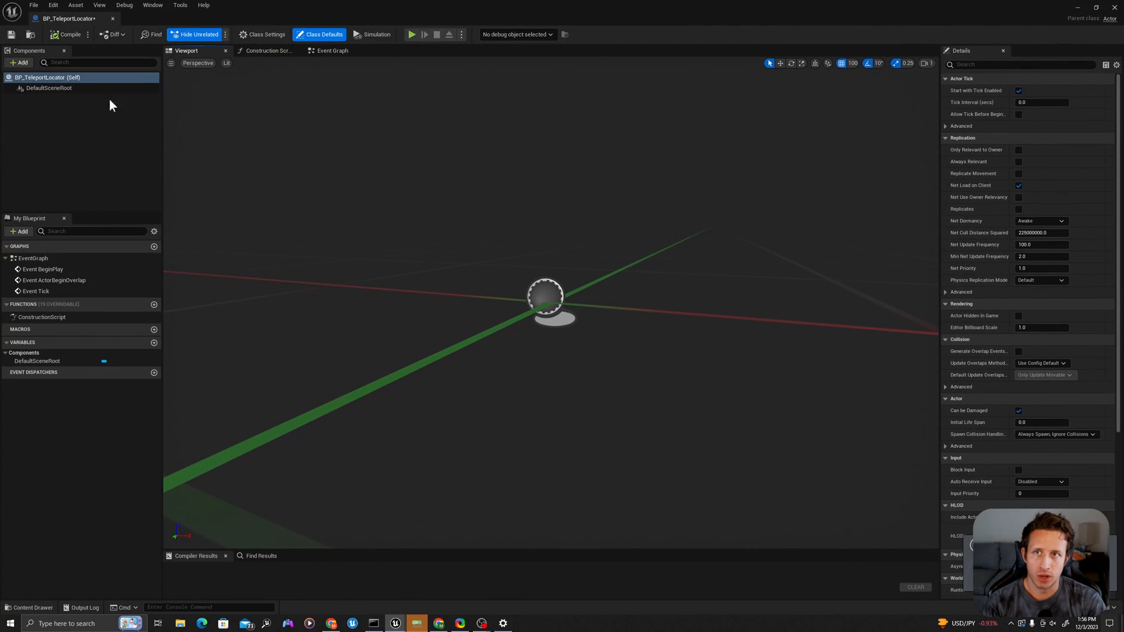
pyautogui.click(20, 62)
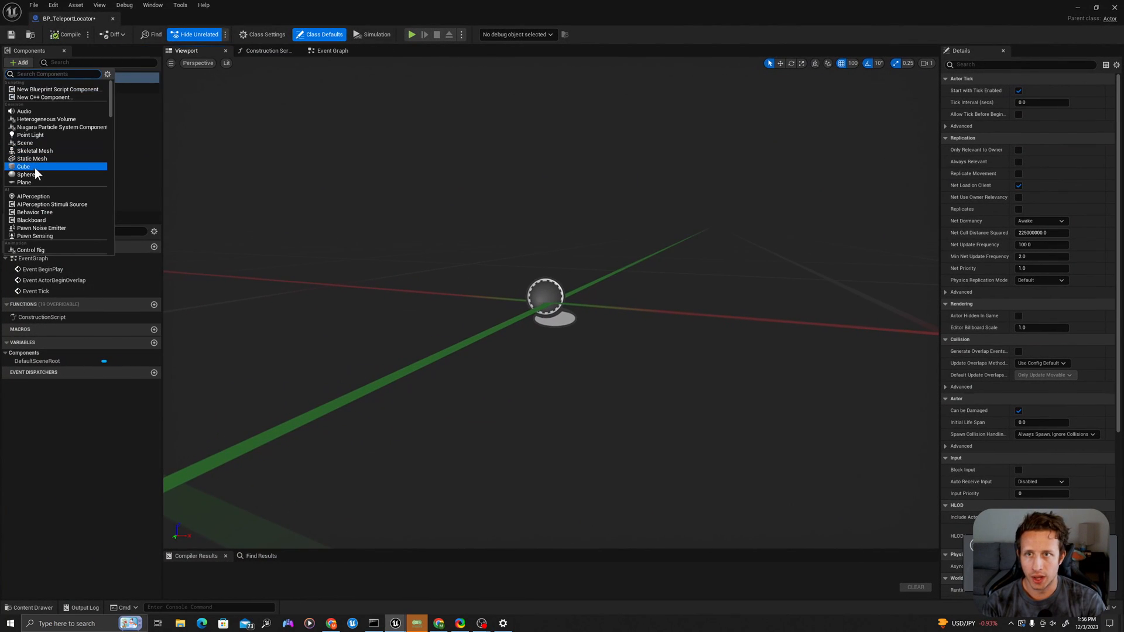
pyautogui.write('cylind')
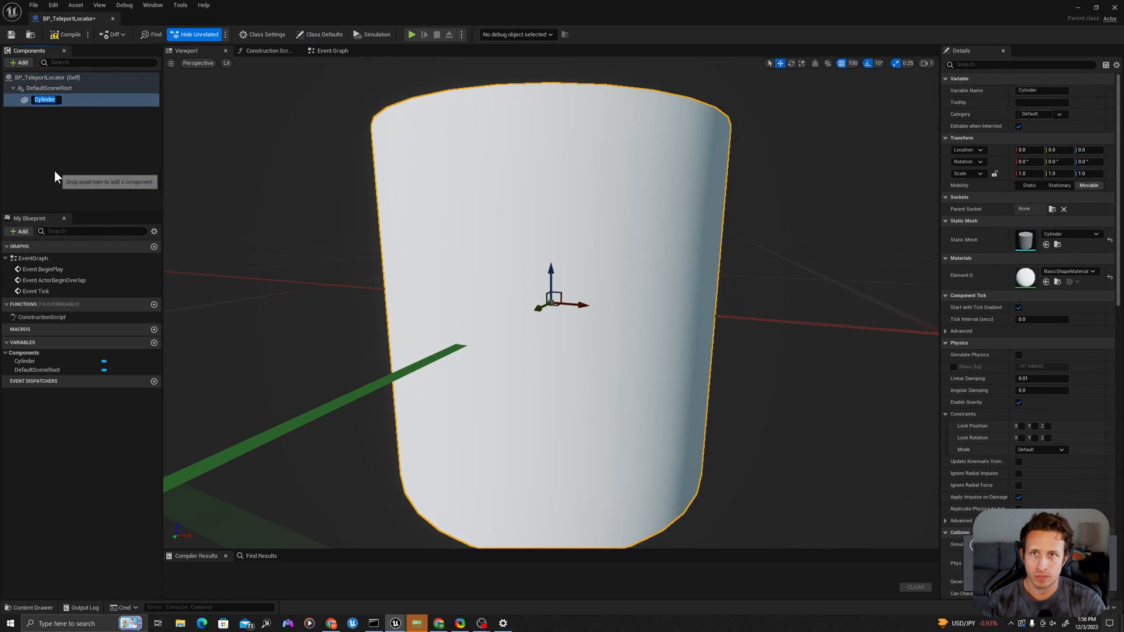
pyautogui.click(19, 62)
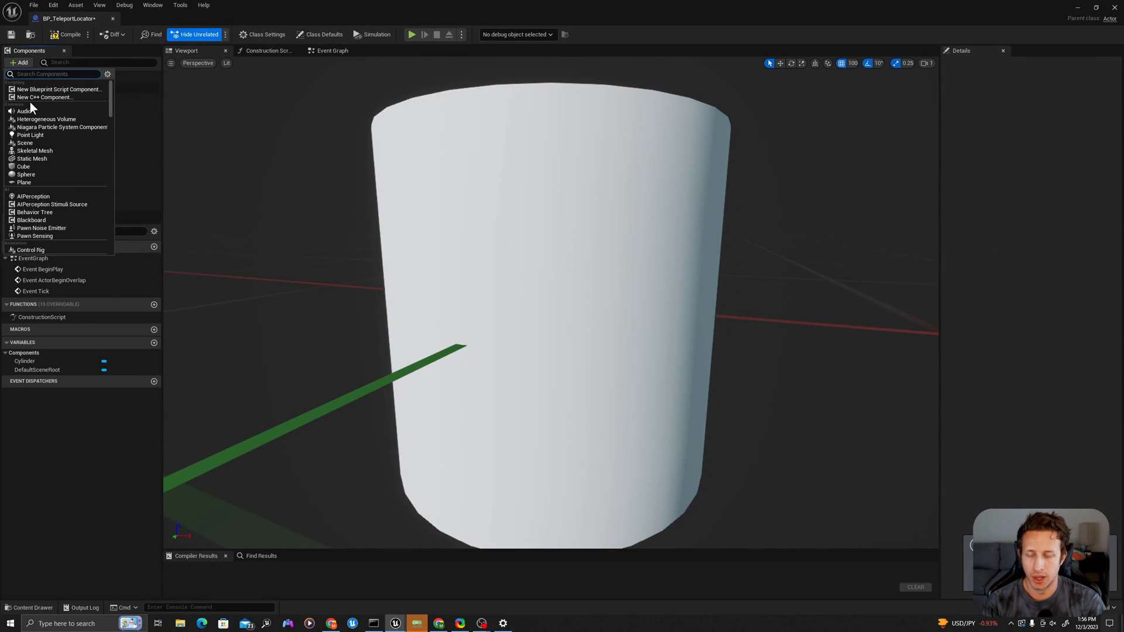
pyautogui.write('niagara')
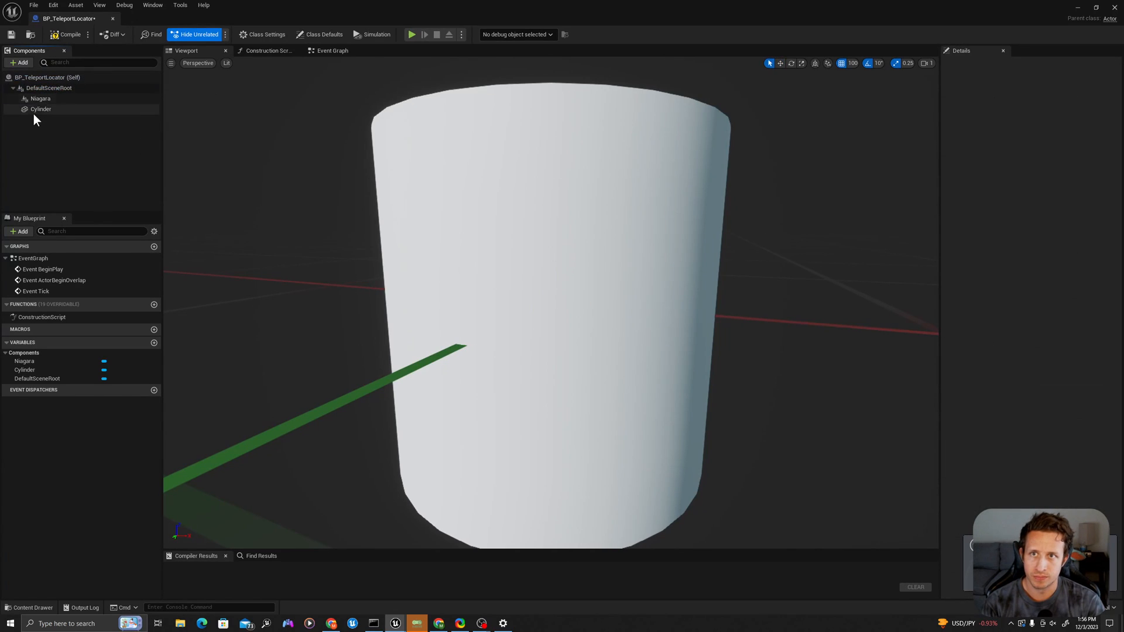
# Give the cylinder M_TeleportMaterial and assign NS_TeleportParticles to the Niagara component
pyautogui.click(40, 109)
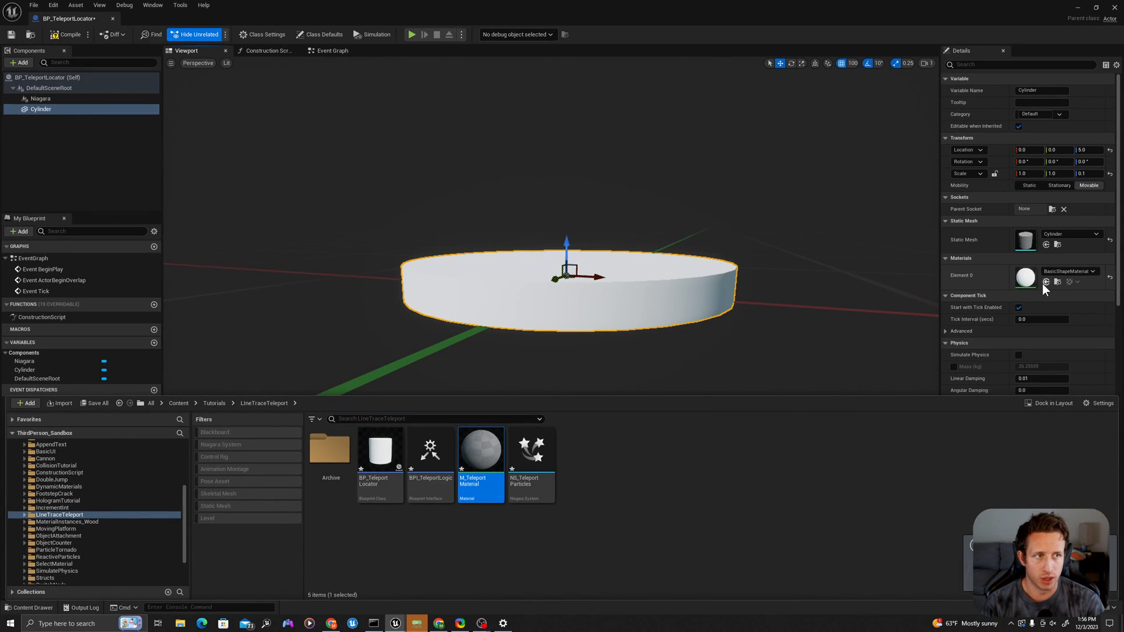
pyautogui.moveTo(1046, 282)
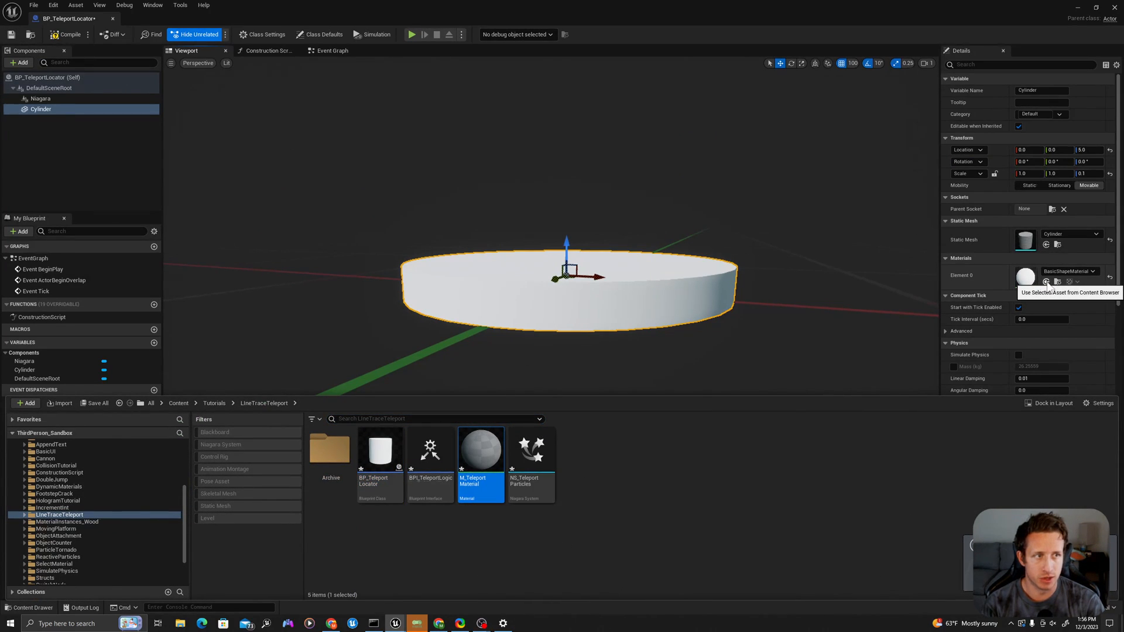
pyautogui.click(1045, 282)
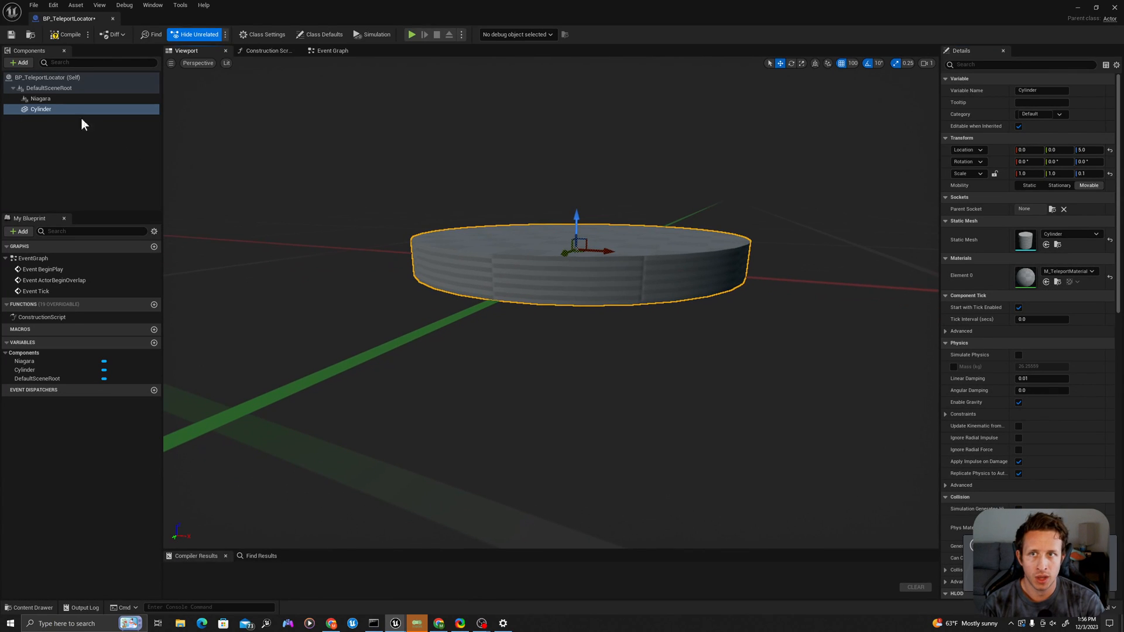
pyautogui.click(40, 99)
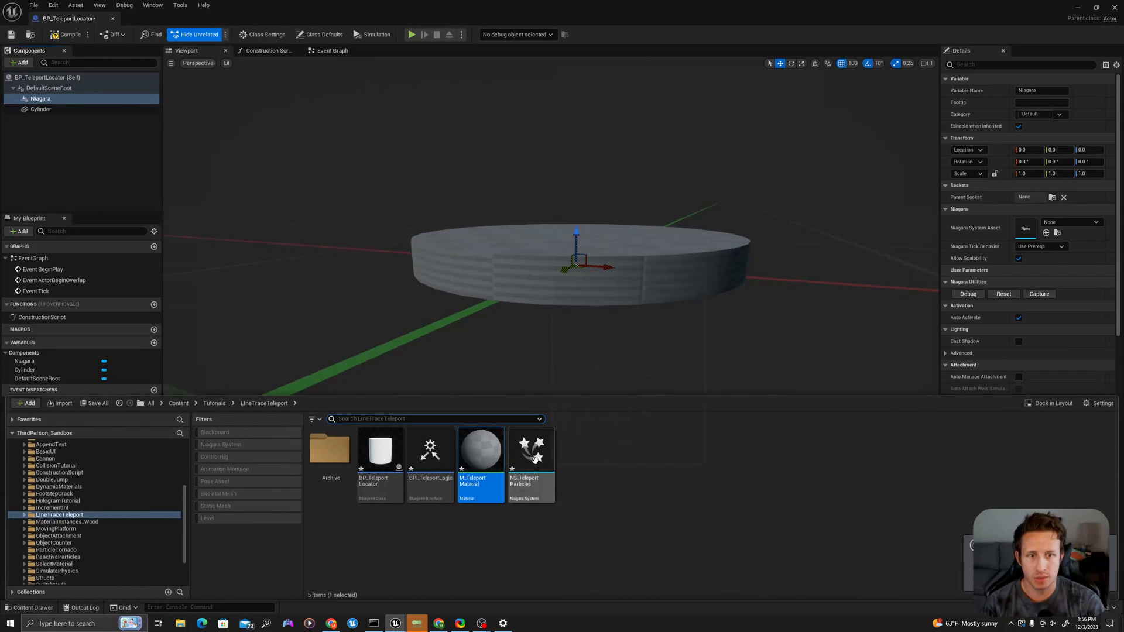
pyautogui.click(530, 462)
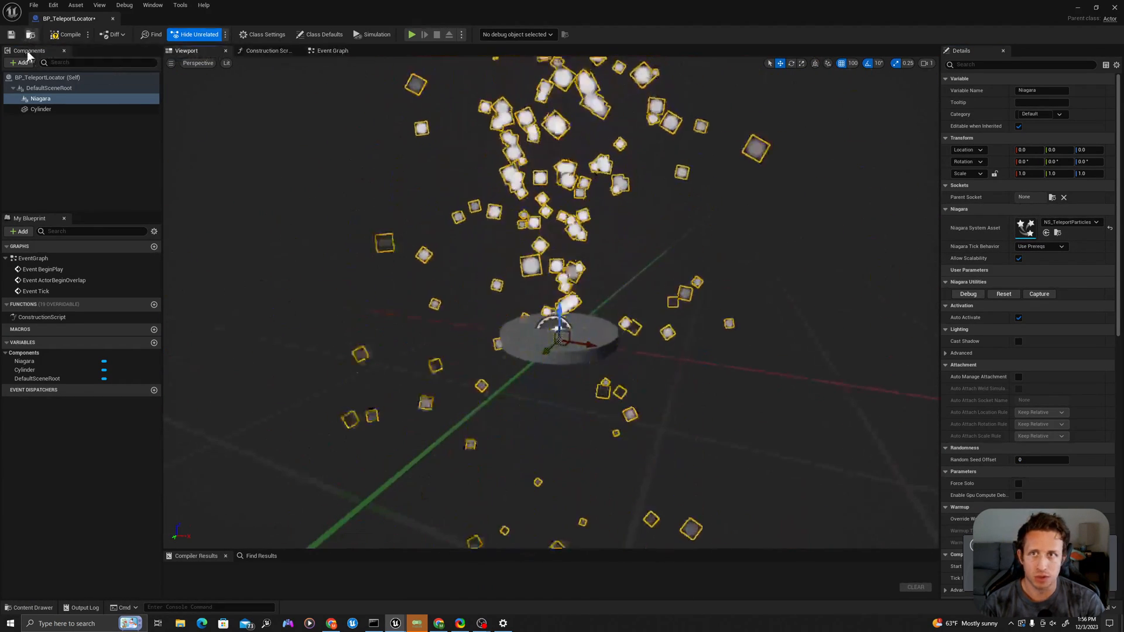
# Turn off the cylinder's overlap events and stop characters stepping up onto it
pyautogui.click(41, 109)
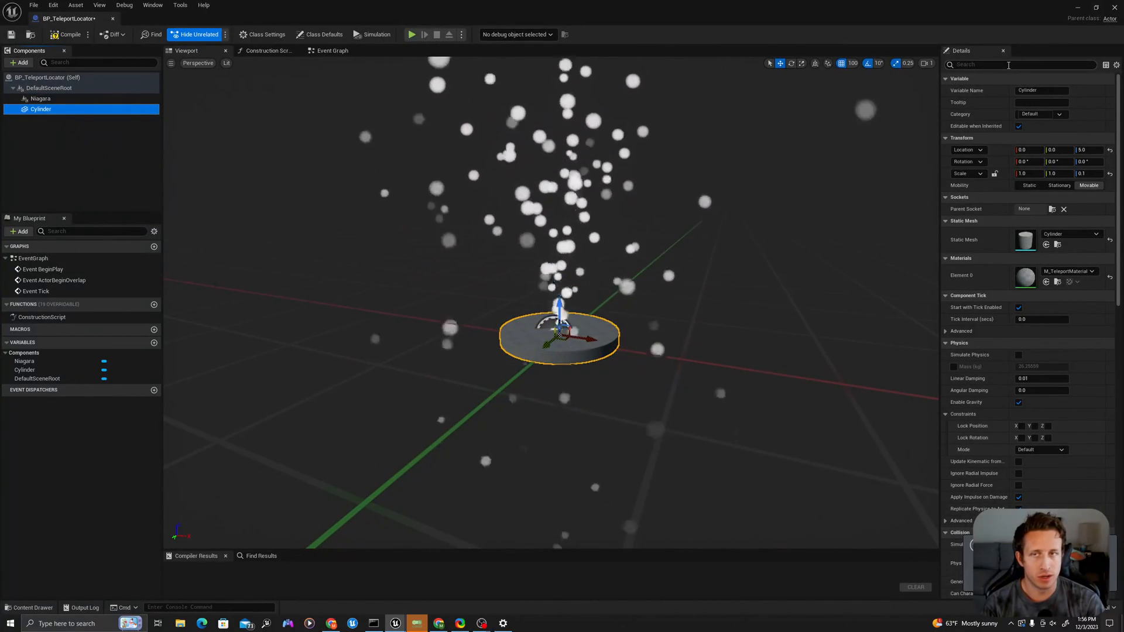
pyautogui.write('collis')
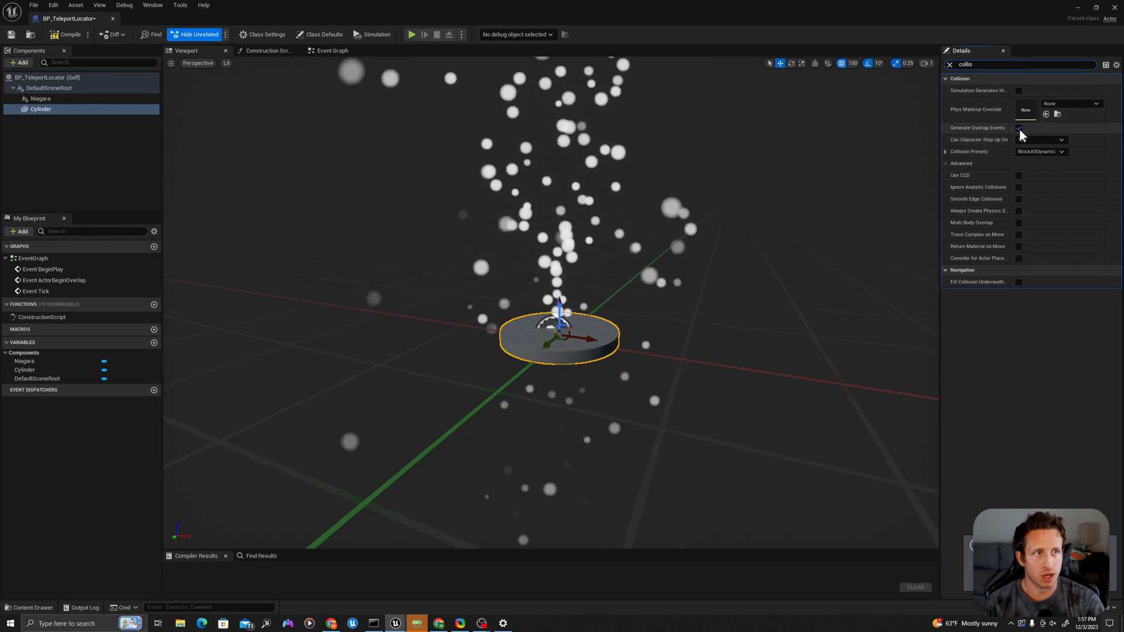
pyautogui.click(1017, 127)
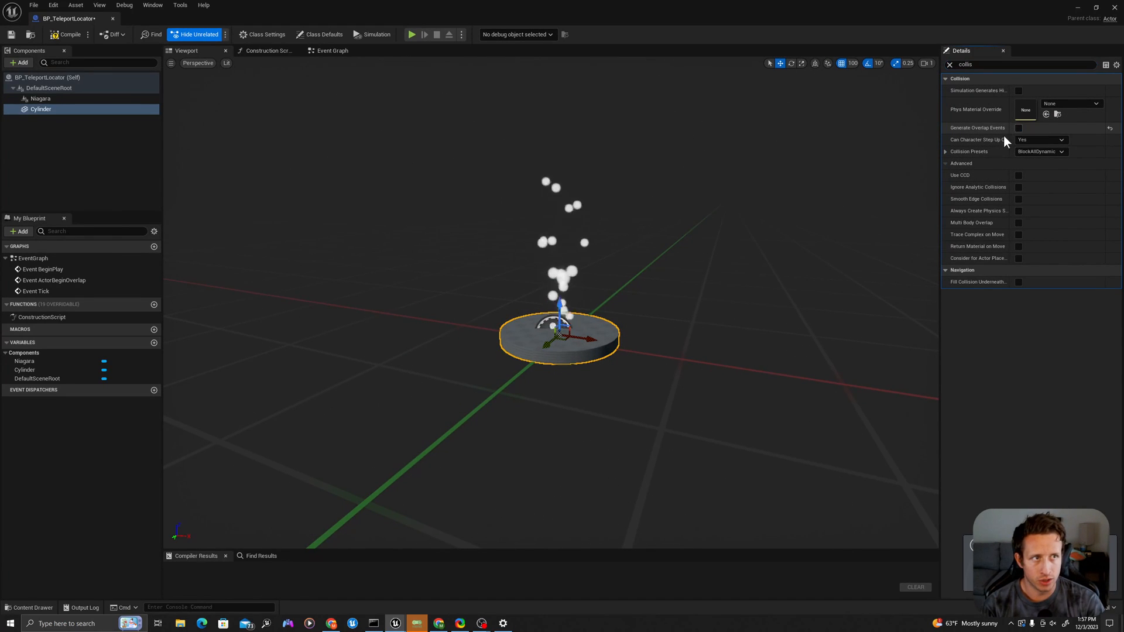
pyautogui.click(1039, 139)
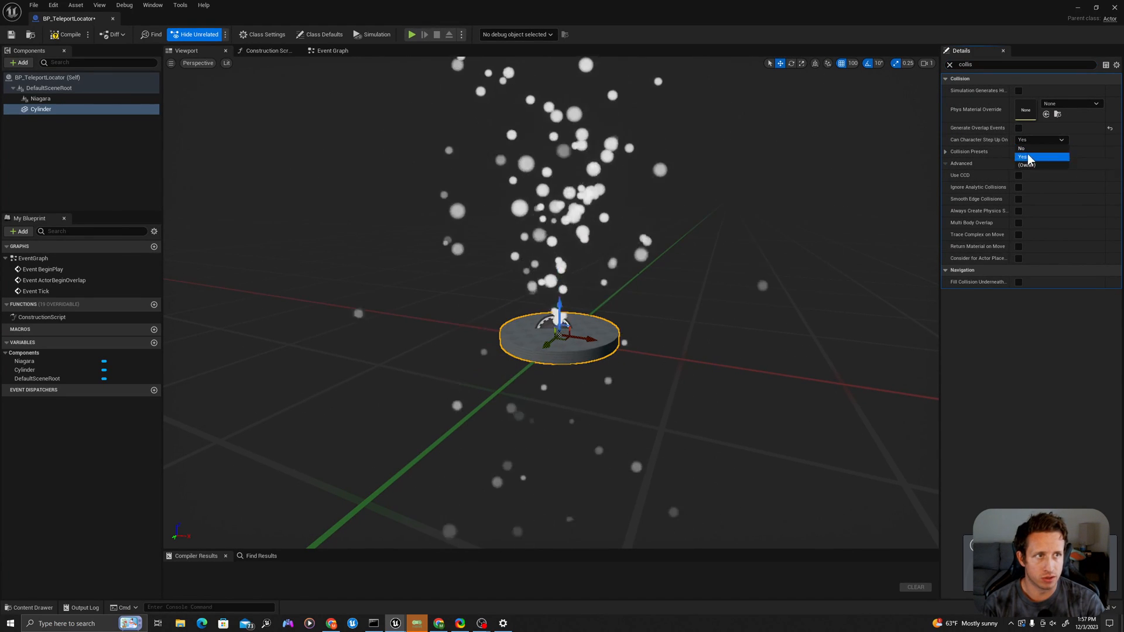
pyautogui.click(1039, 151)
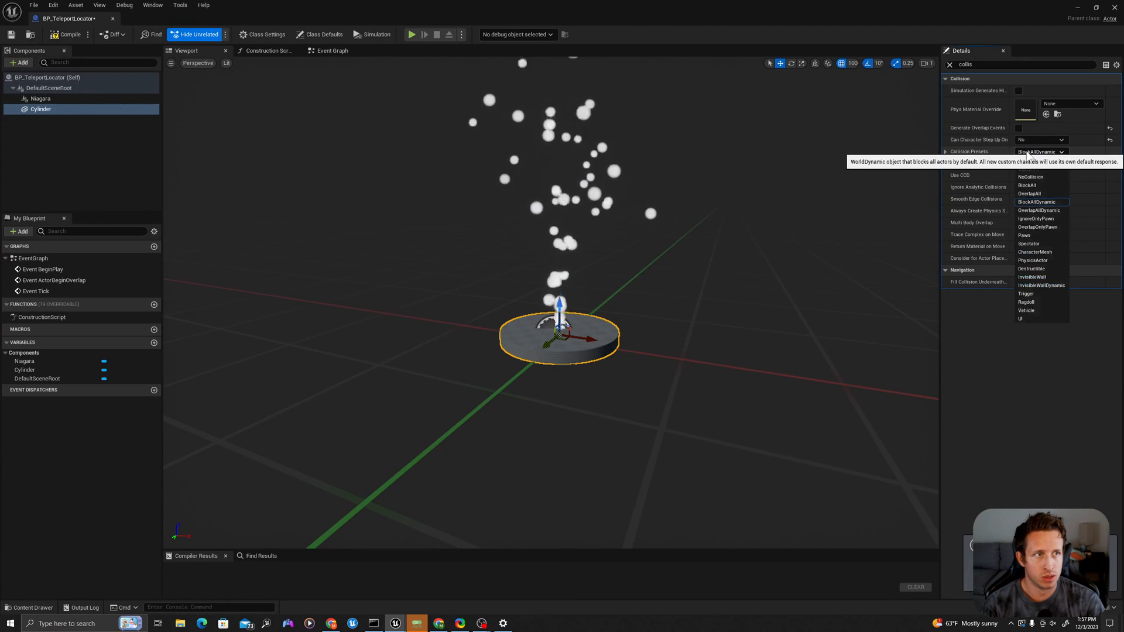
# Set the cylinder to the NoCollision preset, compile, and show the LineTraceTeleport assets
pyautogui.click(1030, 176)
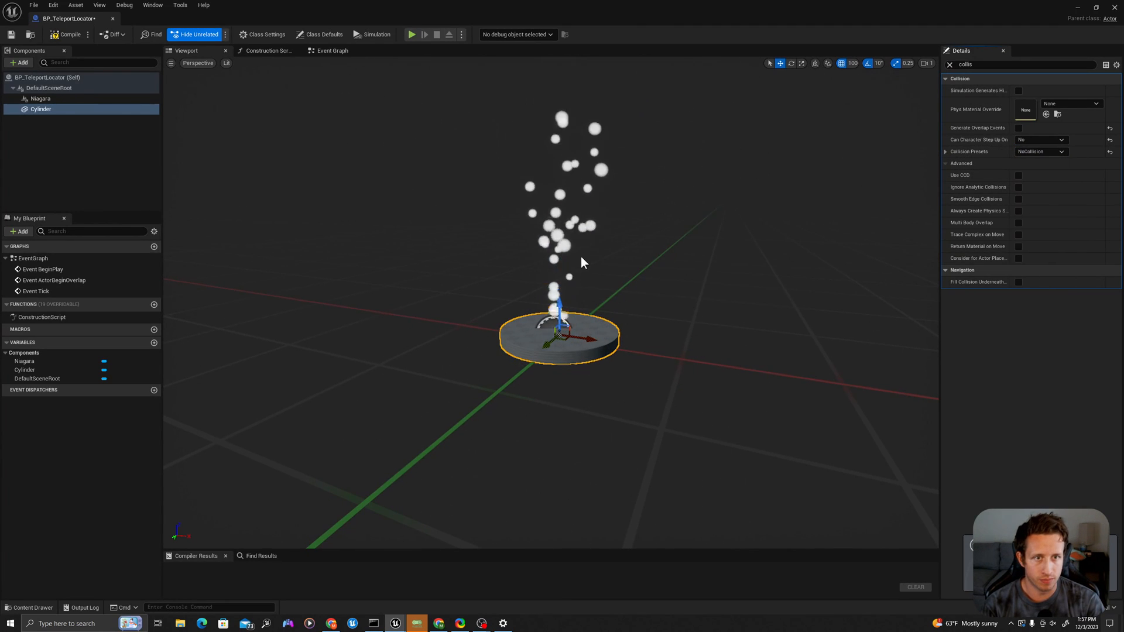
pyautogui.click(69, 34)
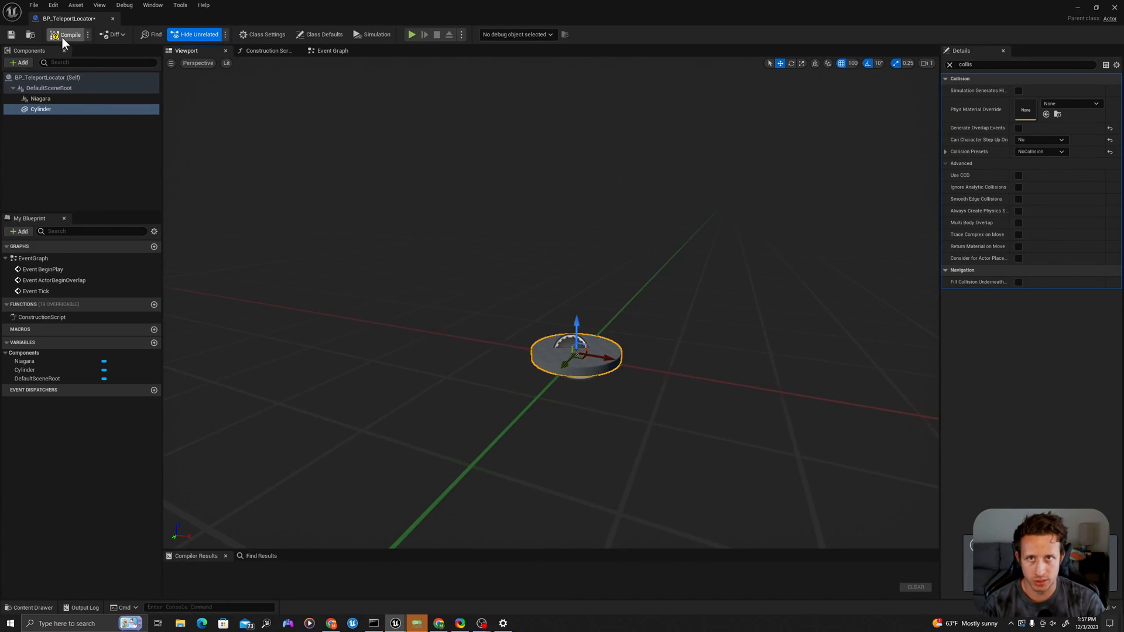
pyautogui.click(69, 34)
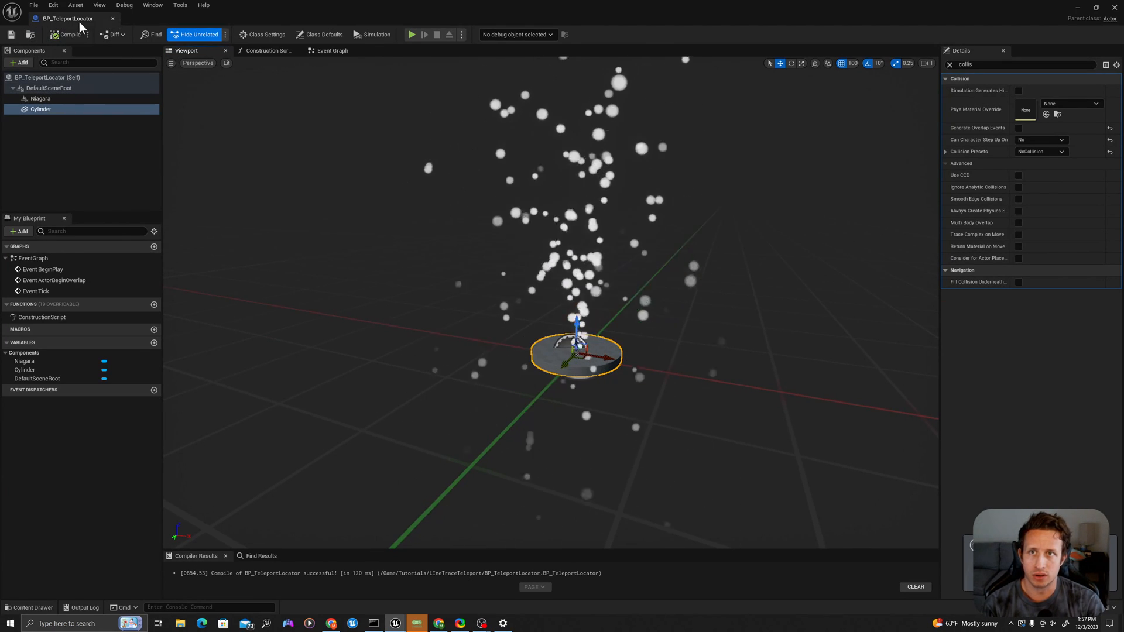
pyautogui.click(28, 607)
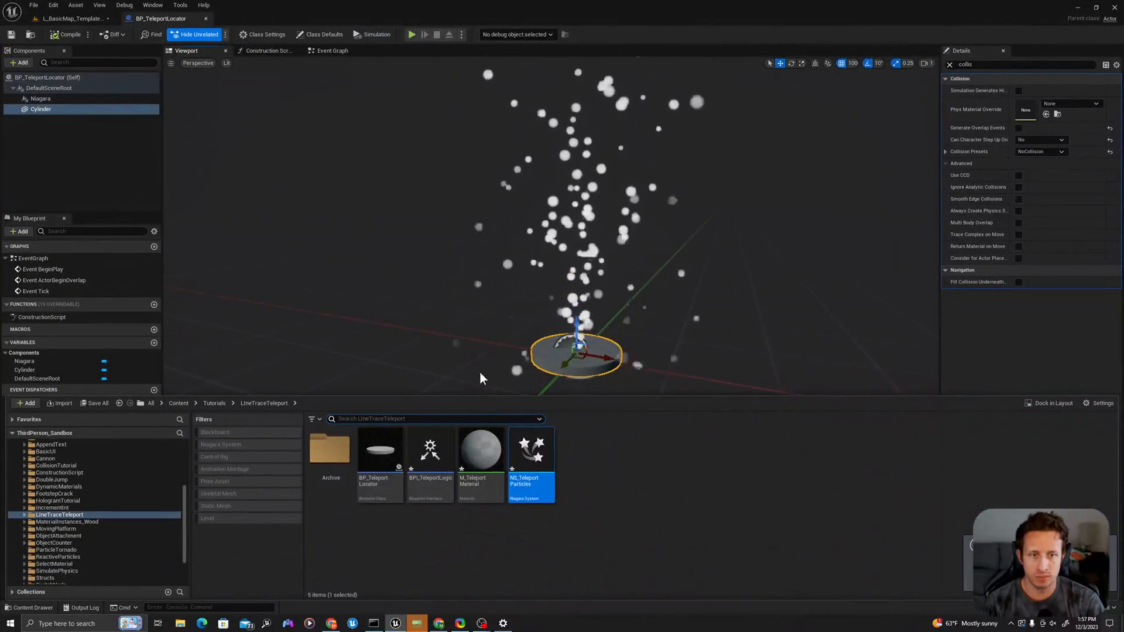
pyautogui.moveTo(479, 448)
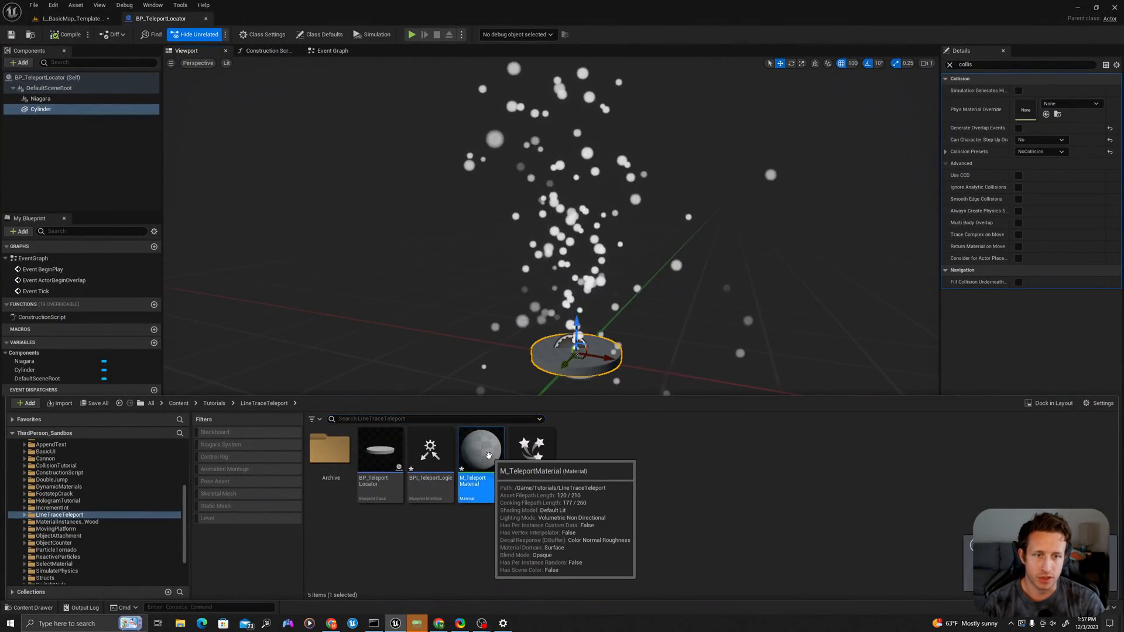
# Add a Constant3Vector to M_TeleportMaterial and convert it to a Color parameter
pyautogui.doubleClick(480, 449)
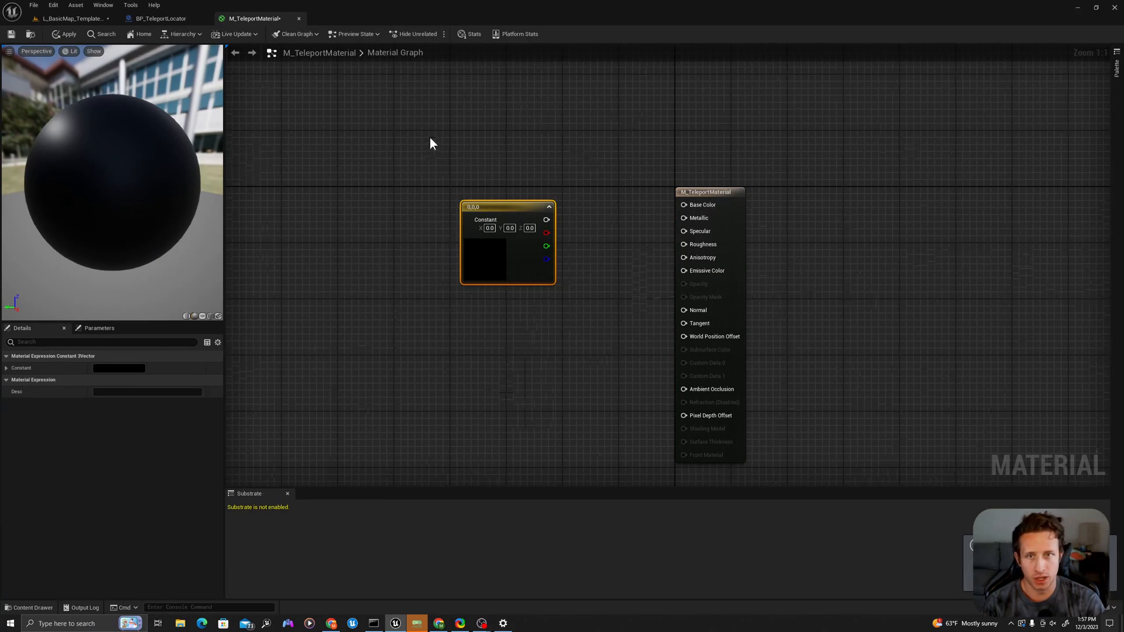
pyautogui.write('vector 3')
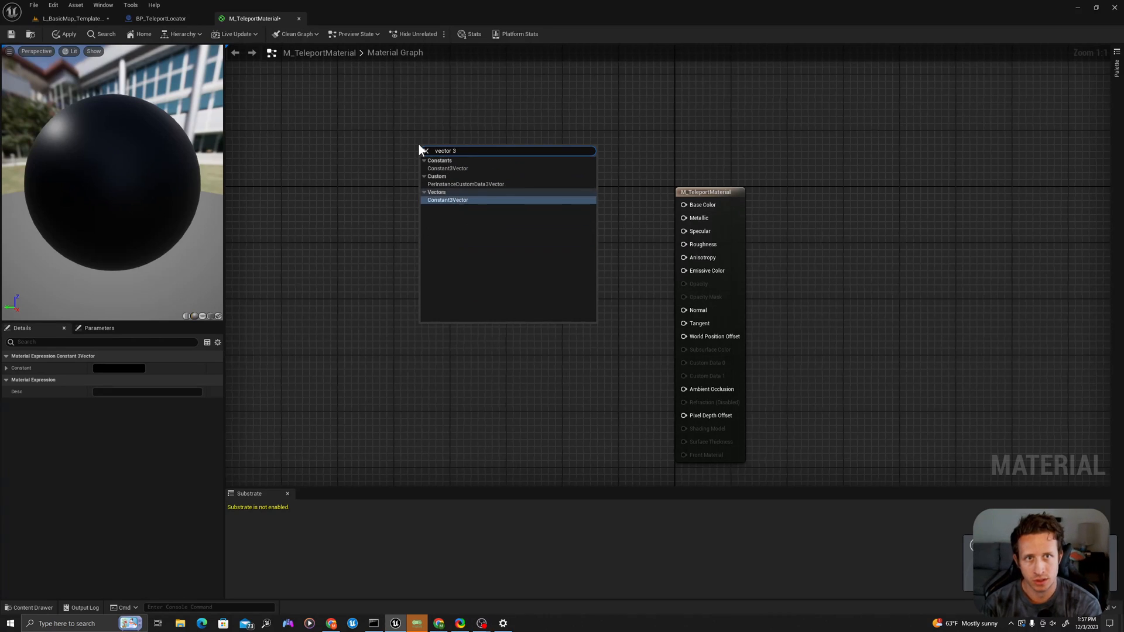
pyautogui.click(447, 200)
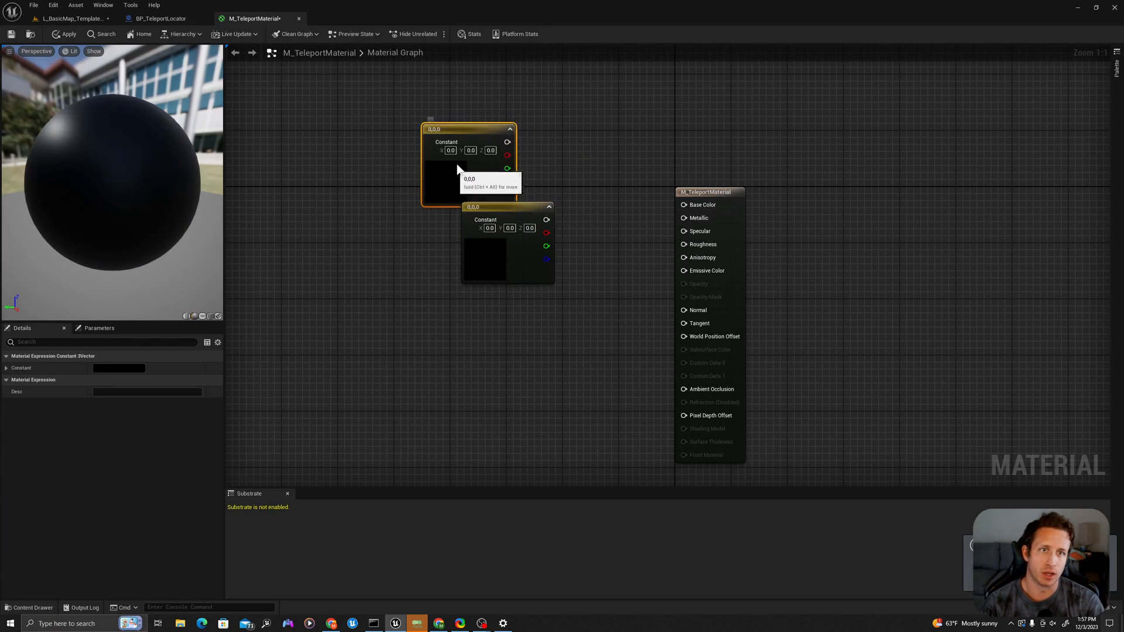
pyautogui.rightClick(506, 250)
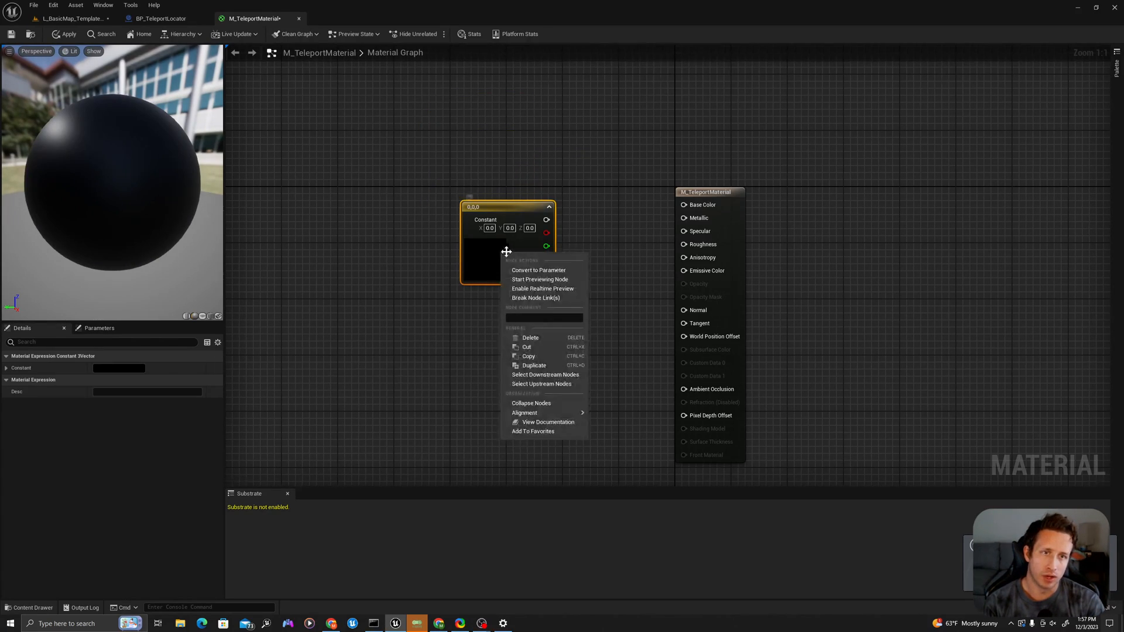
pyautogui.moveTo(538, 271)
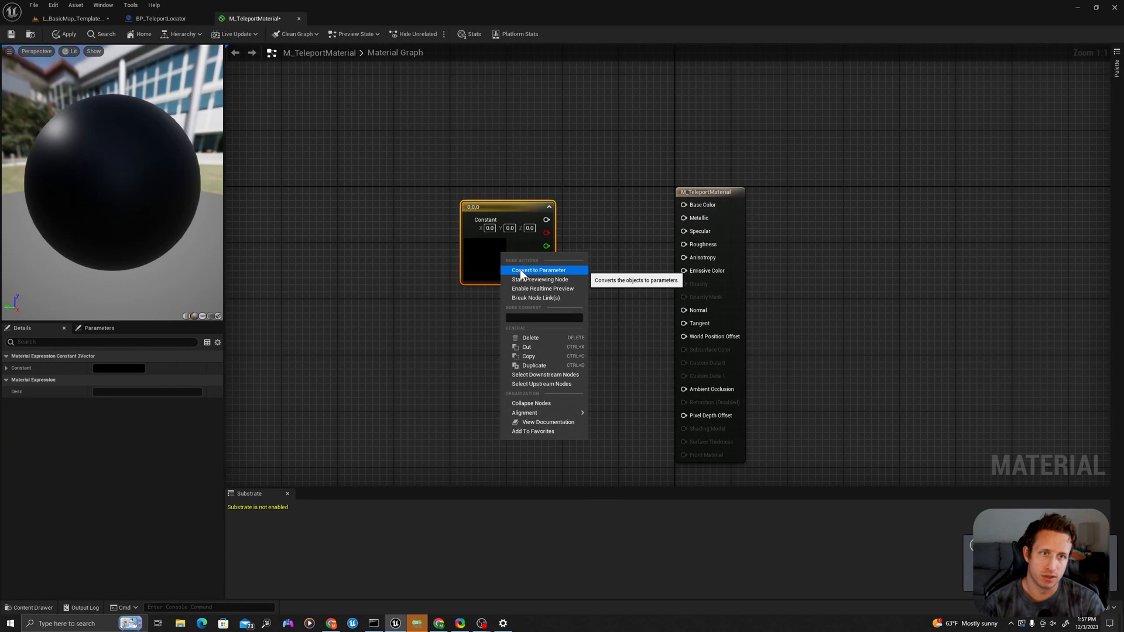
pyautogui.click(537, 271)
pyautogui.write('Color')
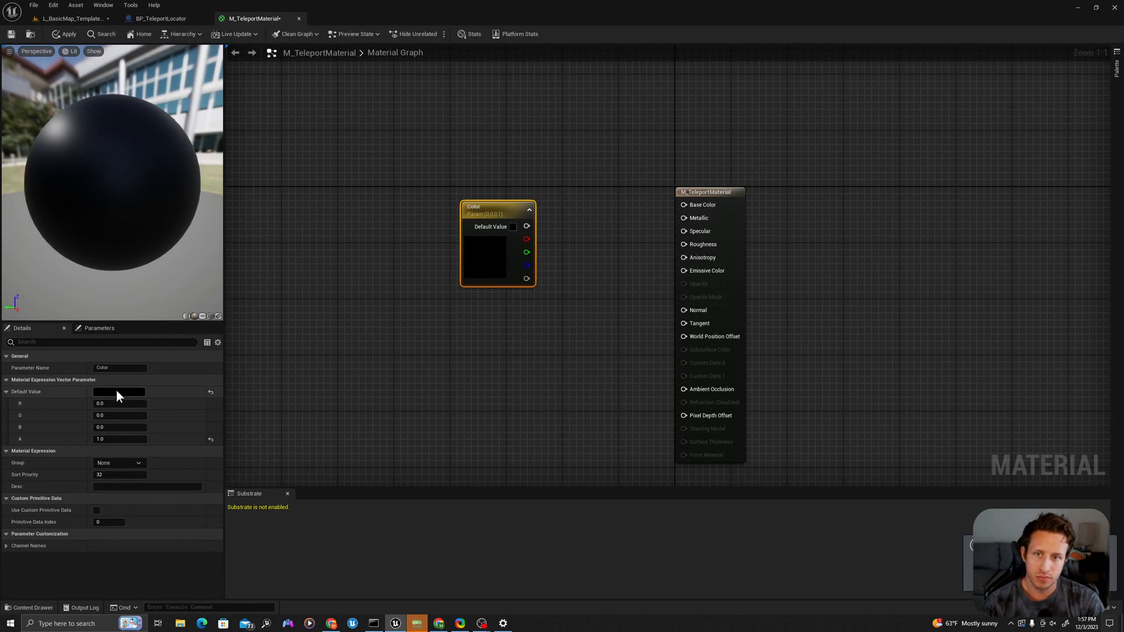
# Make the Color parameter cyan and set the material's Blend Mode to Masked
pyautogui.click(120, 391)
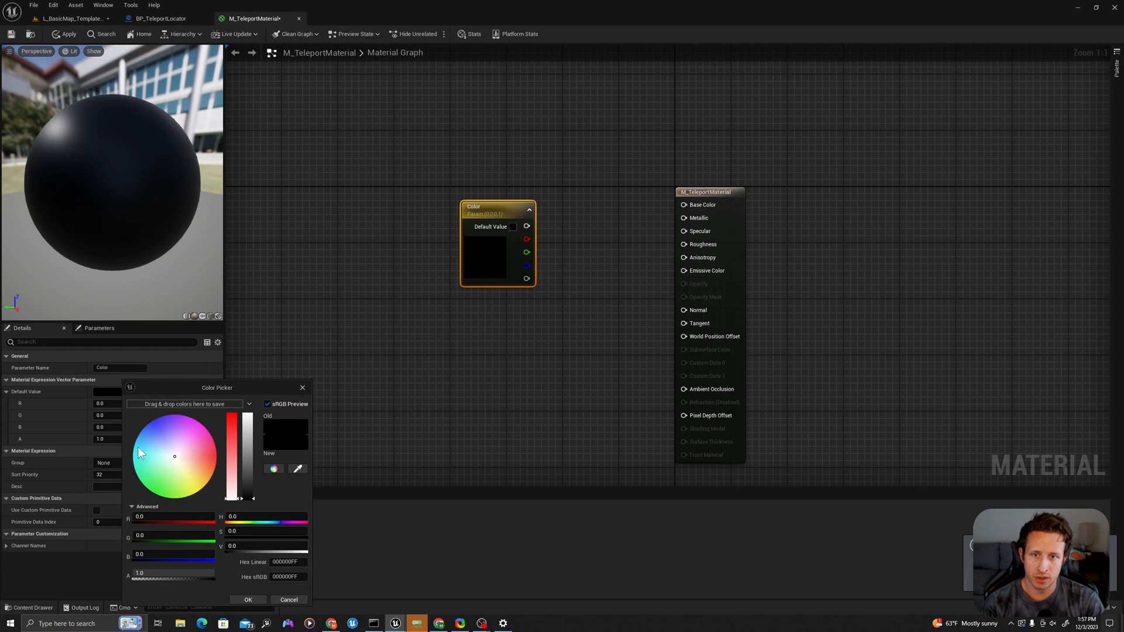
pyautogui.click(248, 599)
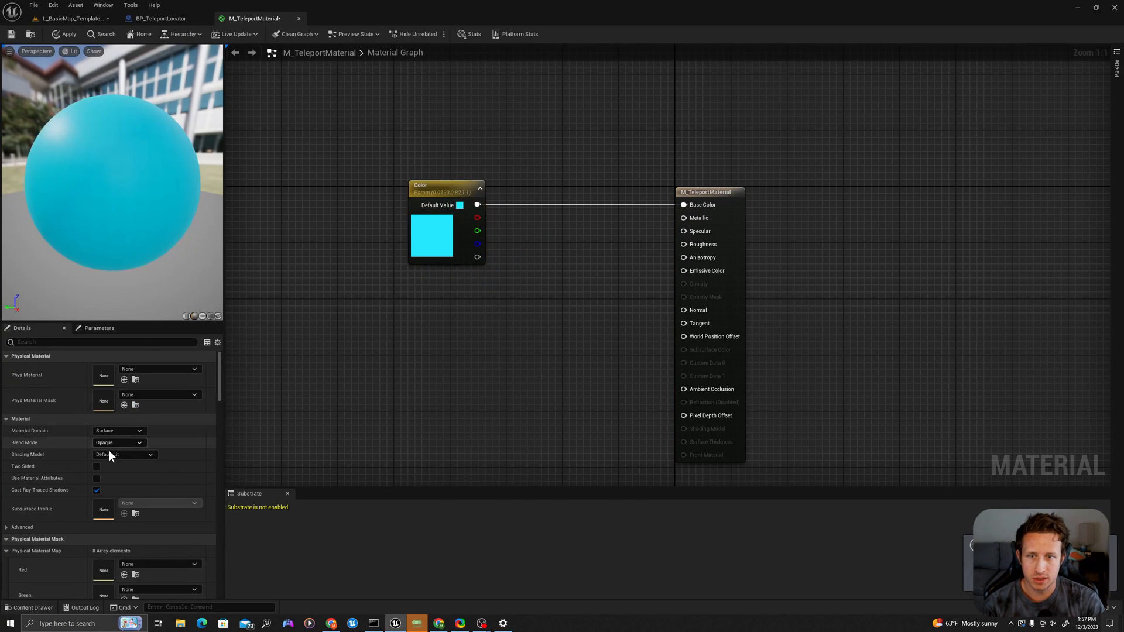
pyautogui.click(119, 443)
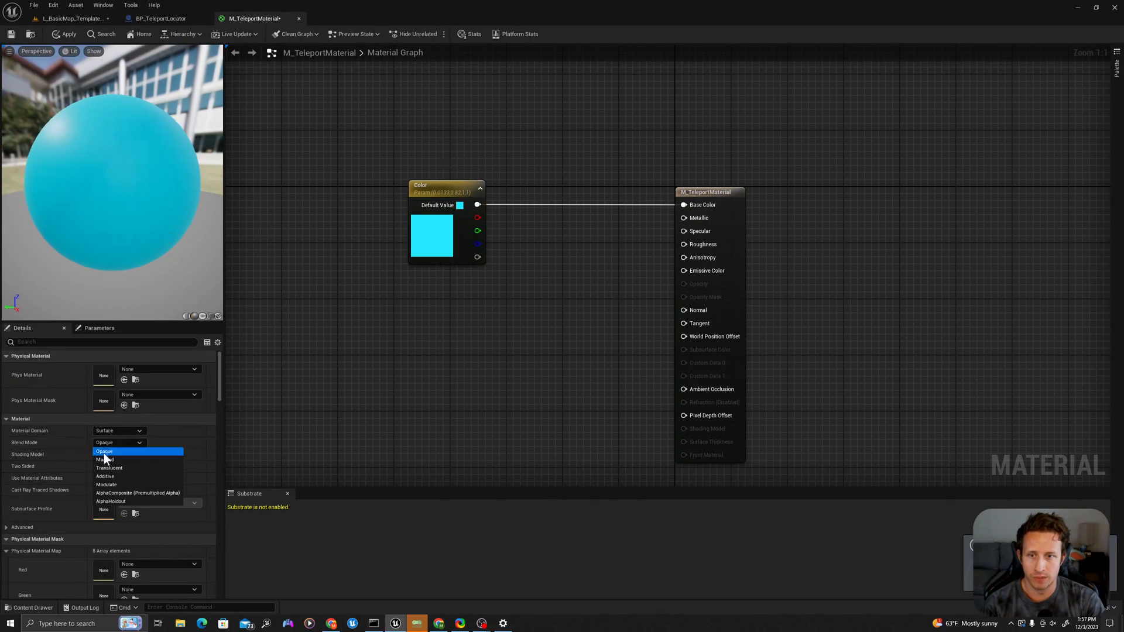
pyautogui.click(105, 459)
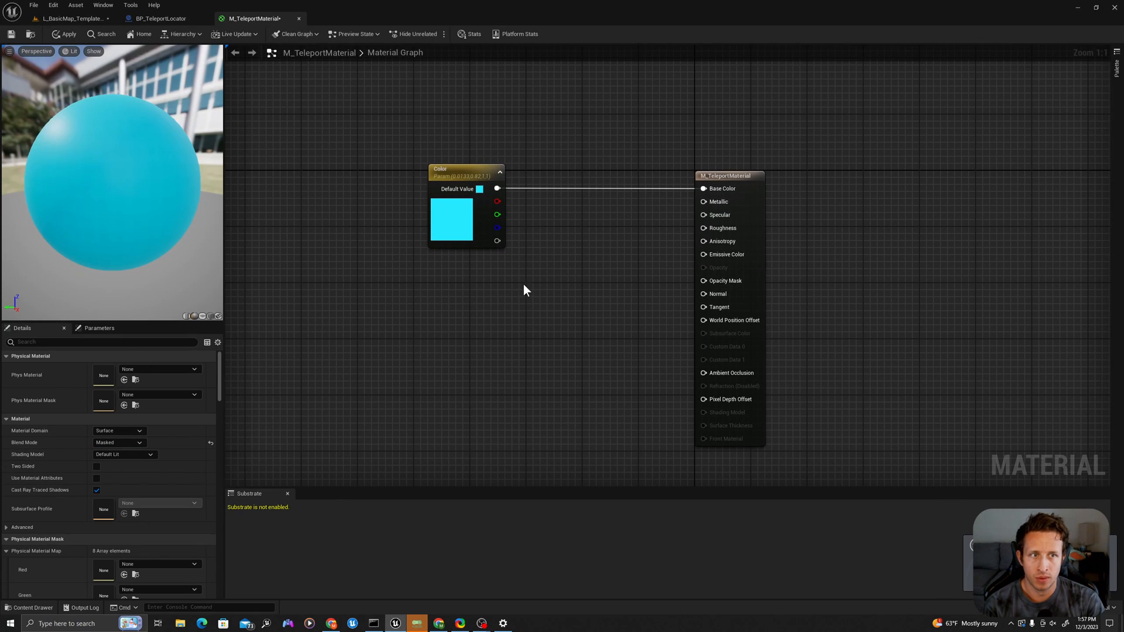
# Feed a Translucency scalar parameter of 0.4 through DitherTemporalAA into Opacity Mask
pyautogui.rightClick(524, 290)
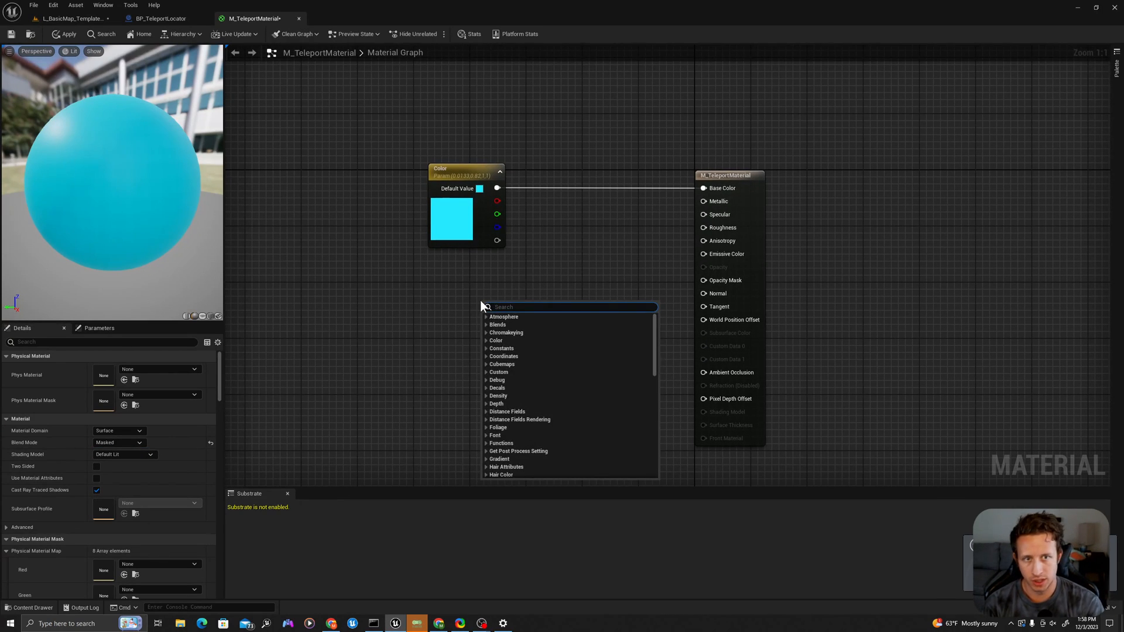
pyautogui.write('dither')
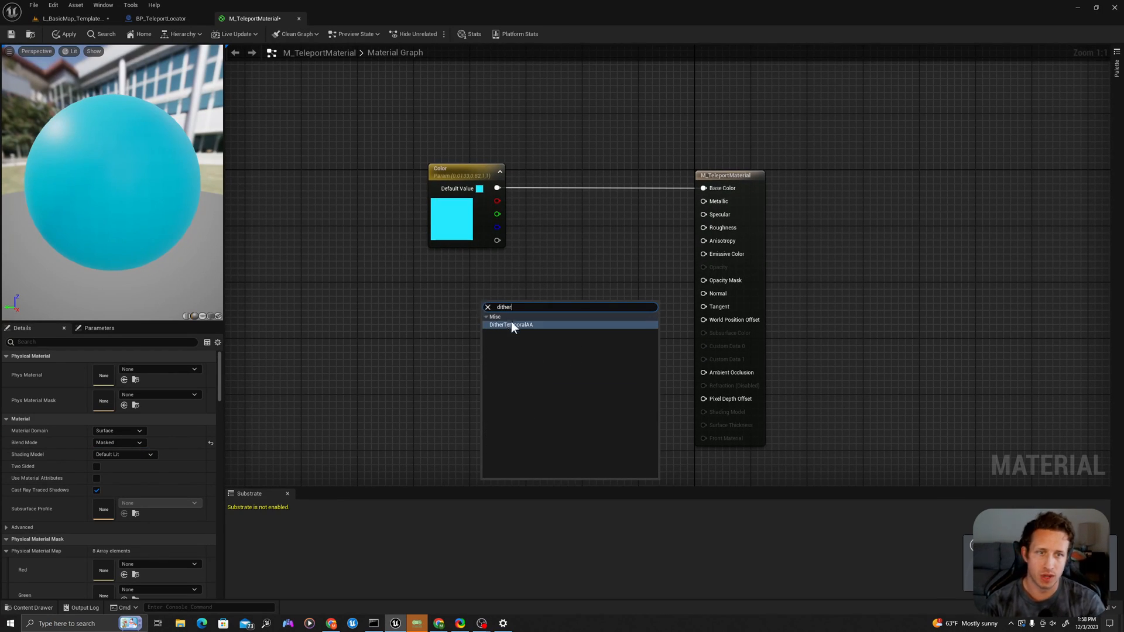
pyautogui.click(510, 324)
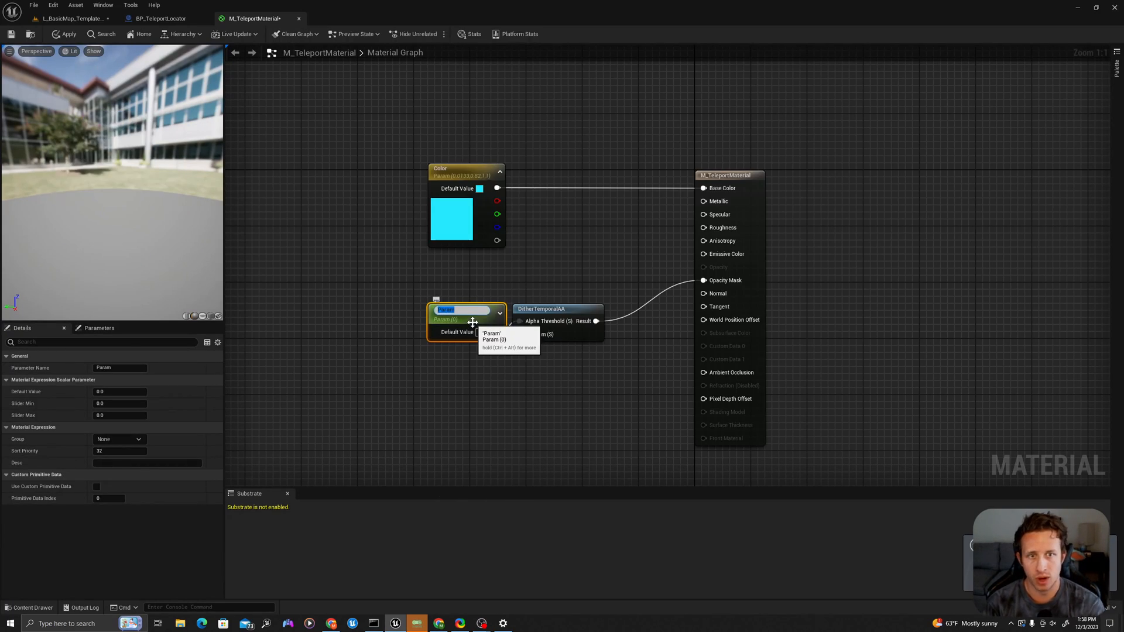
pyautogui.write('Trans')
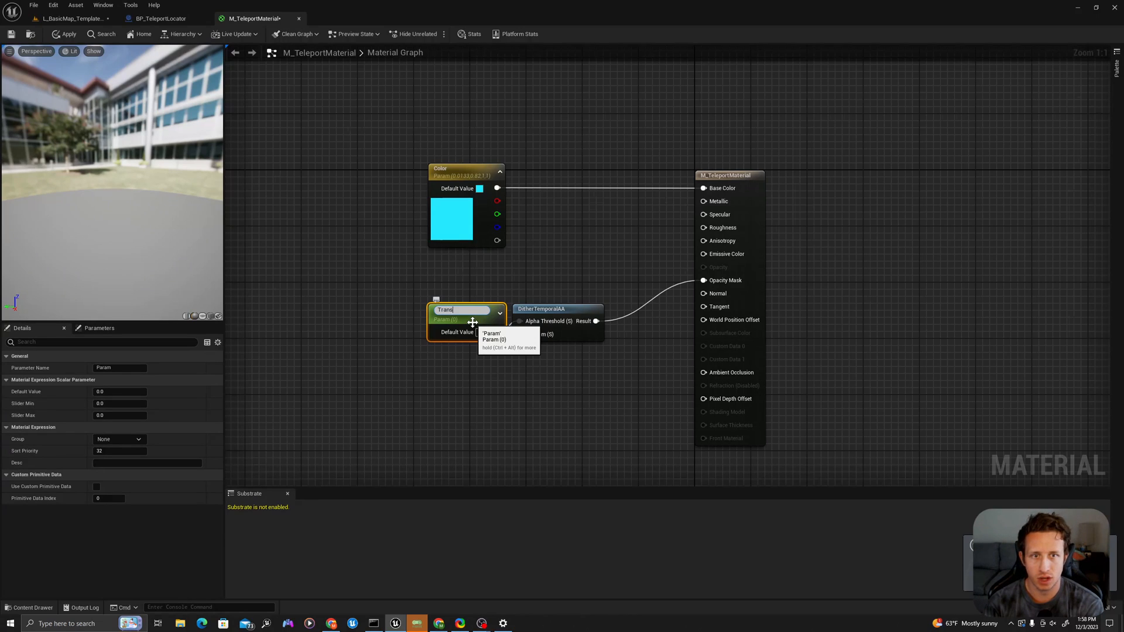
pyautogui.write('lucency')
pyautogui.click(489, 333)
pyautogui.write('0.4')
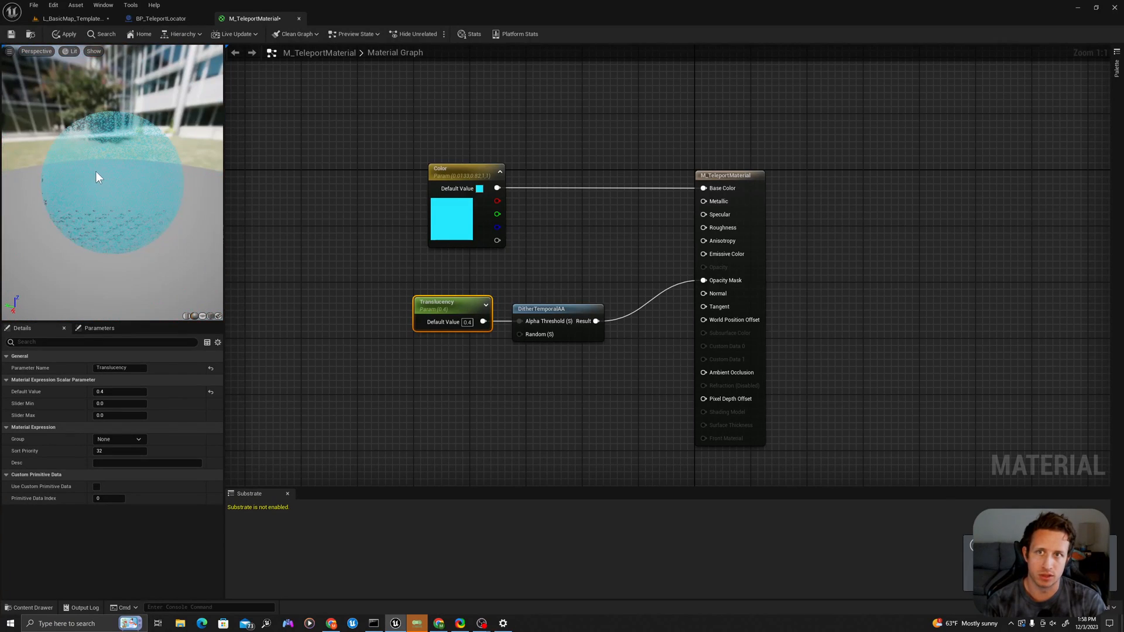
pyautogui.moveTo(10, 34)
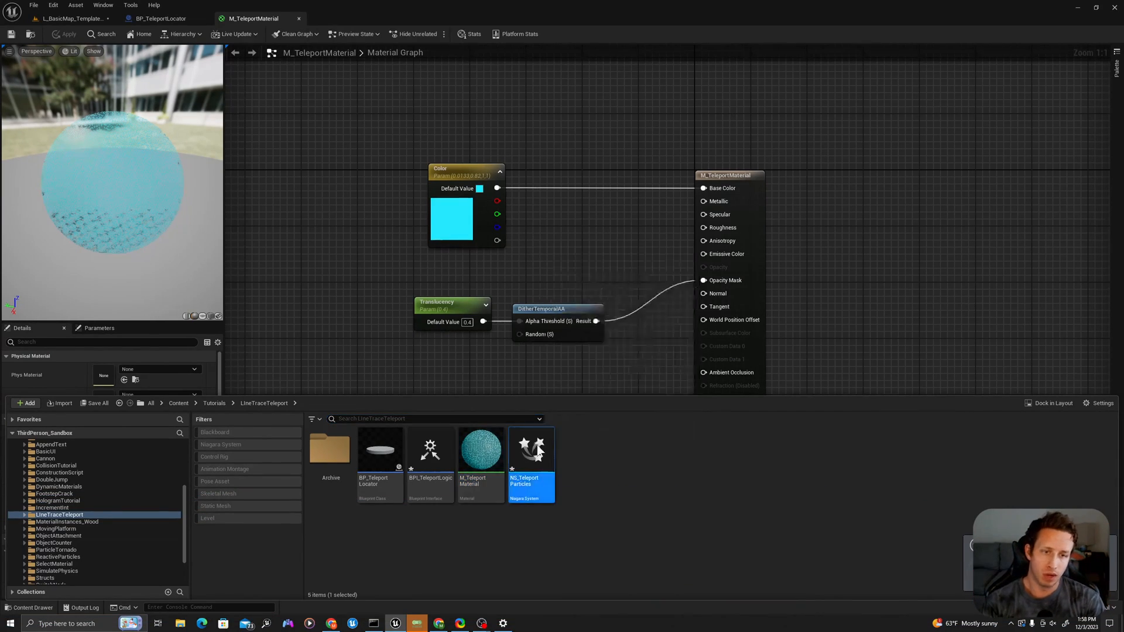
# Set Shape Location to a torus with large radius 50 and handle radius 5 in NS_TeleportParticles
pyautogui.doubleClick(532, 448)
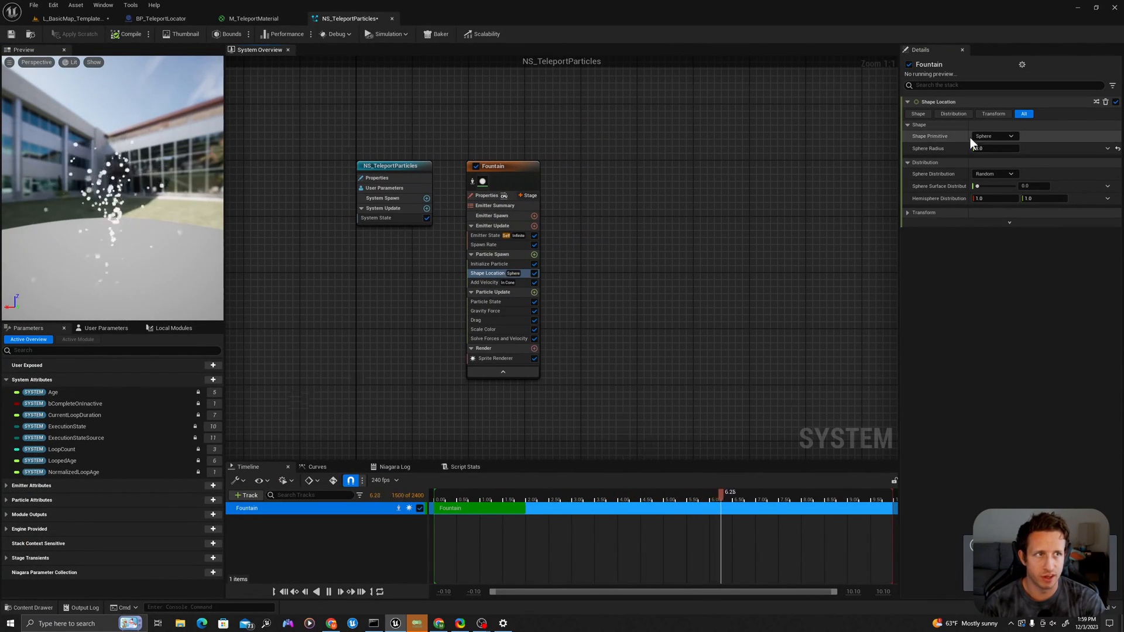
pyautogui.click(994, 136)
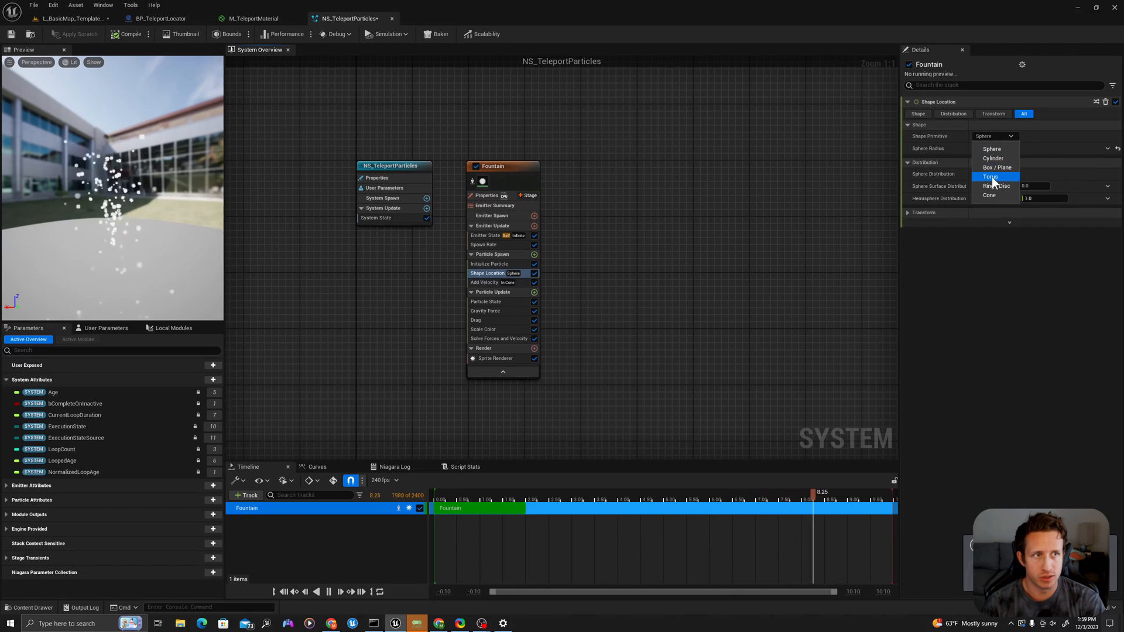
pyautogui.click(990, 177)
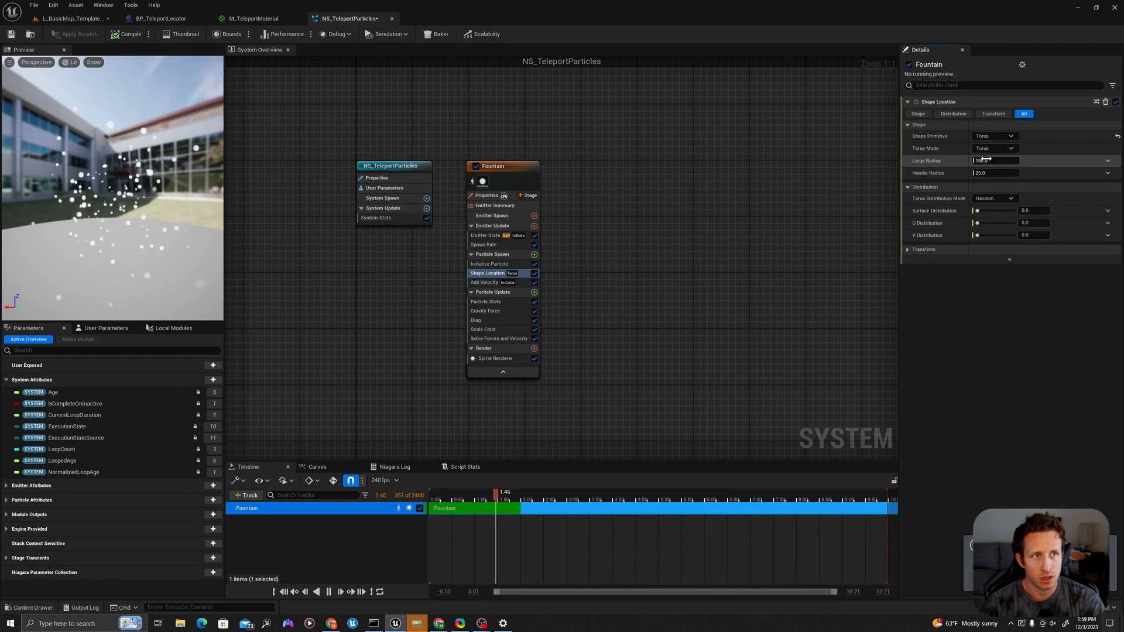
pyautogui.write('50')
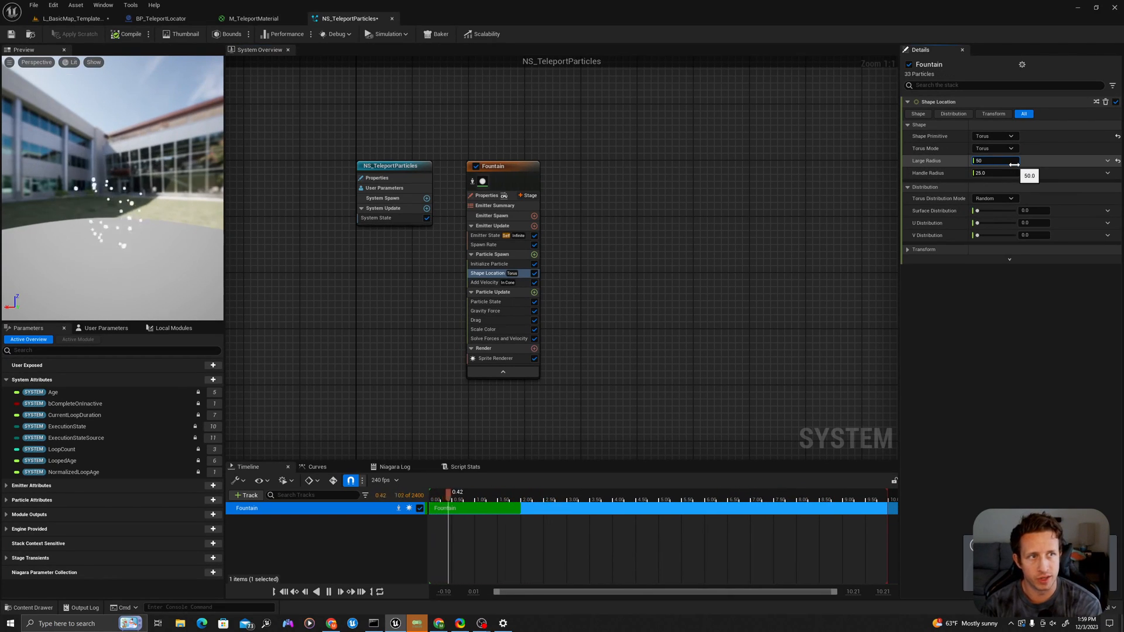
pyautogui.tripleClick(995, 160)
pyautogui.write('5')
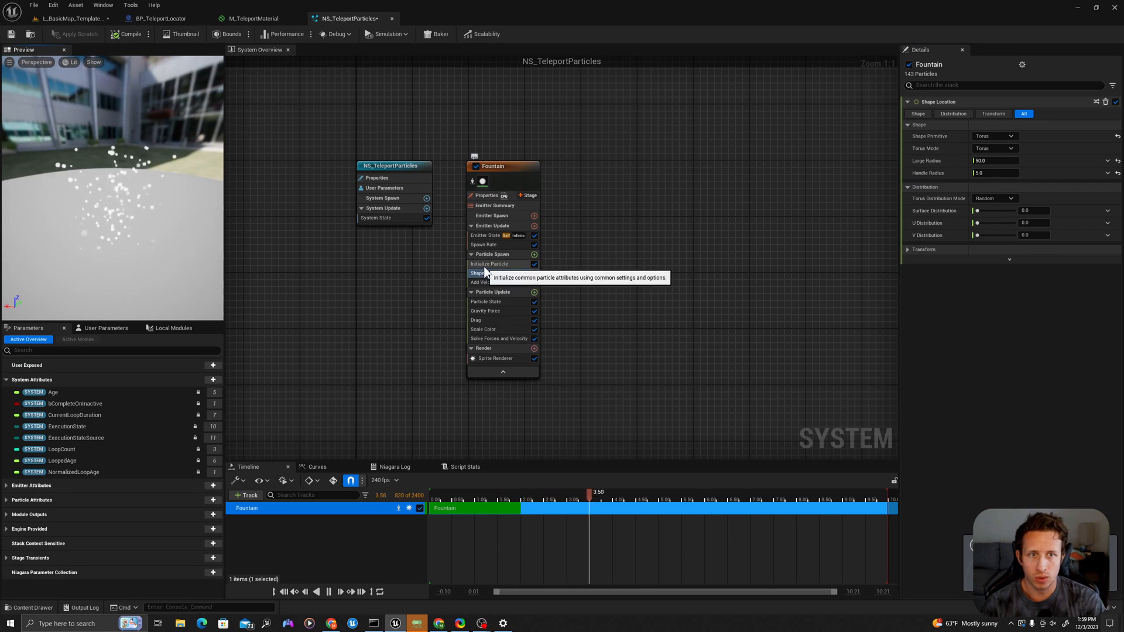
pyautogui.click(489, 264)
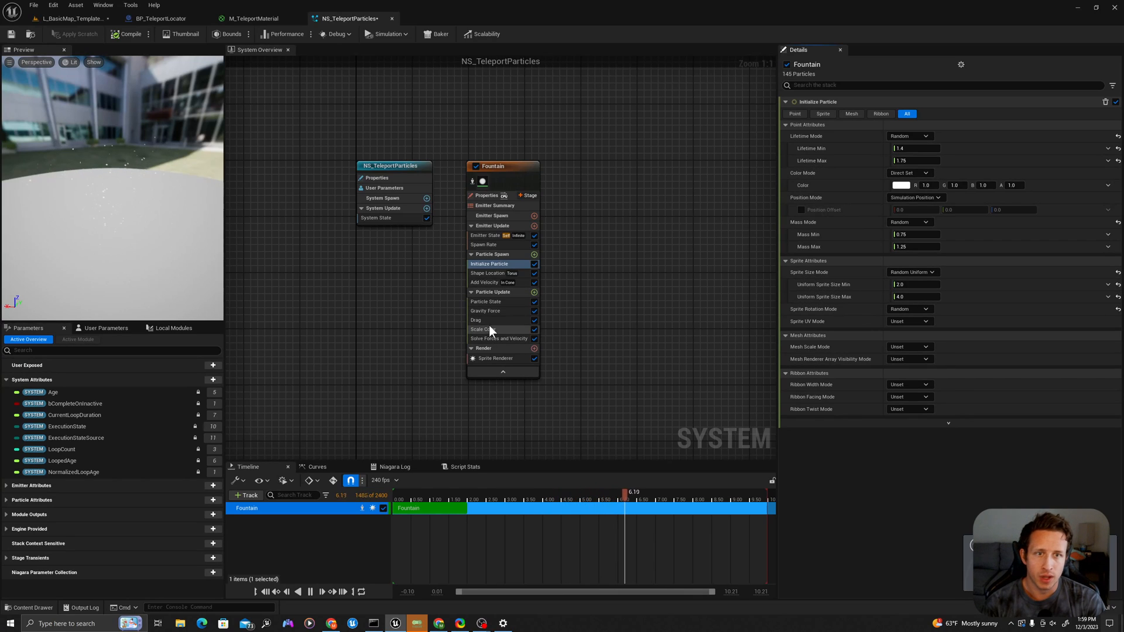
# Review gravity and drag, then switch Add Velocity to linear upward motion
pyautogui.click(485, 310)
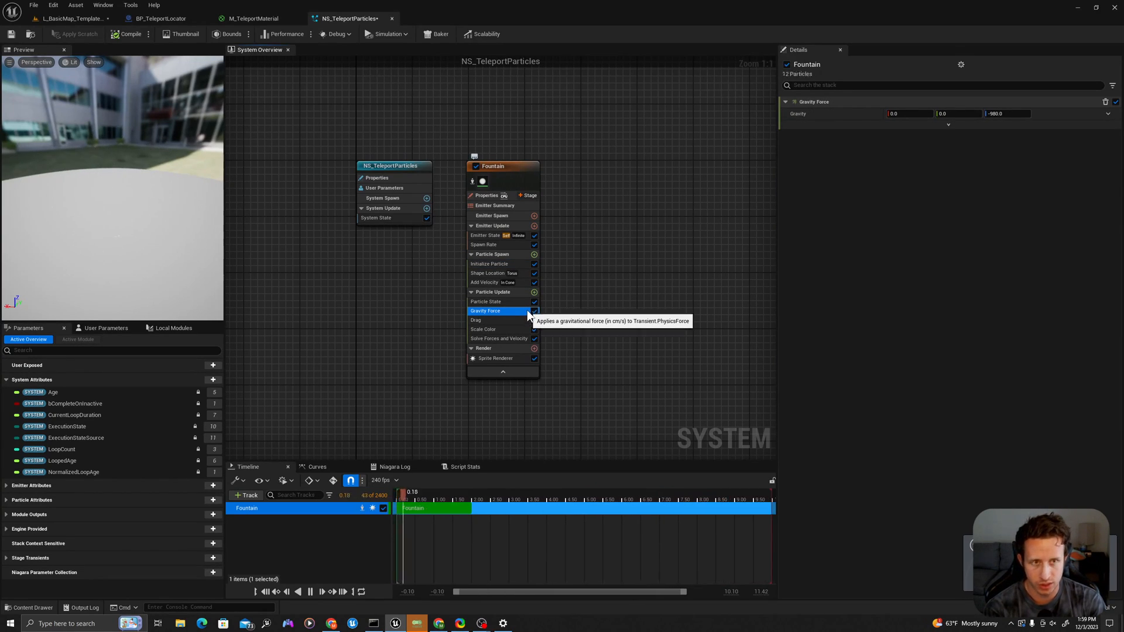
pyautogui.moveTo(505, 320)
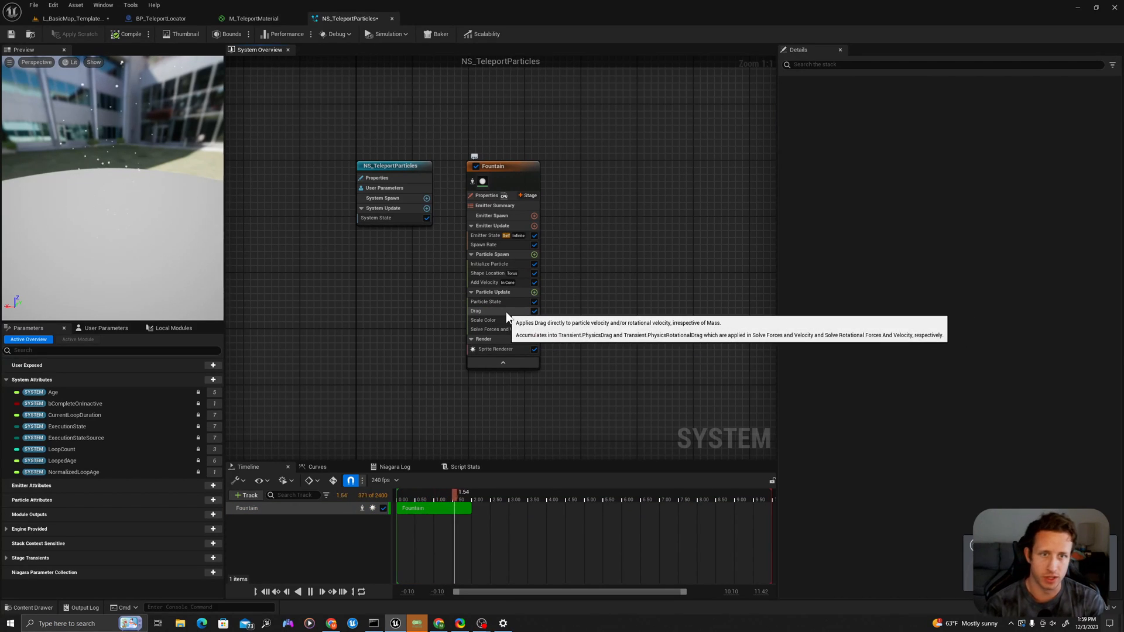
pyautogui.click(480, 310)
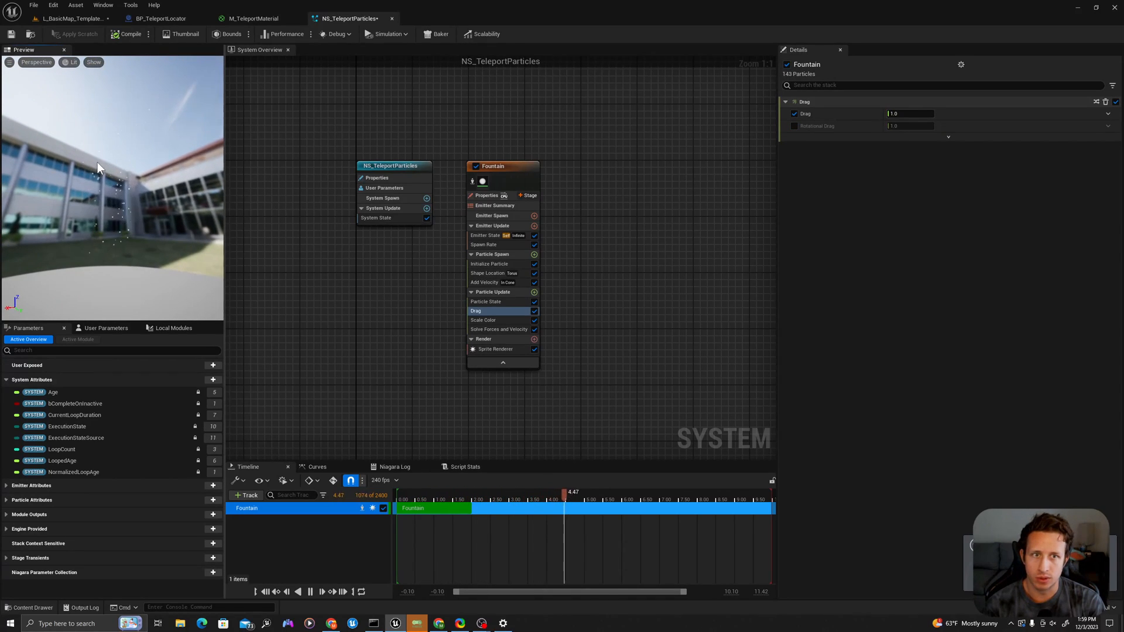
pyautogui.click(483, 282)
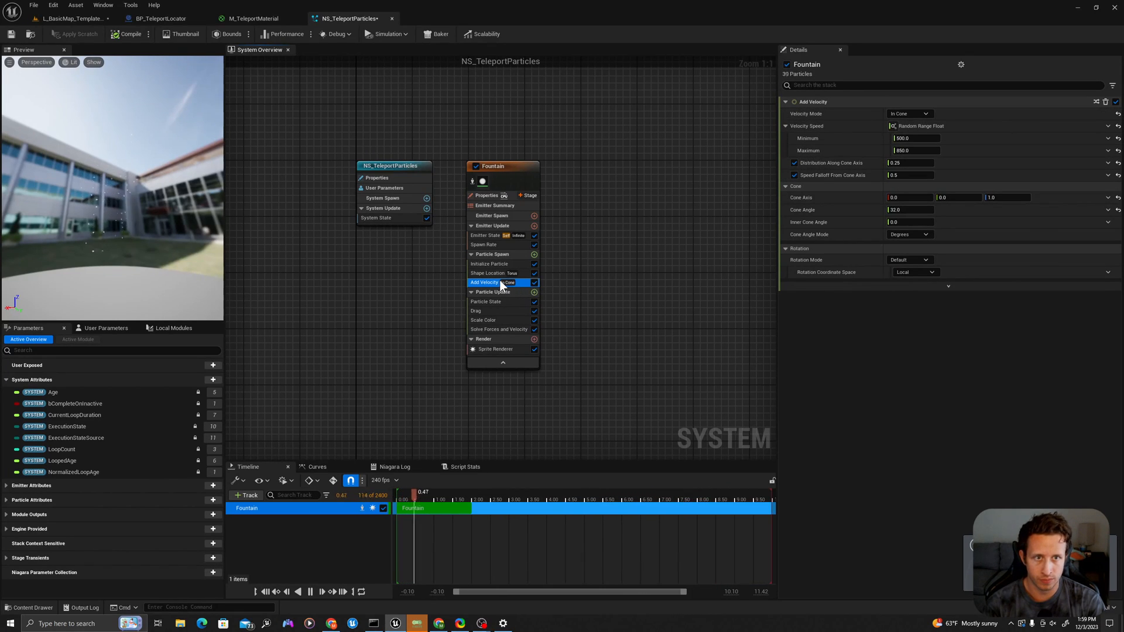
pyautogui.click(908, 114)
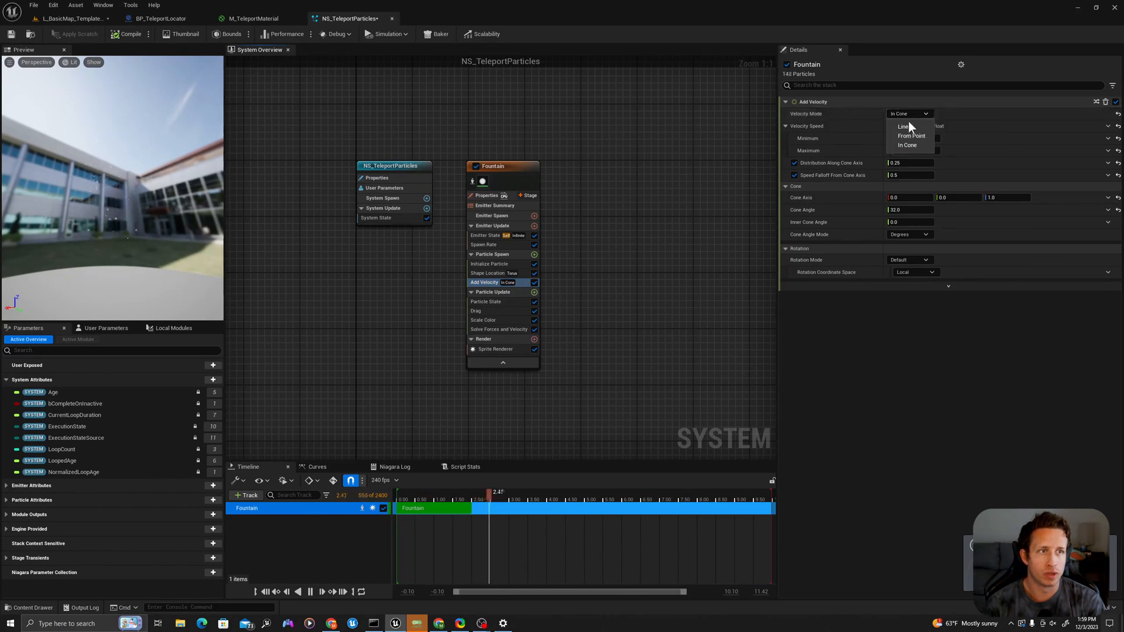
pyautogui.click(903, 126)
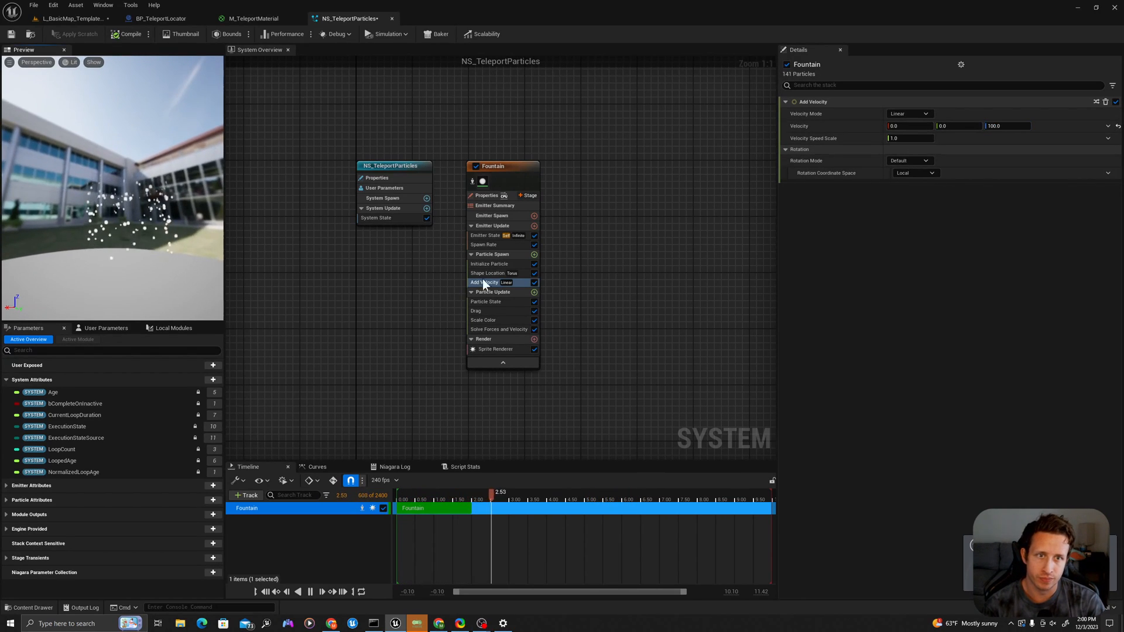
# Change the particles' initial colour to cyan and save the system
pyautogui.click(489, 264)
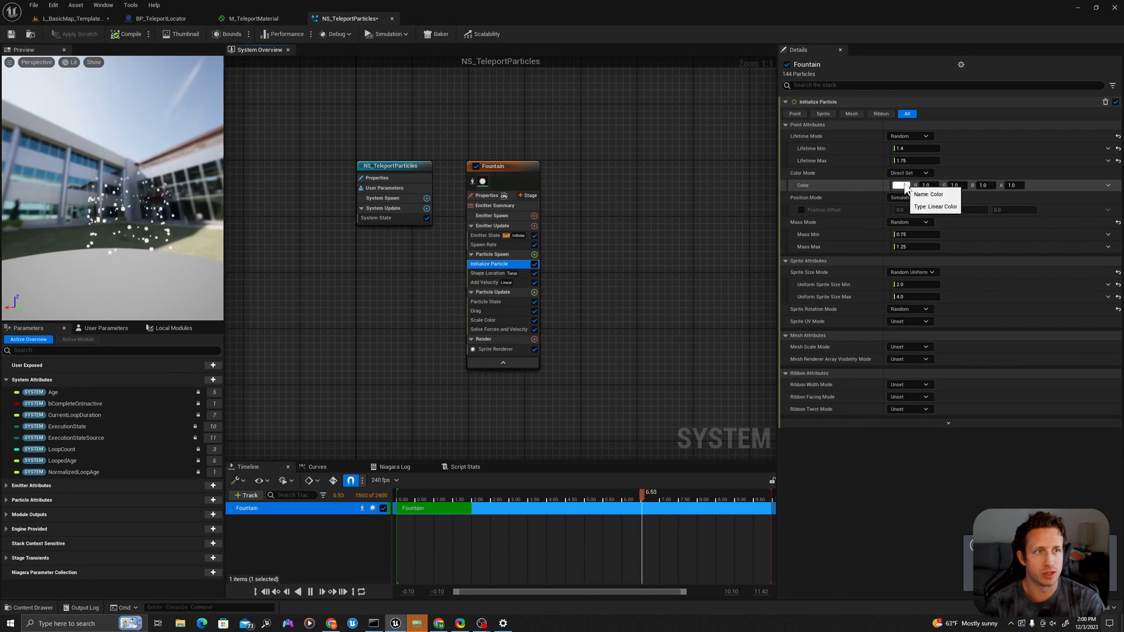
pyautogui.click(902, 185)
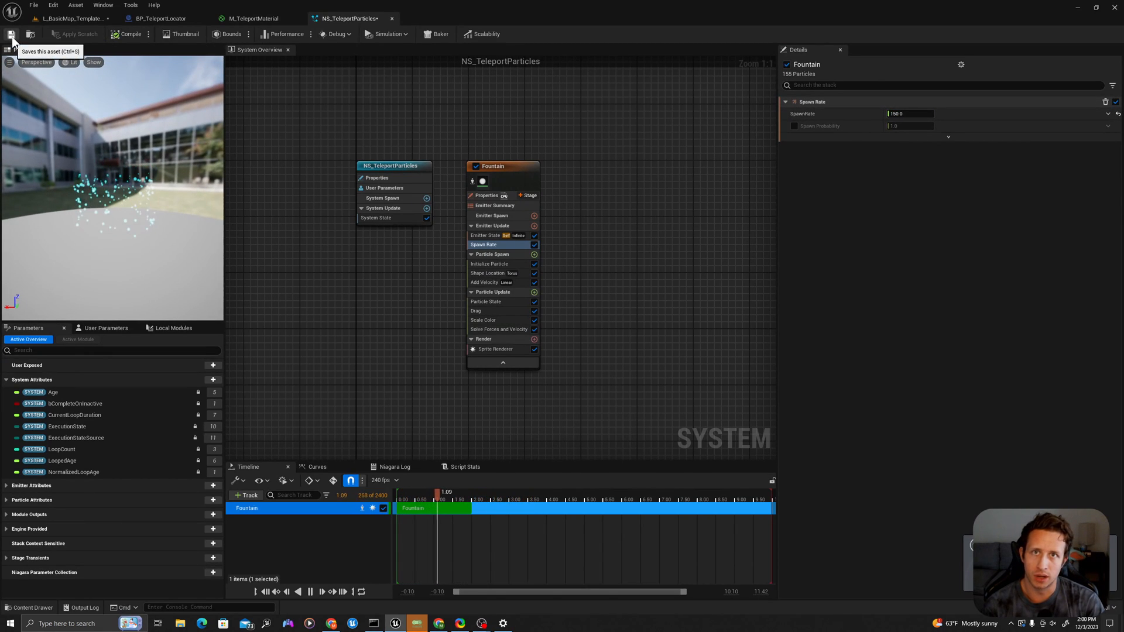
pyautogui.click(158, 17)
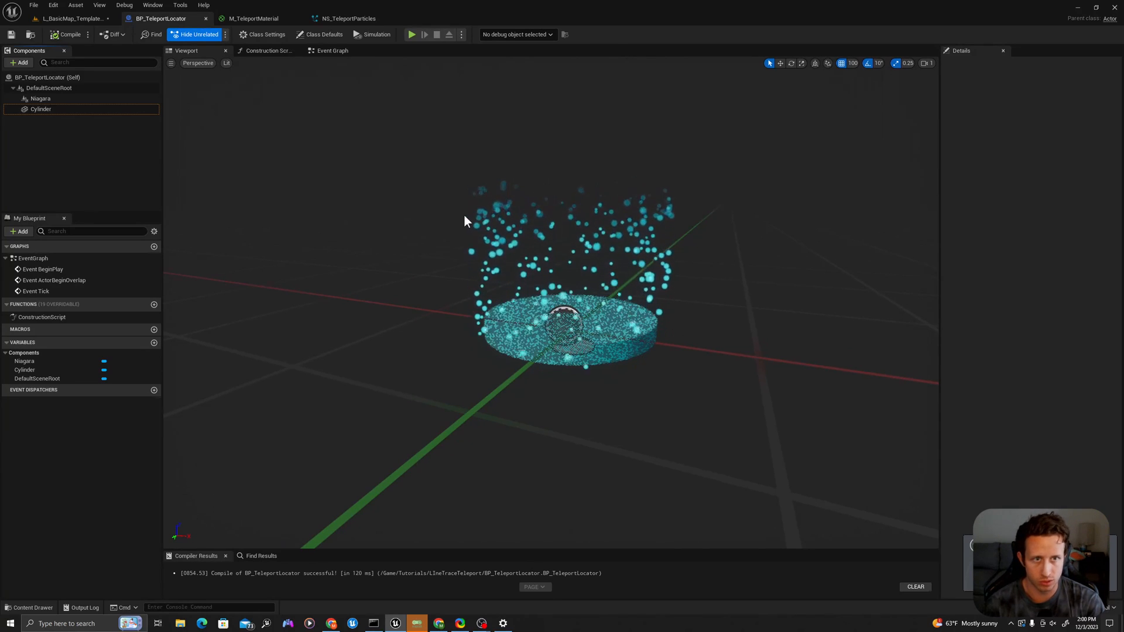
pyautogui.moveTo(253, 199)
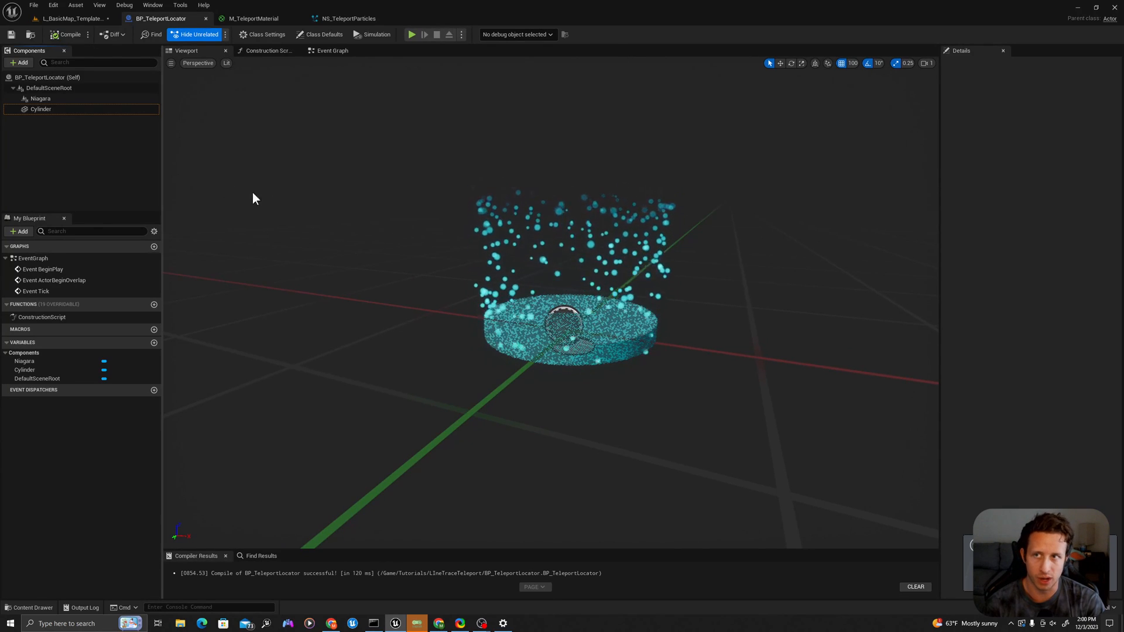
# Compile BP_TeleportLocator and show its class settings with the LineTraceTeleport assets
pyautogui.click(265, 34)
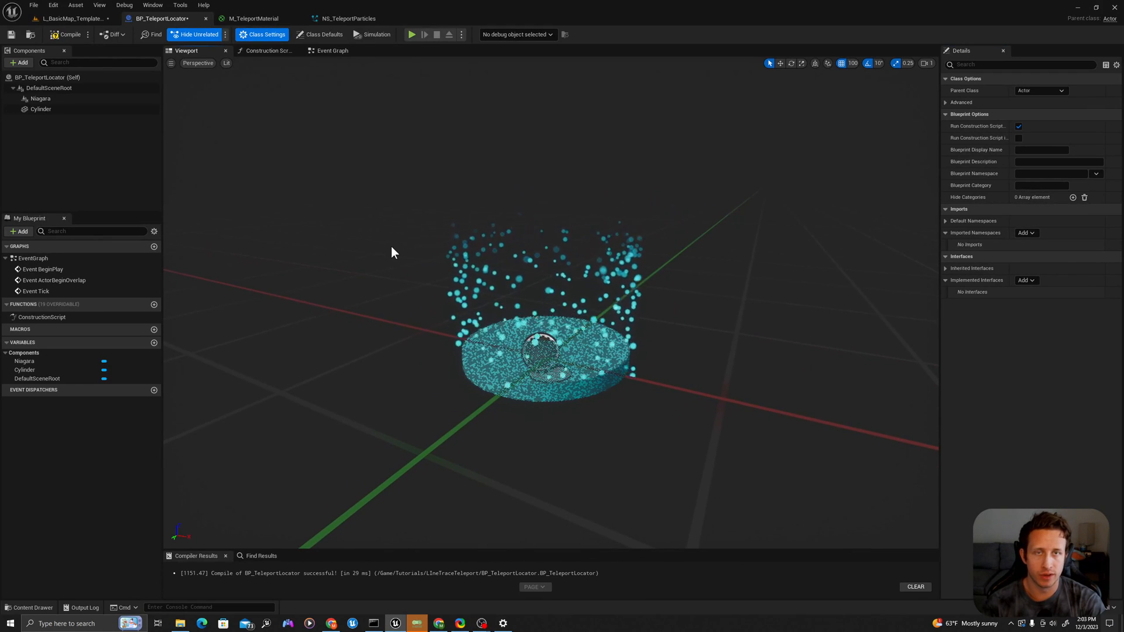
pyautogui.click(28, 607)
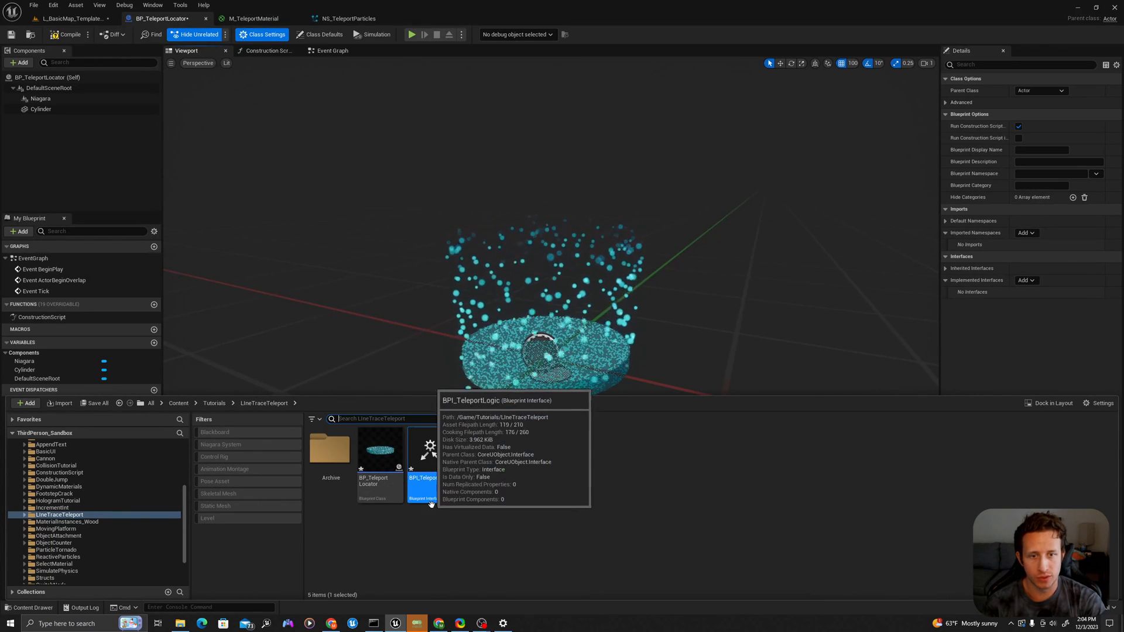
# Rename the interface function to ChangeTeleportVisibility with a MakeVisible Boolean input
pyautogui.doubleClick(422, 452)
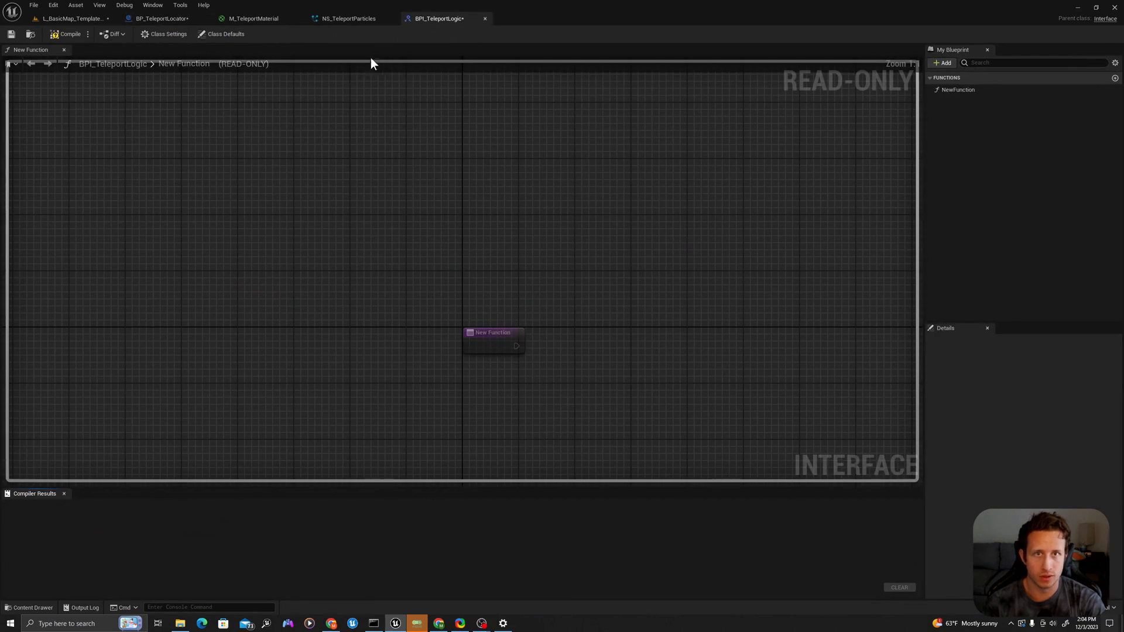
pyautogui.moveTo(957, 90)
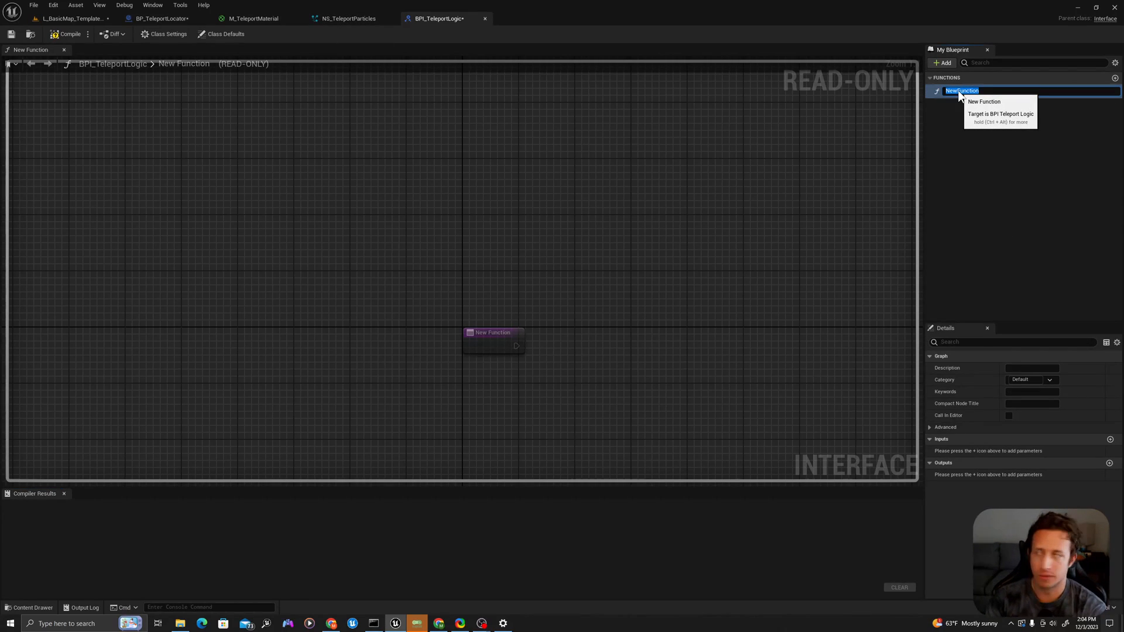
pyautogui.write('ChangeTeleportVisibili')
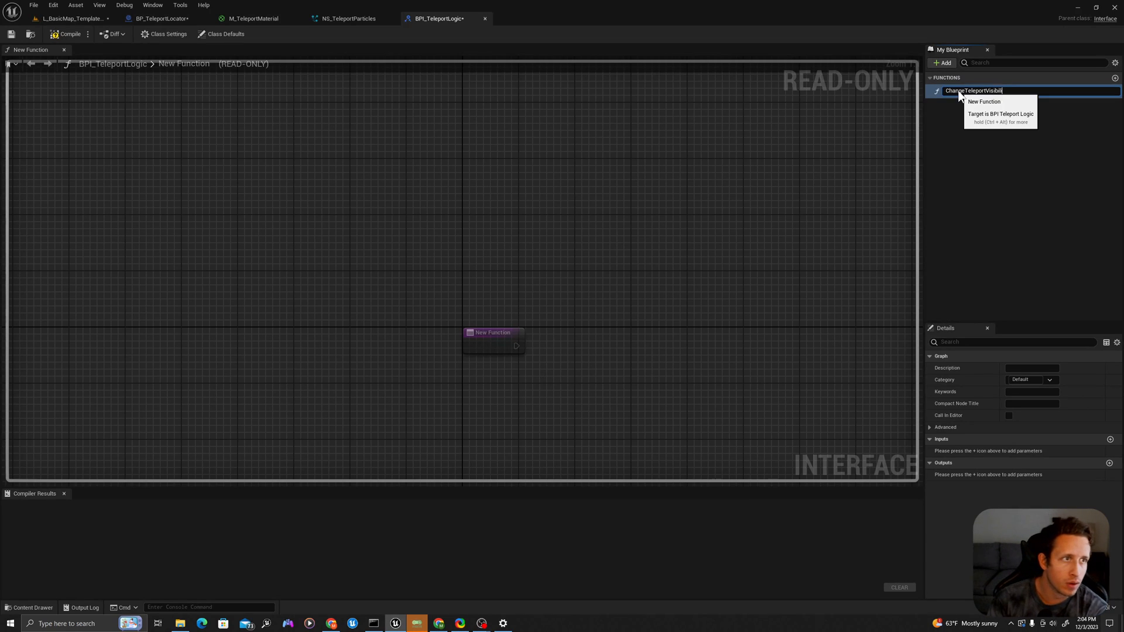
pyautogui.press('Return')
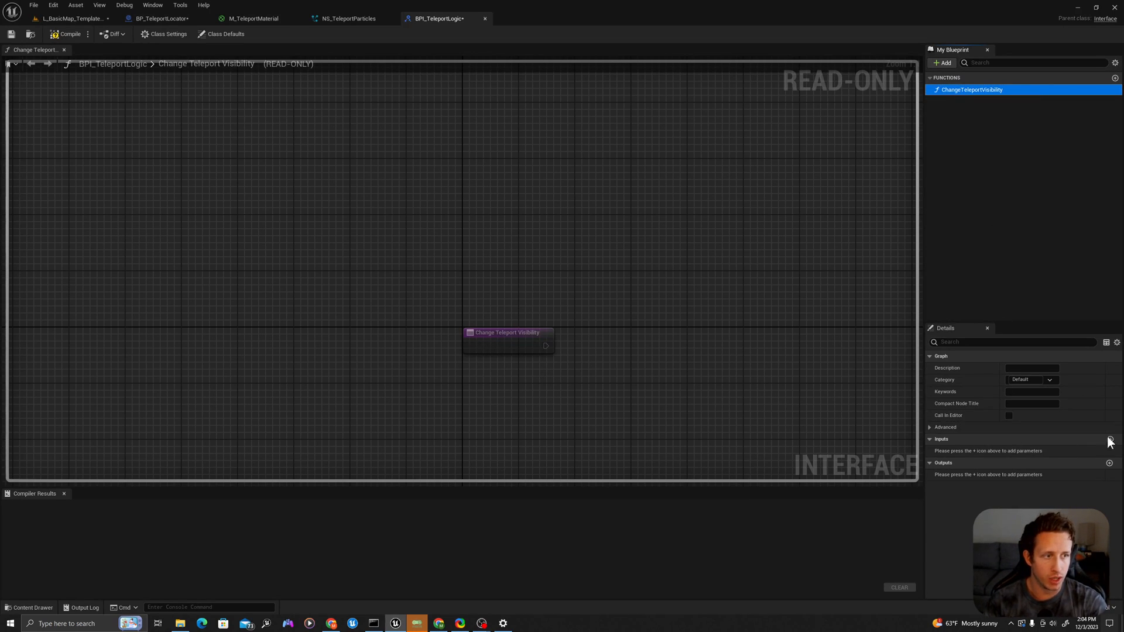
pyautogui.click(1110, 439)
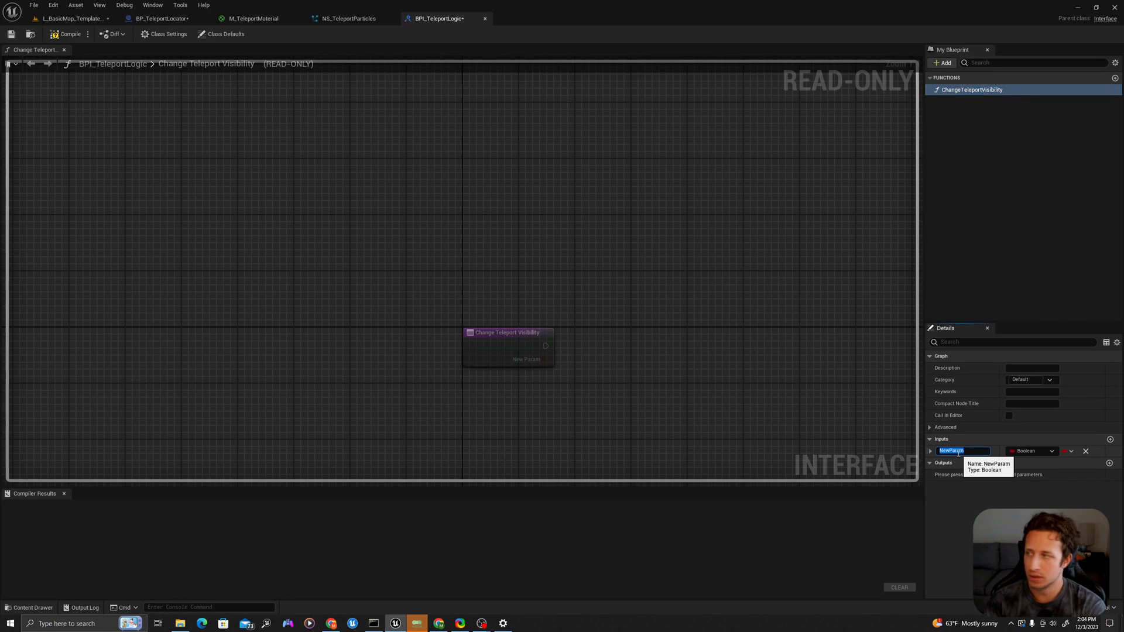
pyautogui.write('MakeVisible')
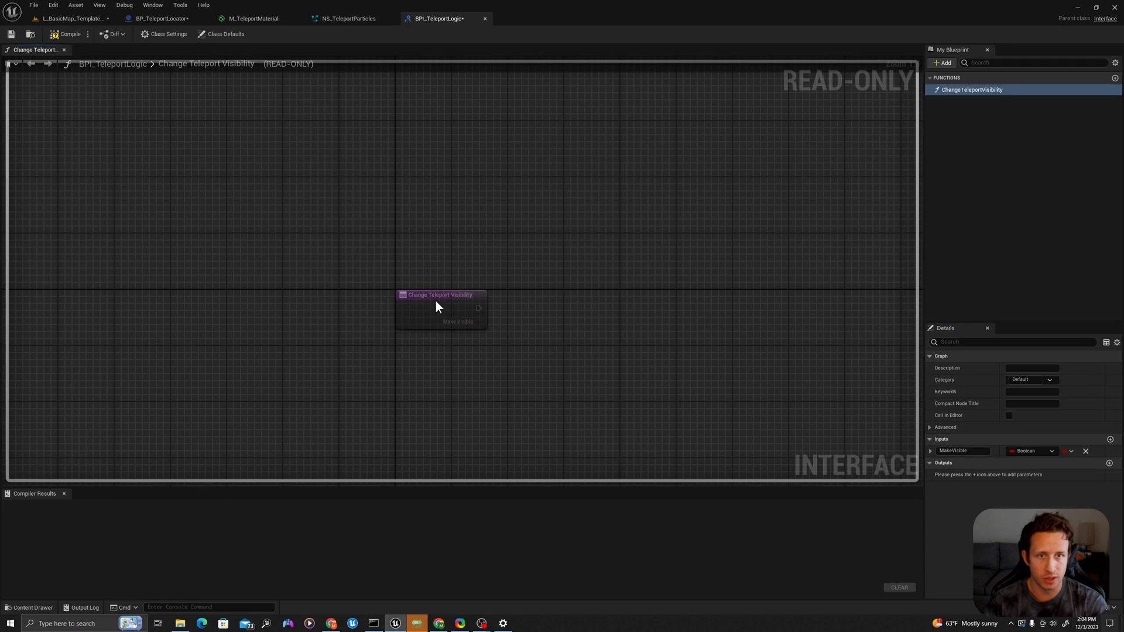
# Add a SuccessfulTeleport function to BPI_TeleportLogic and compile
pyautogui.click(439, 294)
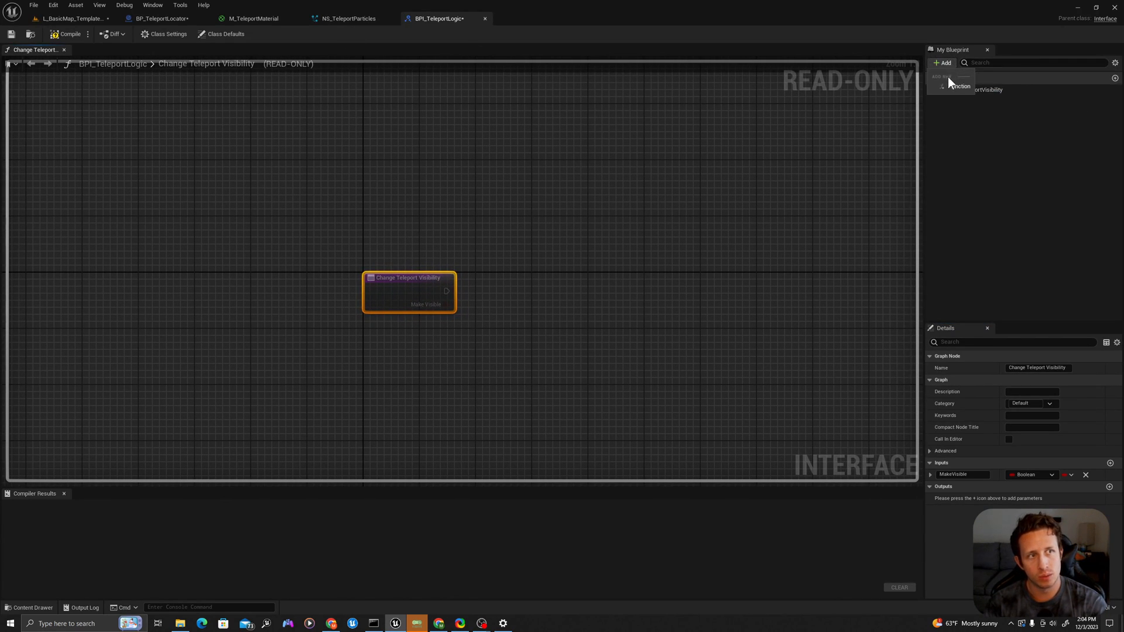
pyautogui.click(944, 62)
pyautogui.write('SuccessfulTeleport')
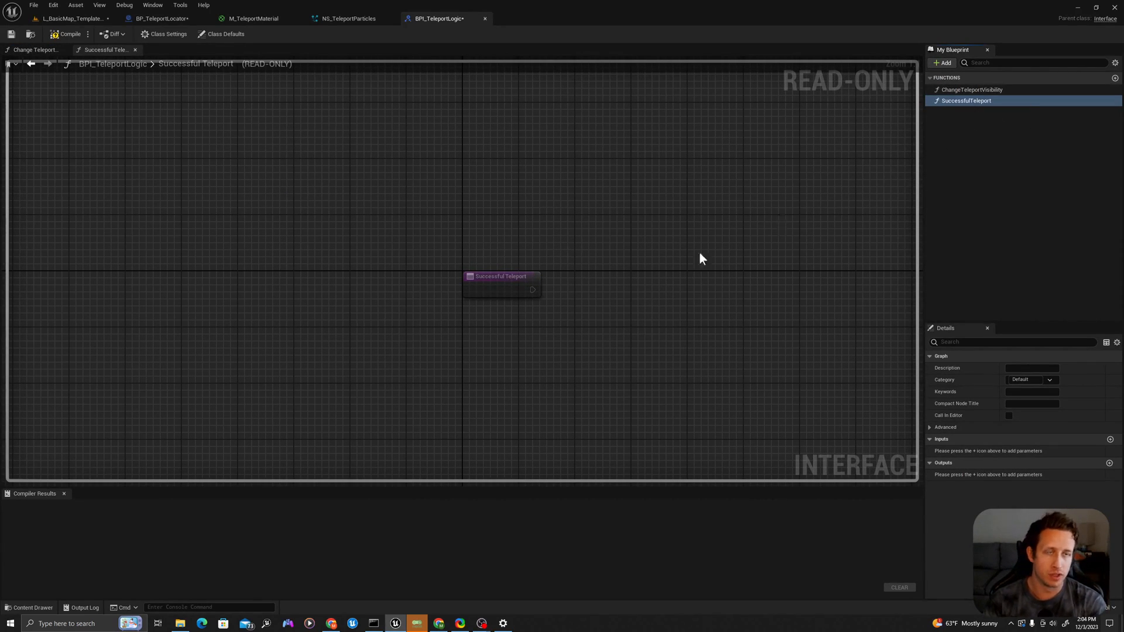
pyautogui.click(500, 276)
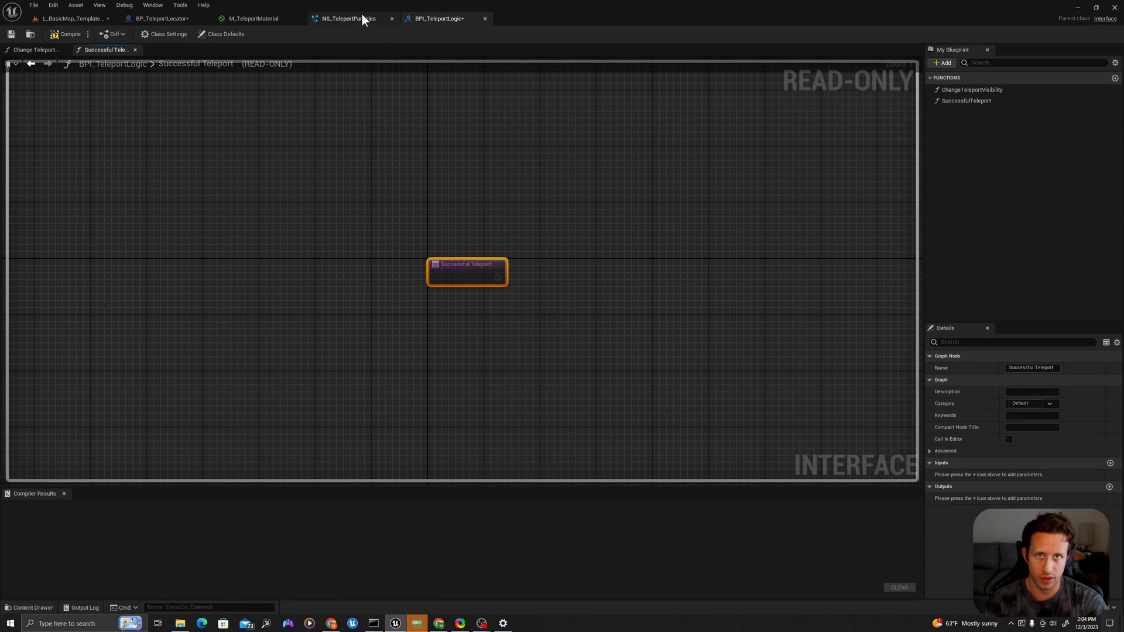
pyautogui.click(66, 34)
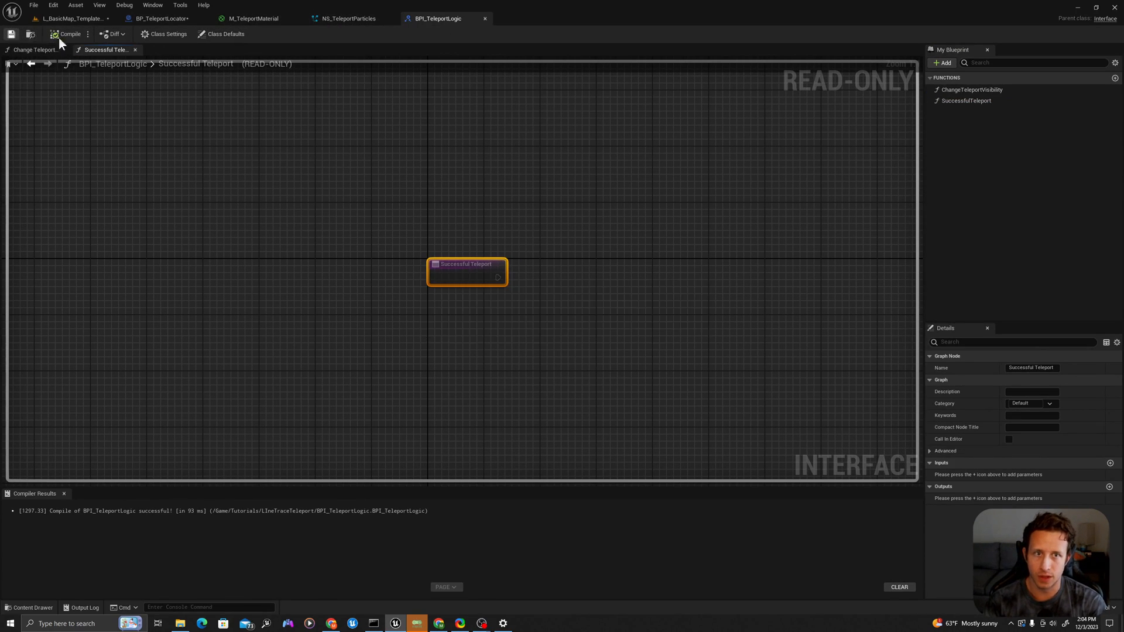
# Add BPI_TeleportLogic to BP_TeleportLocator's implemented interfaces
pyautogui.click(159, 18)
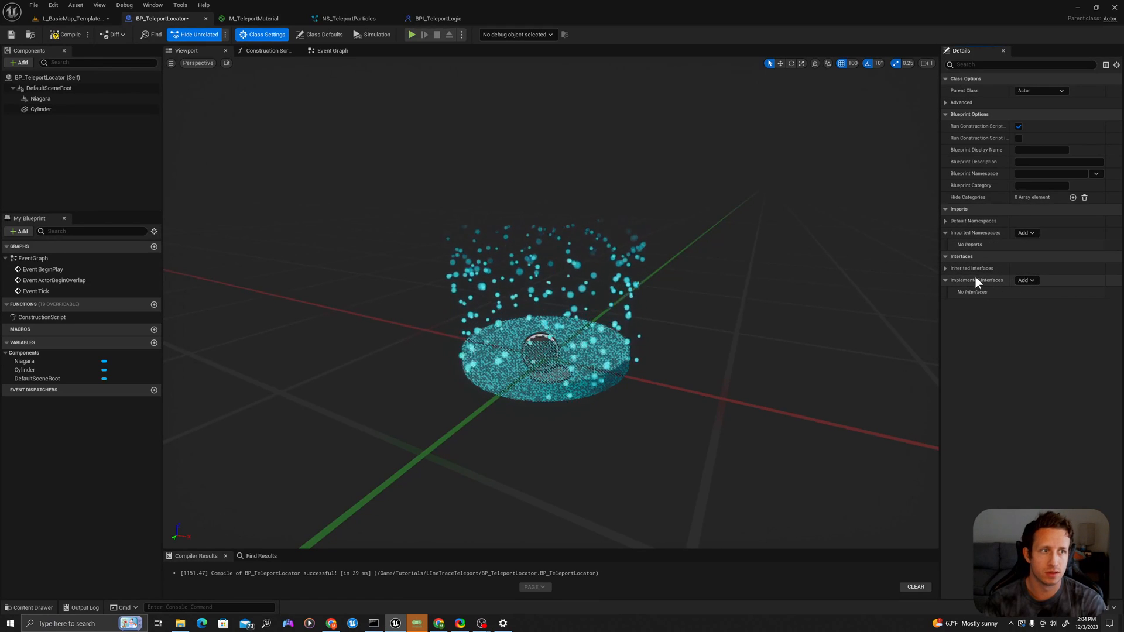
pyautogui.click(1026, 280)
pyautogui.write('tele')
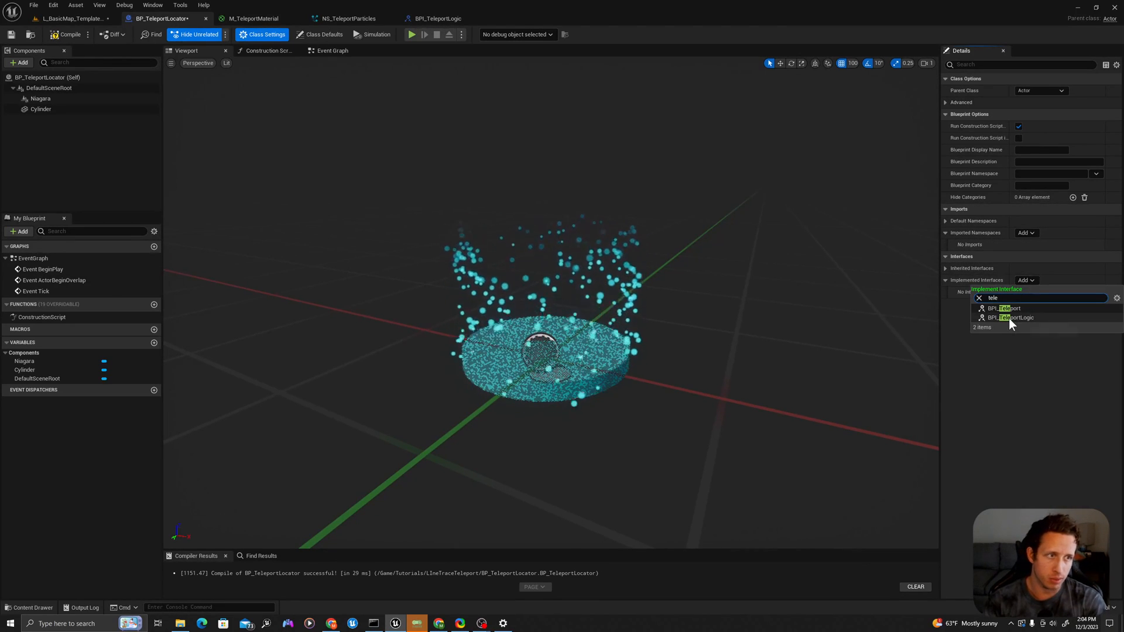
pyautogui.click(1010, 317)
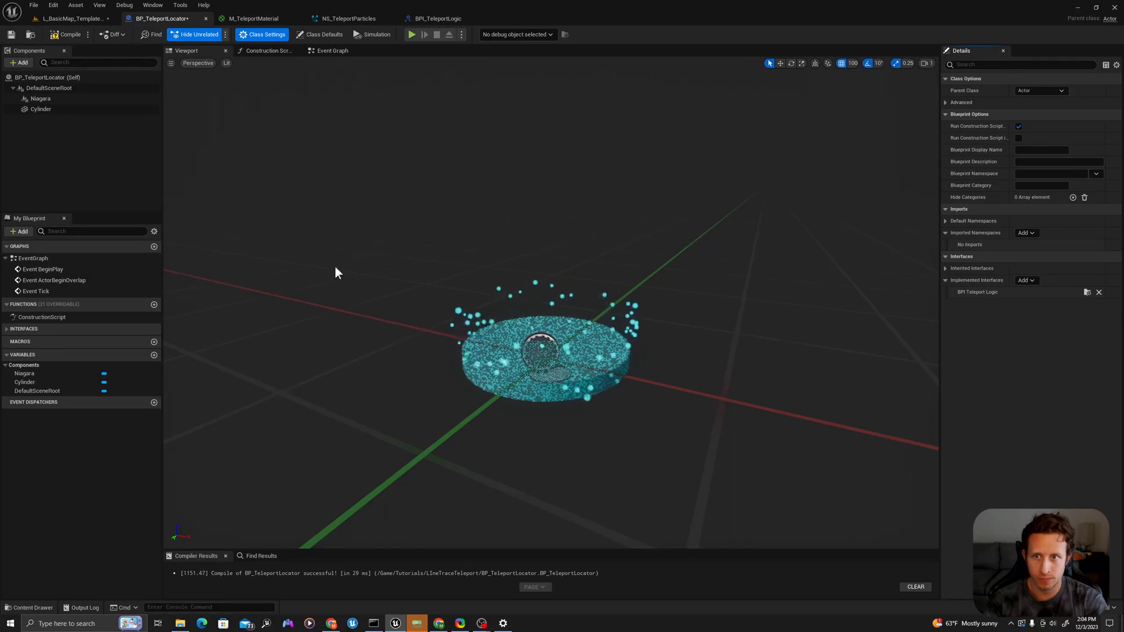
pyautogui.click(5, 328)
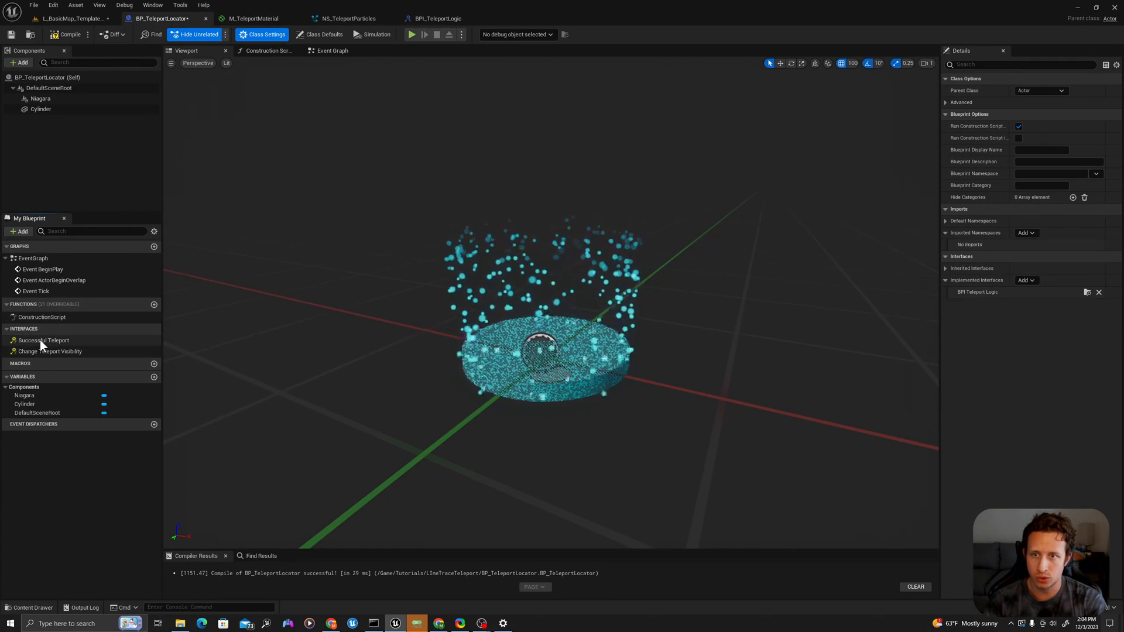
# Implement Successful Teleport as an event and compile the blueprint
pyautogui.rightClick(44, 340)
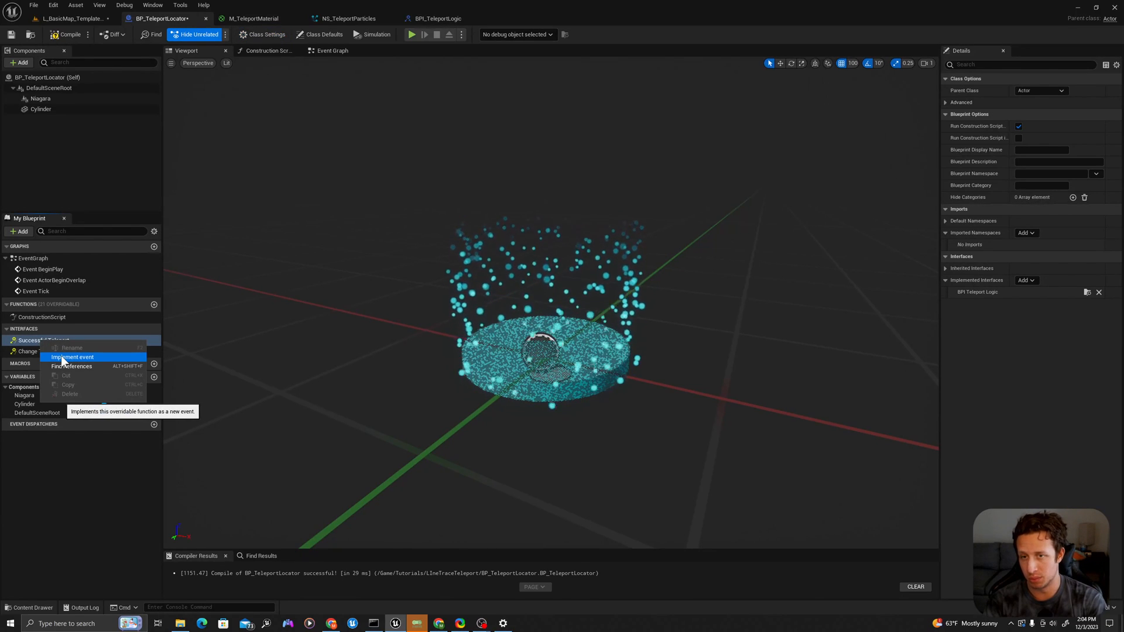
pyautogui.click(51, 351)
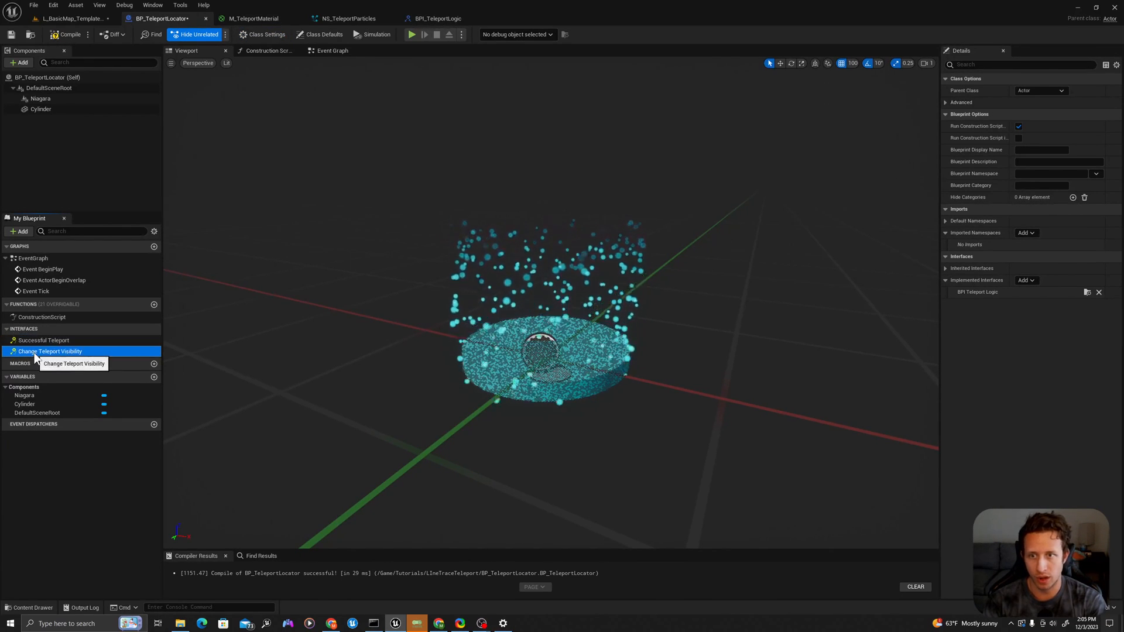
pyautogui.moveTo(276, 94)
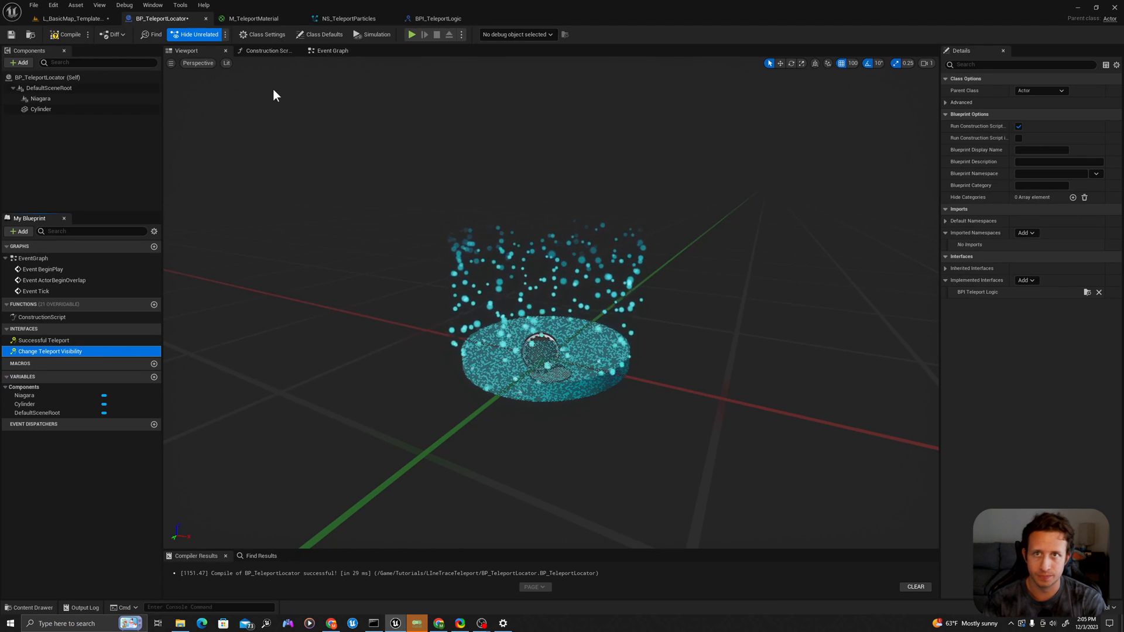
pyautogui.click(68, 34)
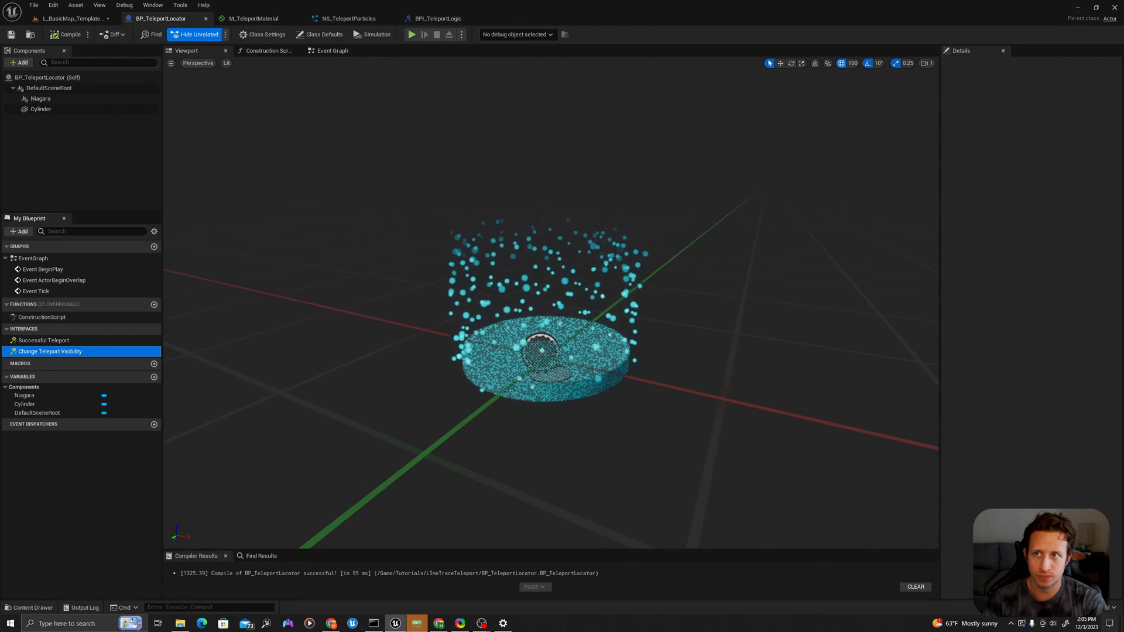
# Find BP_ThirdPersonCharacter in the Content Drawer by searching 'third' and open its Event Graph
pyautogui.click(29, 607)
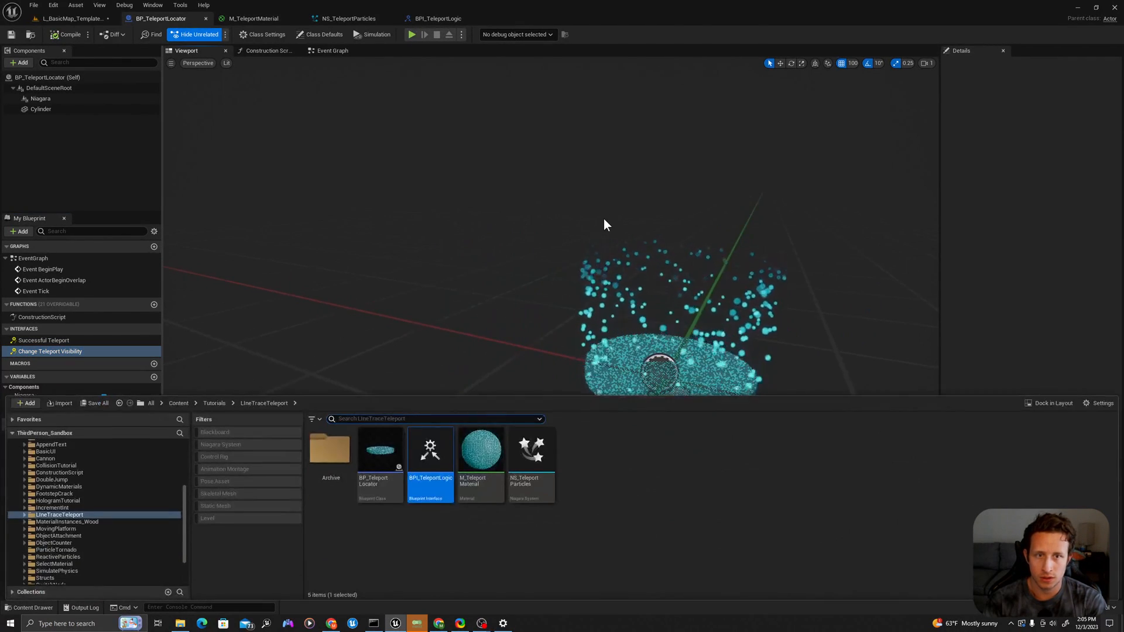
pyautogui.click(178, 403)
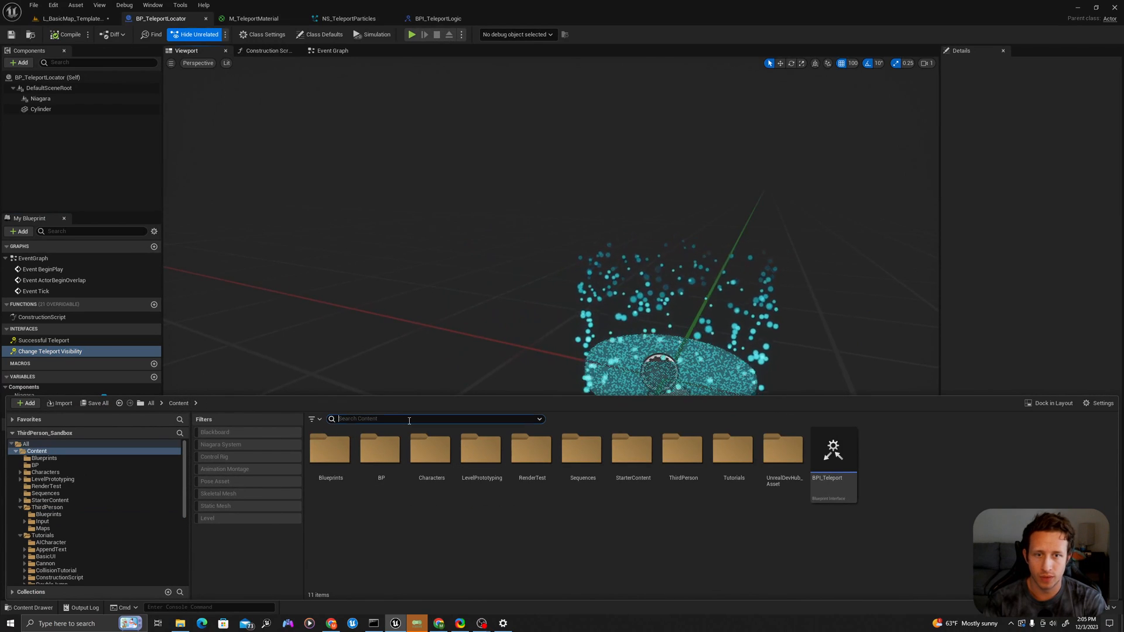
pyautogui.write('third')
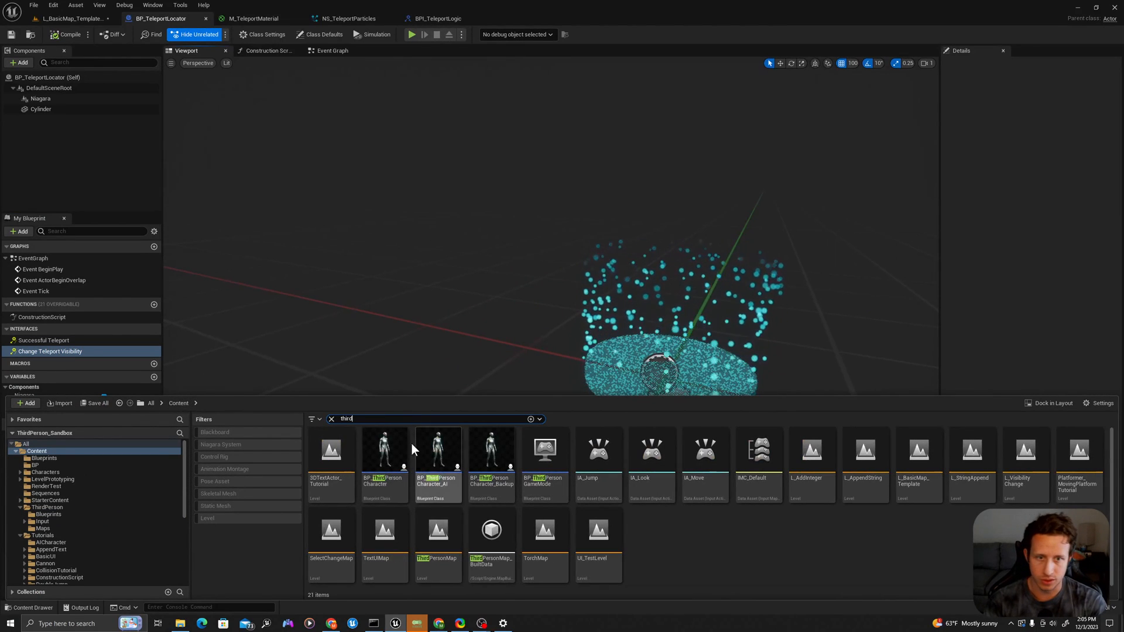
pyautogui.doubleClick(384, 452)
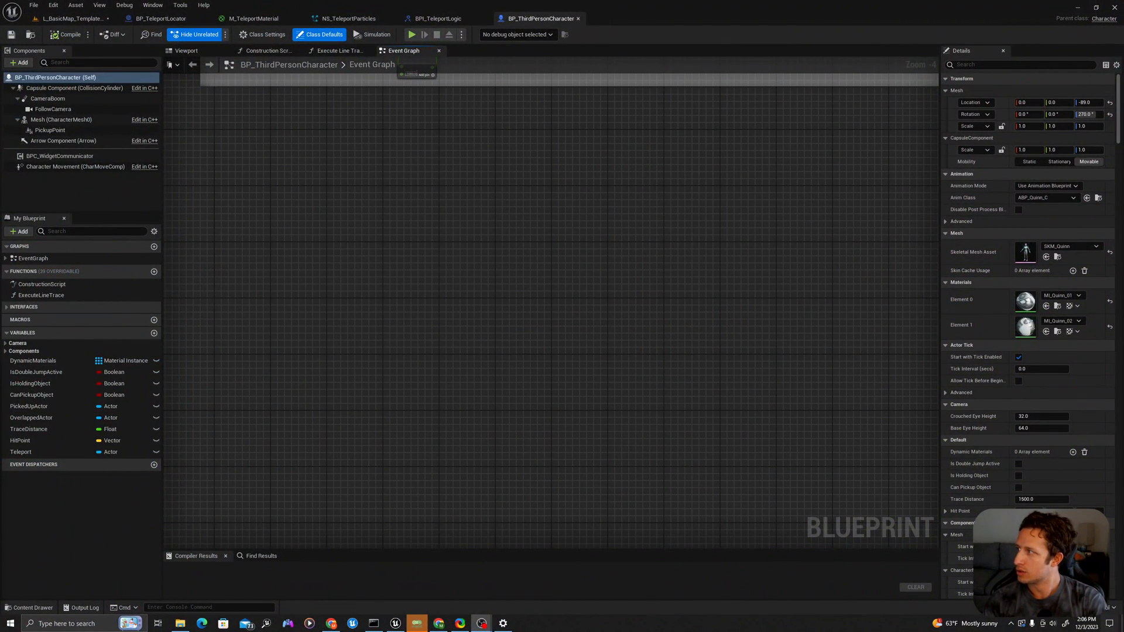
pyautogui.moveTo(394, 216)
pyautogui.write('right')
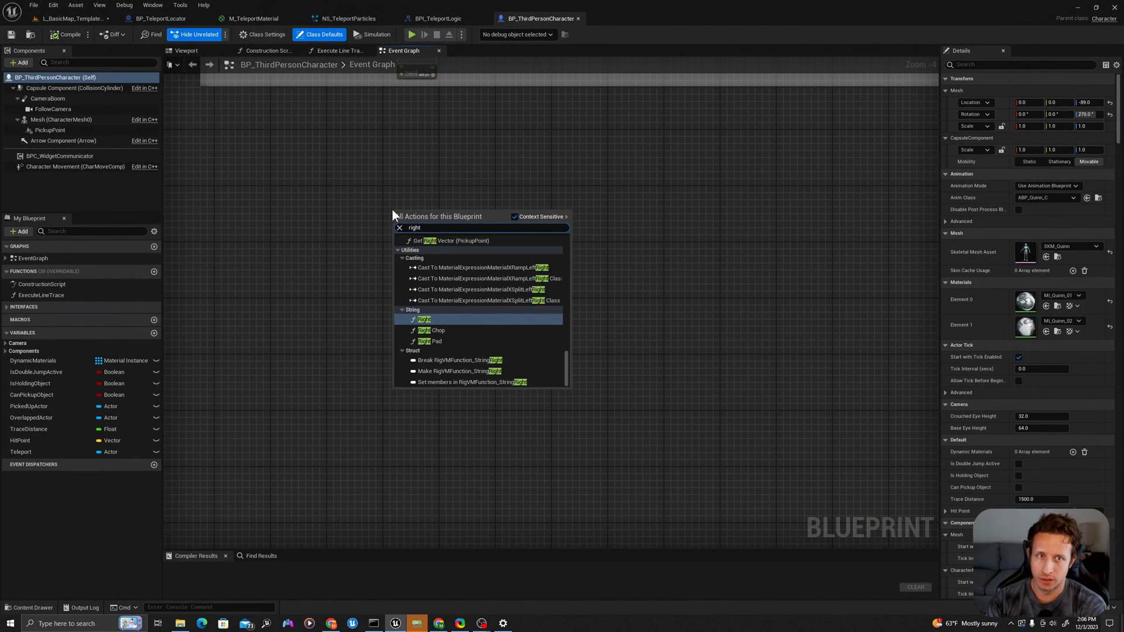
# Add Right Mouse Button and Left Mouse Button event nodes to the Event Graph
pyautogui.click(423, 318)
pyautogui.write('left mou')
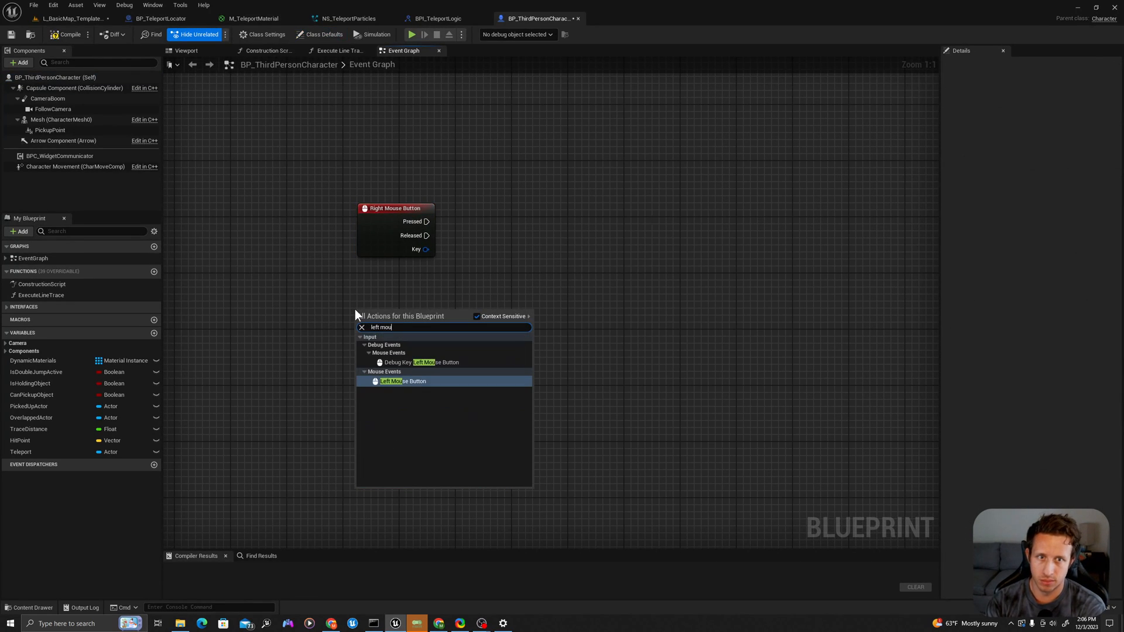
pyautogui.write('b')
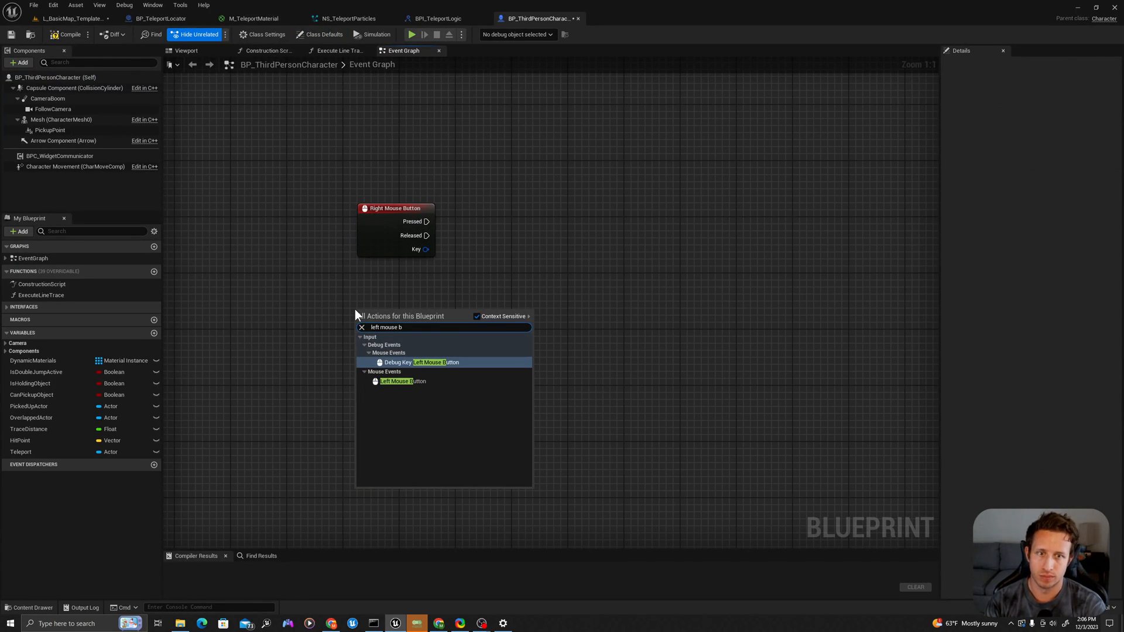
pyautogui.click(401, 380)
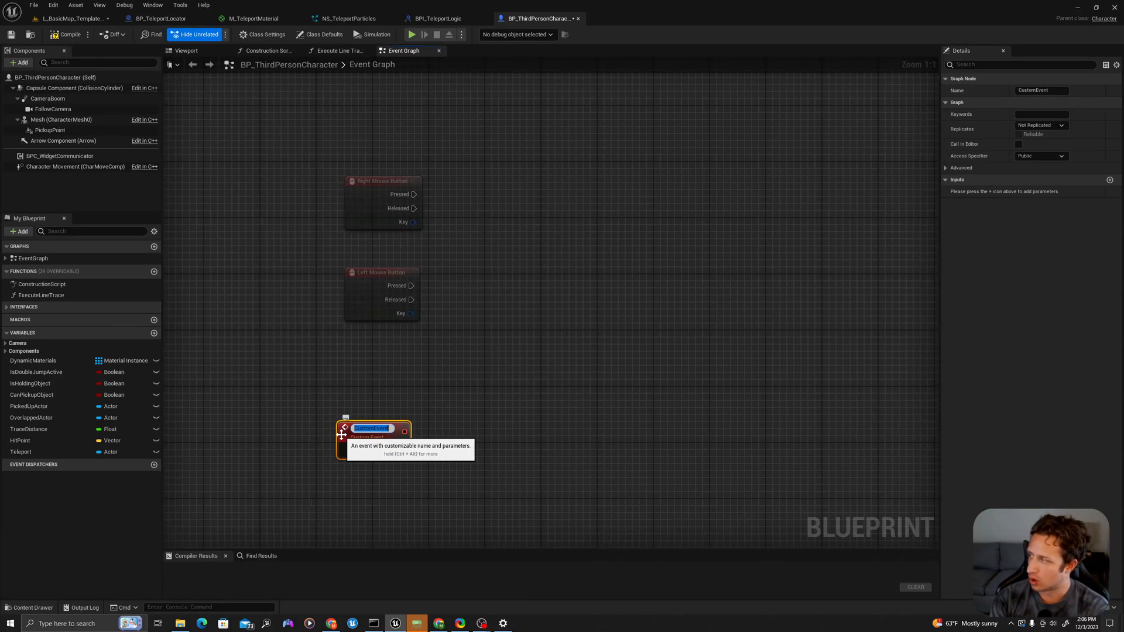
# Name the custom event DealWithTeleport and give it a boolean IsPressed input
pyautogui.write('DealWith1')
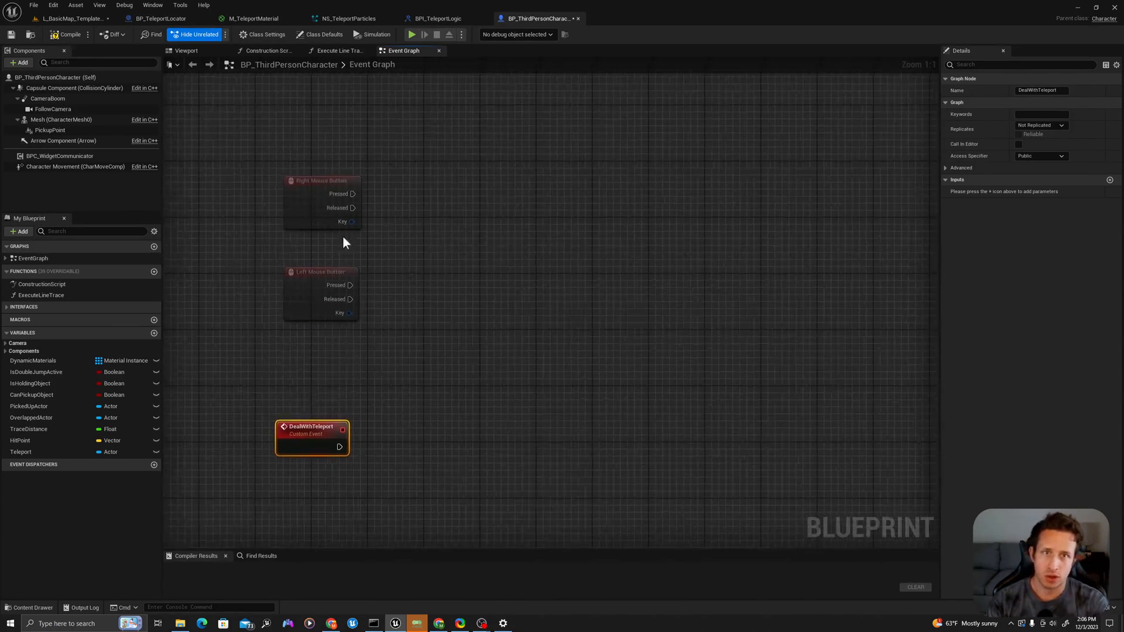
pyautogui.moveTo(1110, 181)
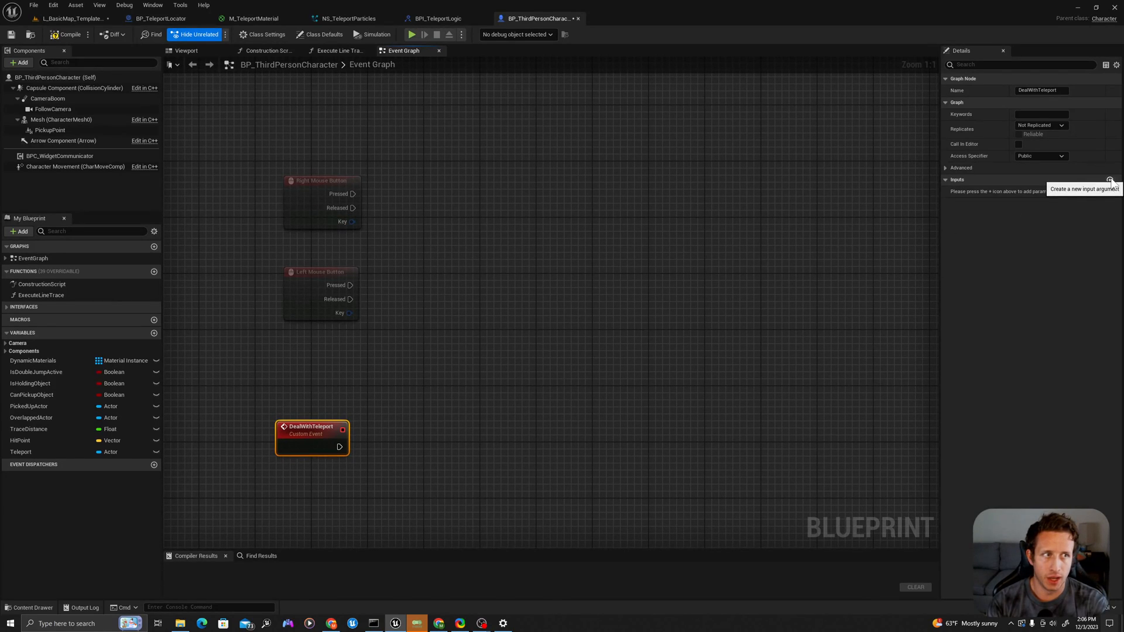
pyautogui.click(1109, 180)
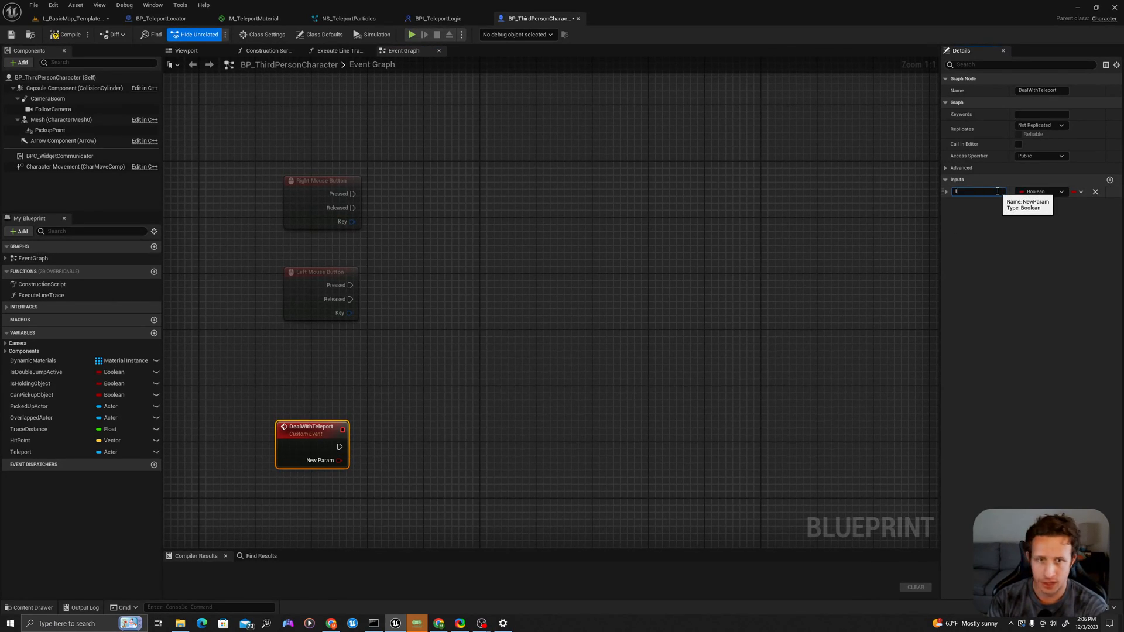
pyautogui.write('IsPressed')
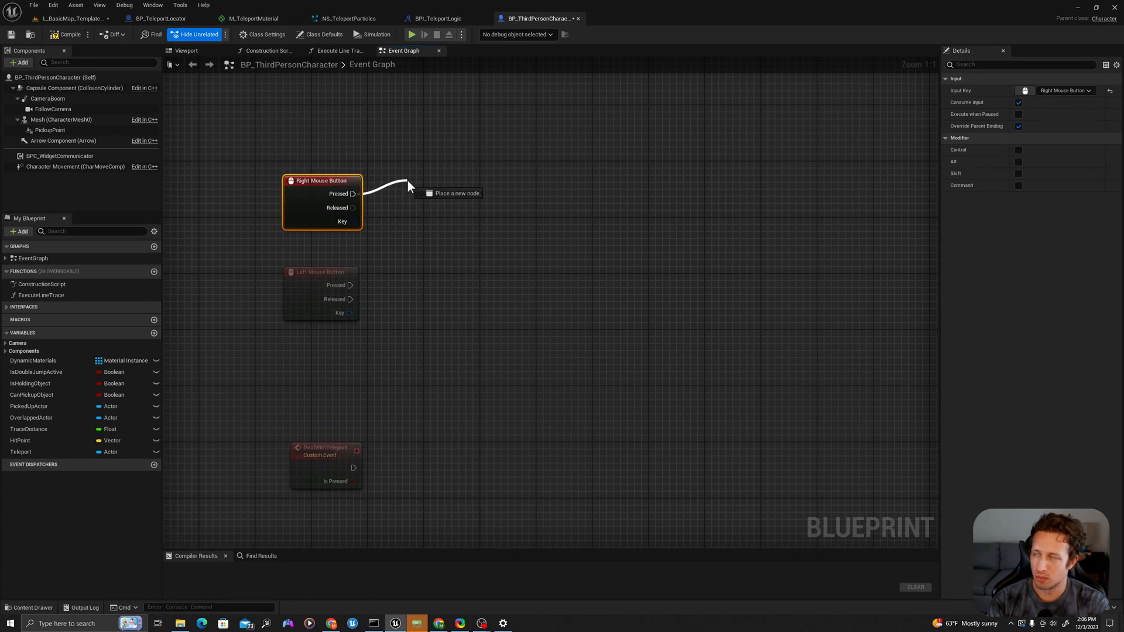
# Call DealWithTeleport with Is Pressed true on right mouse press and false on release
pyautogui.write('deal')
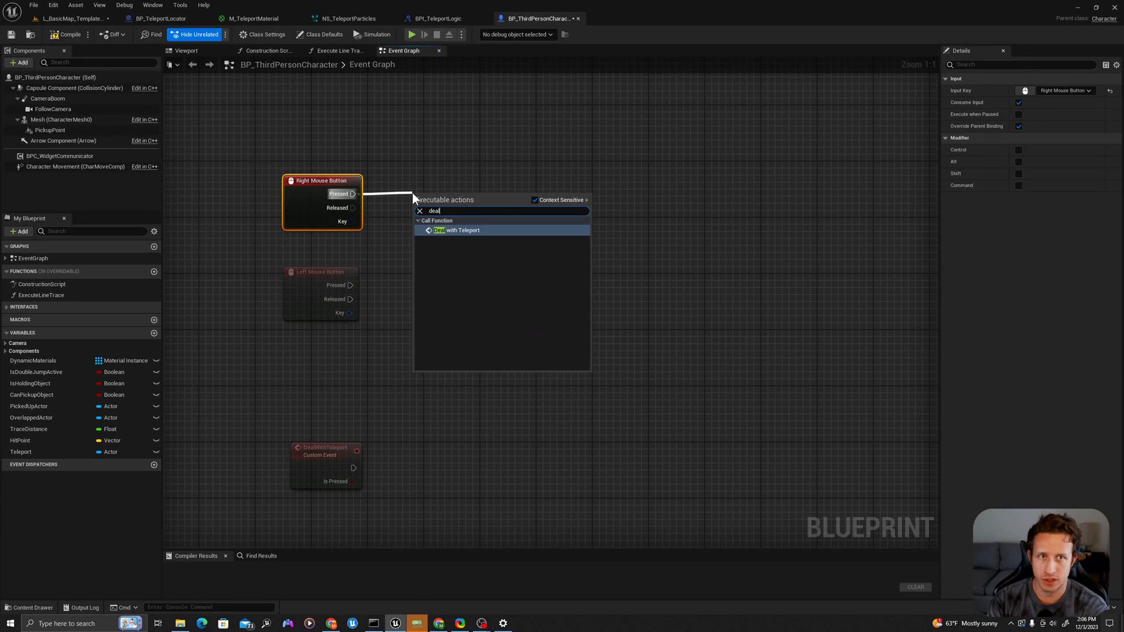
pyautogui.click(461, 230)
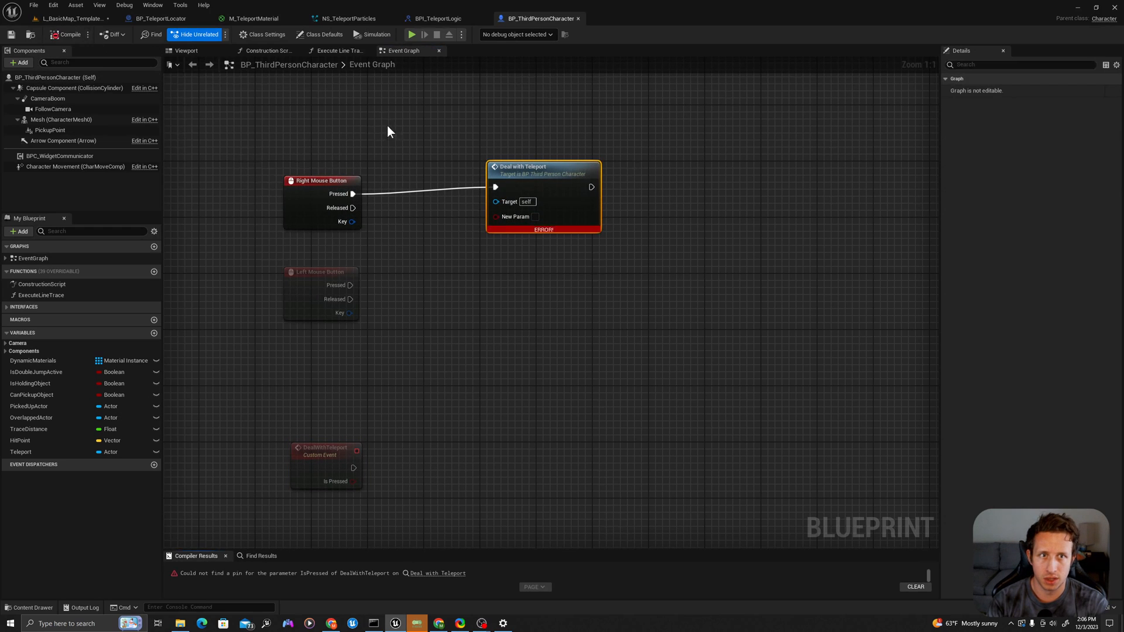
pyautogui.rightClick(526, 197)
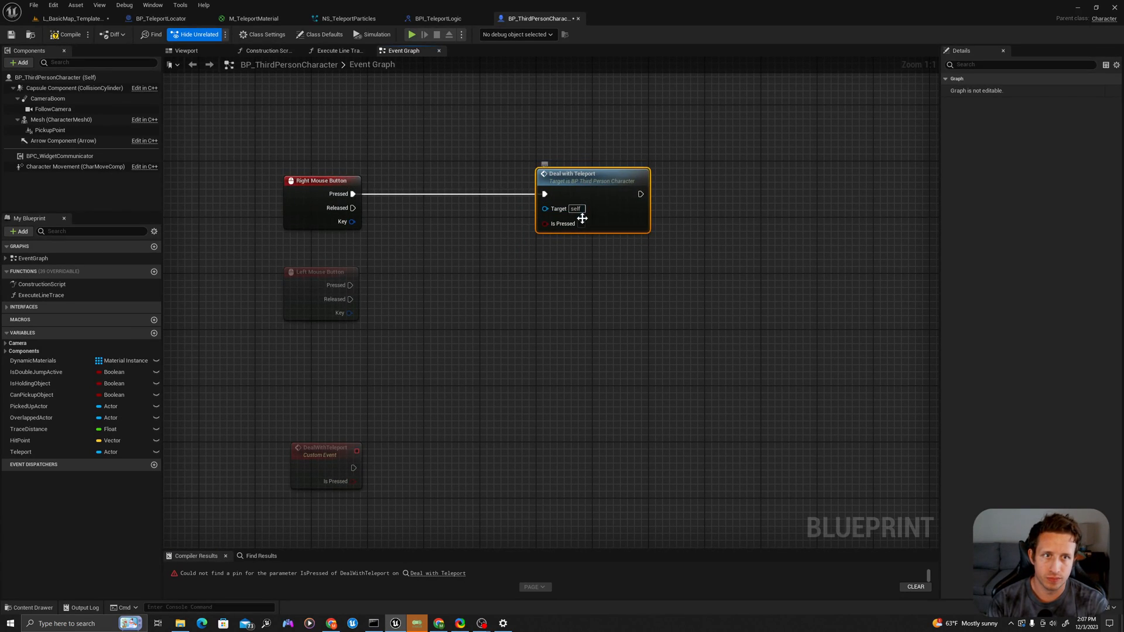
pyautogui.click(581, 223)
pyautogui.write('deal with')
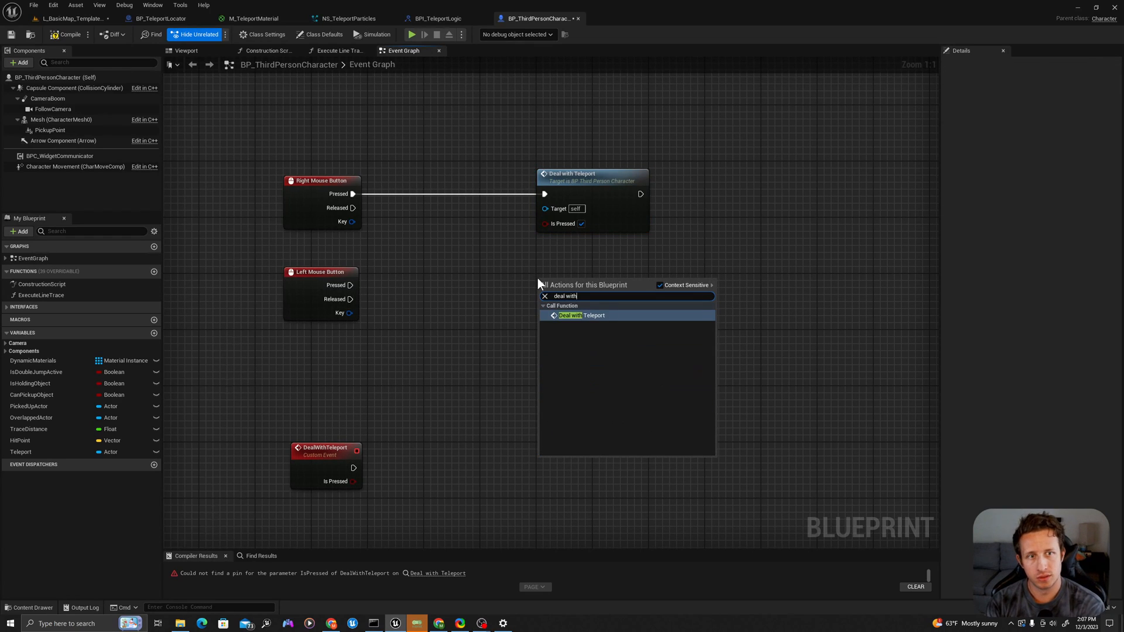
pyautogui.click(581, 315)
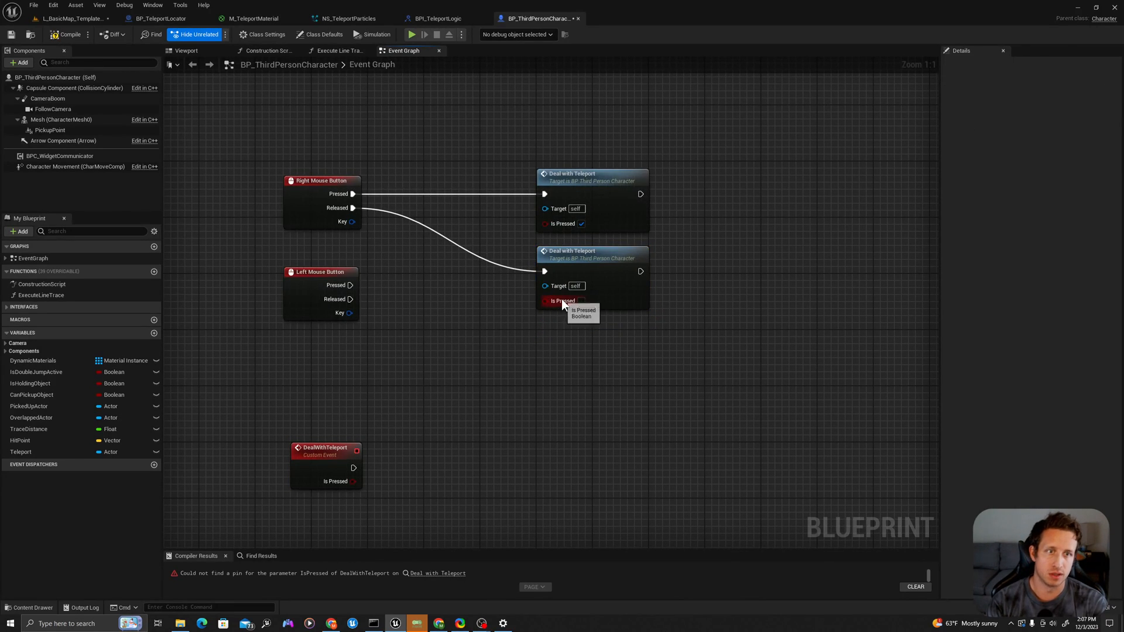
pyautogui.moveTo(582, 222)
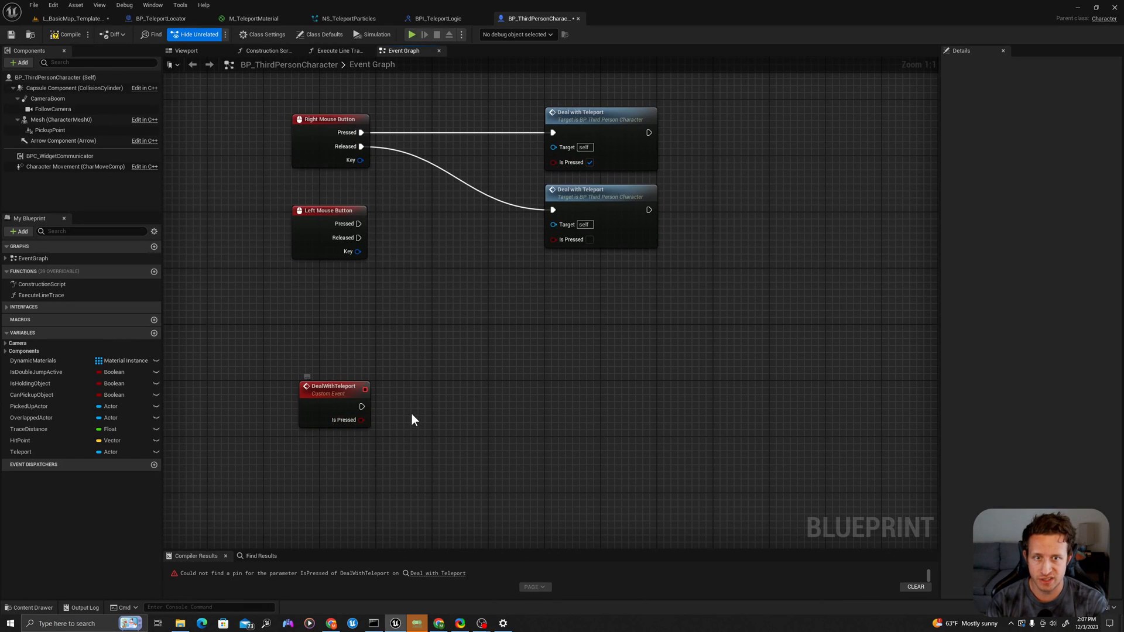
pyautogui.moveTo(398, 428)
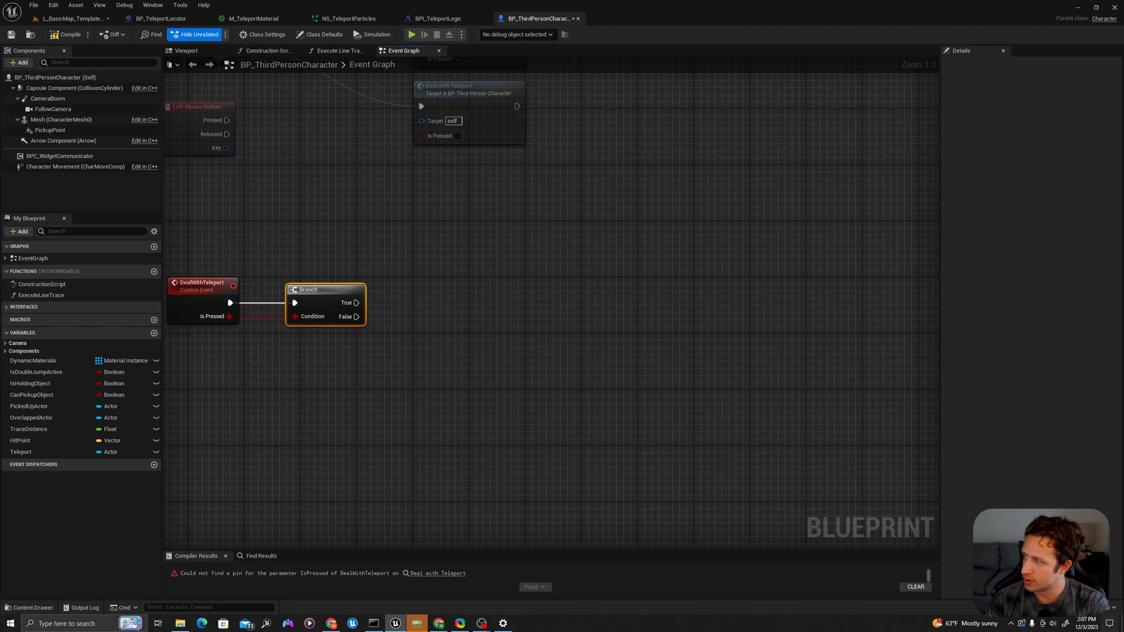
# Place a Multi Line Trace By Channel node with camera-vector and multiply nodes for its direction
pyautogui.scroll(-3)
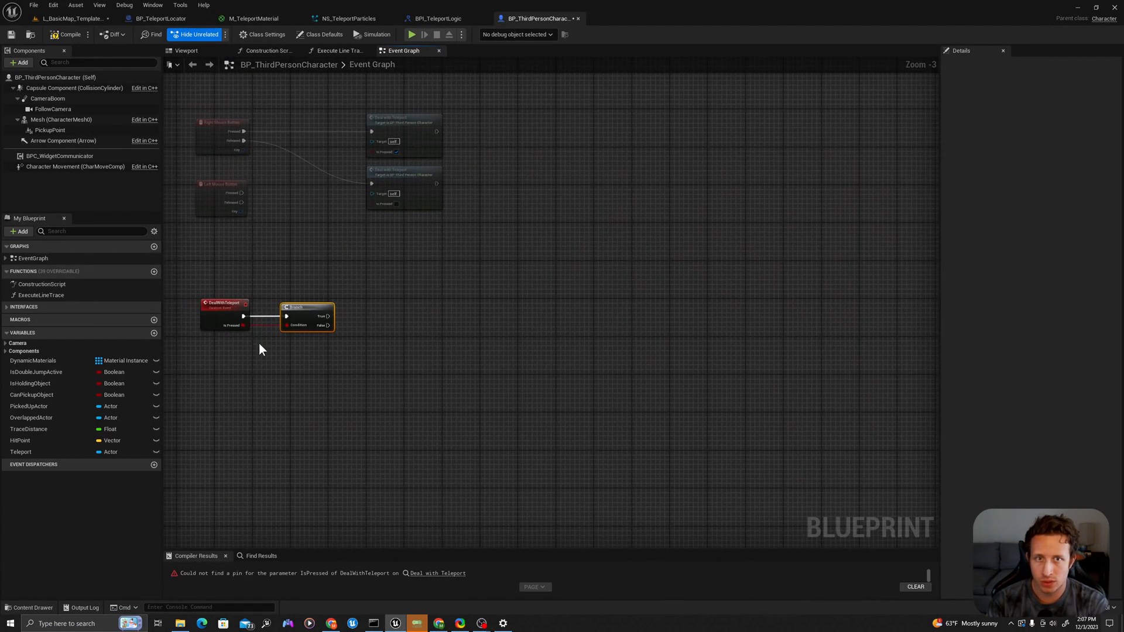
pyautogui.scroll(-3)
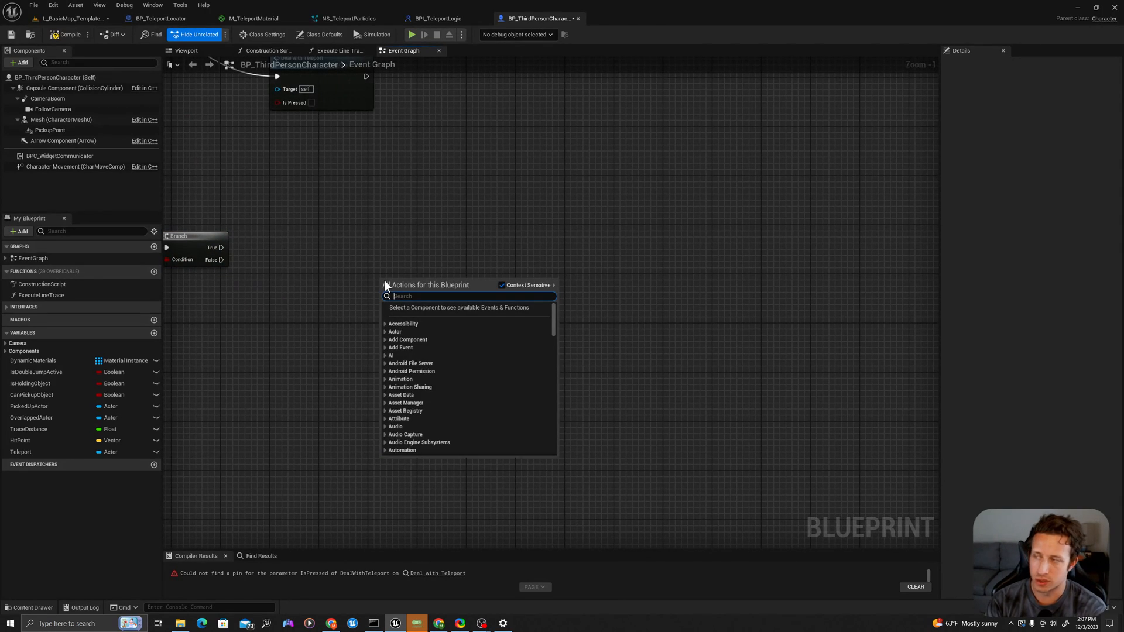
pyautogui.write('line trace by ch')
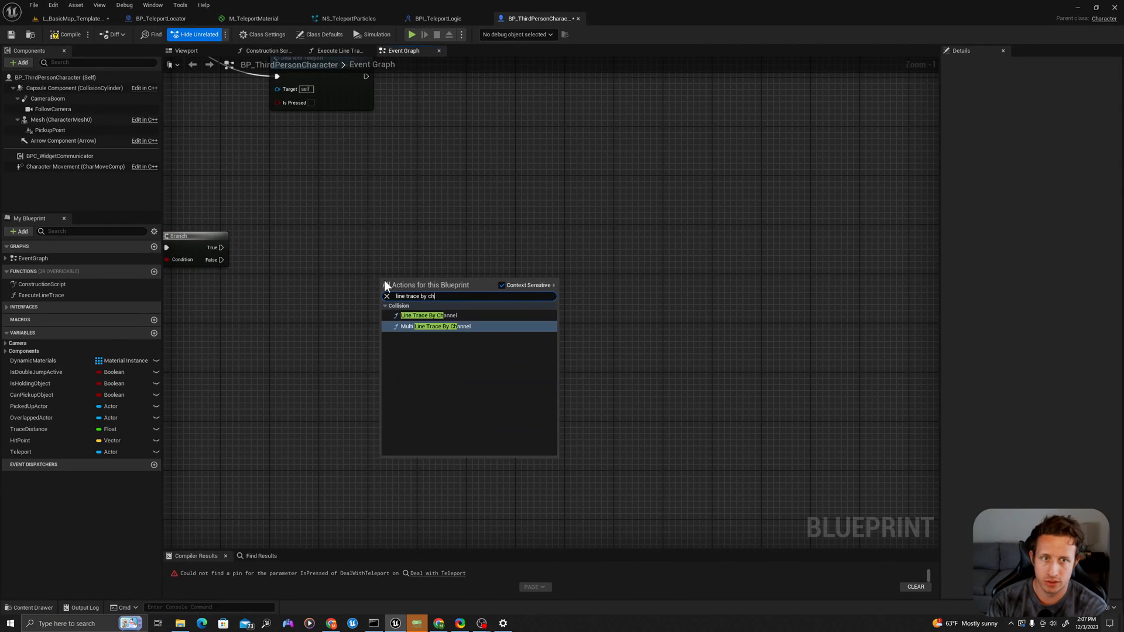
pyautogui.click(441, 327)
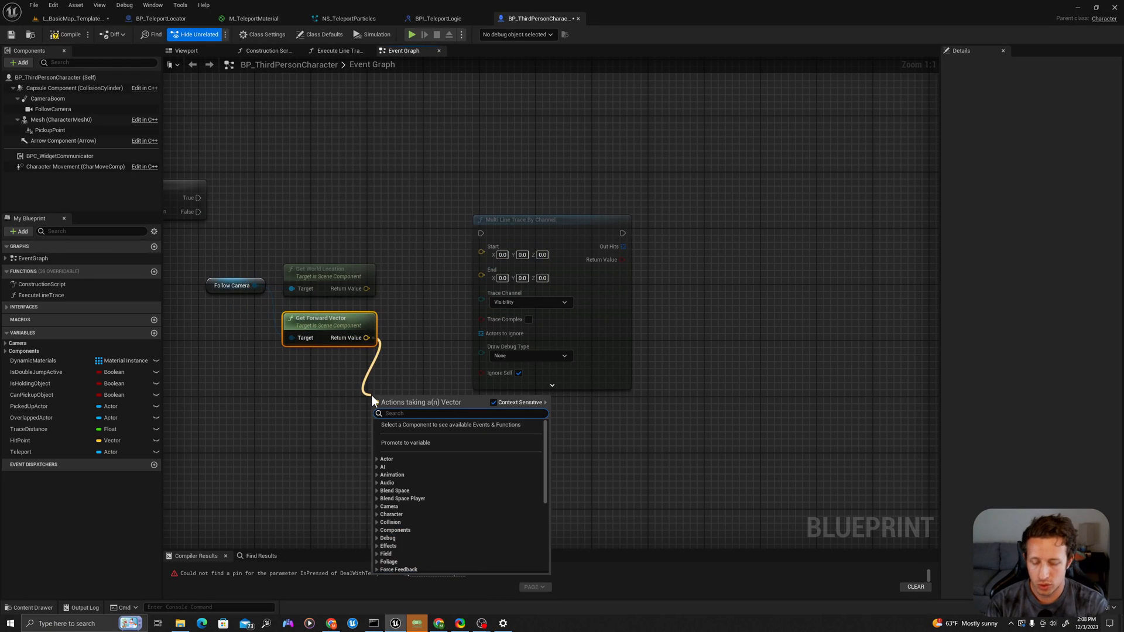
pyautogui.write('multi')
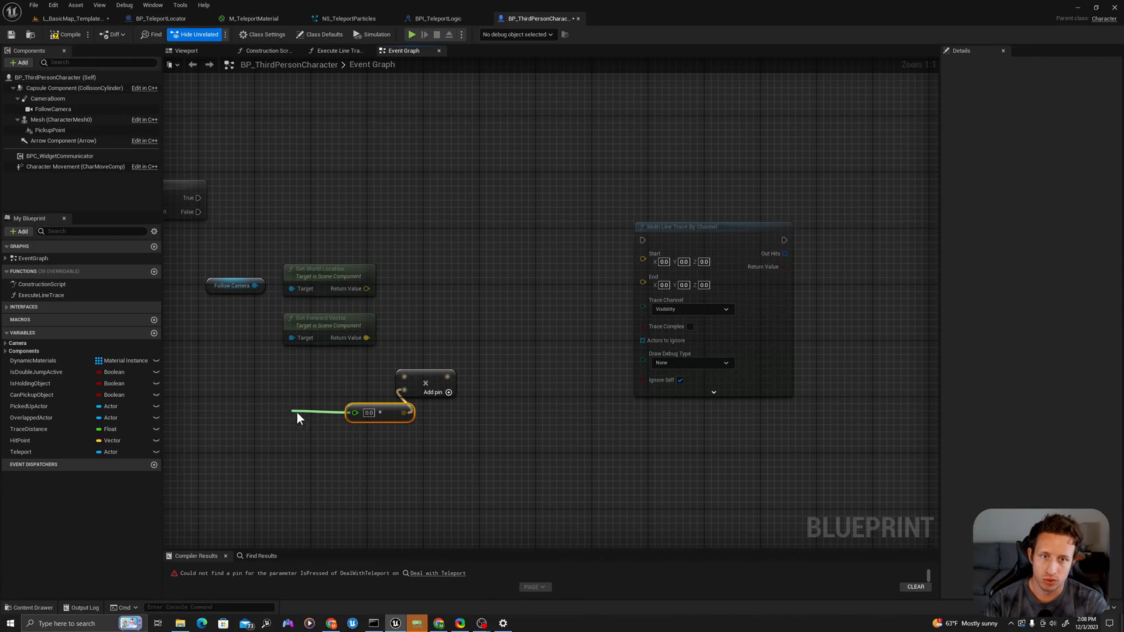
# Promote the multiplier to a LineTraceDistance variable and delete the old HitPoint variable
pyautogui.click(152, 333)
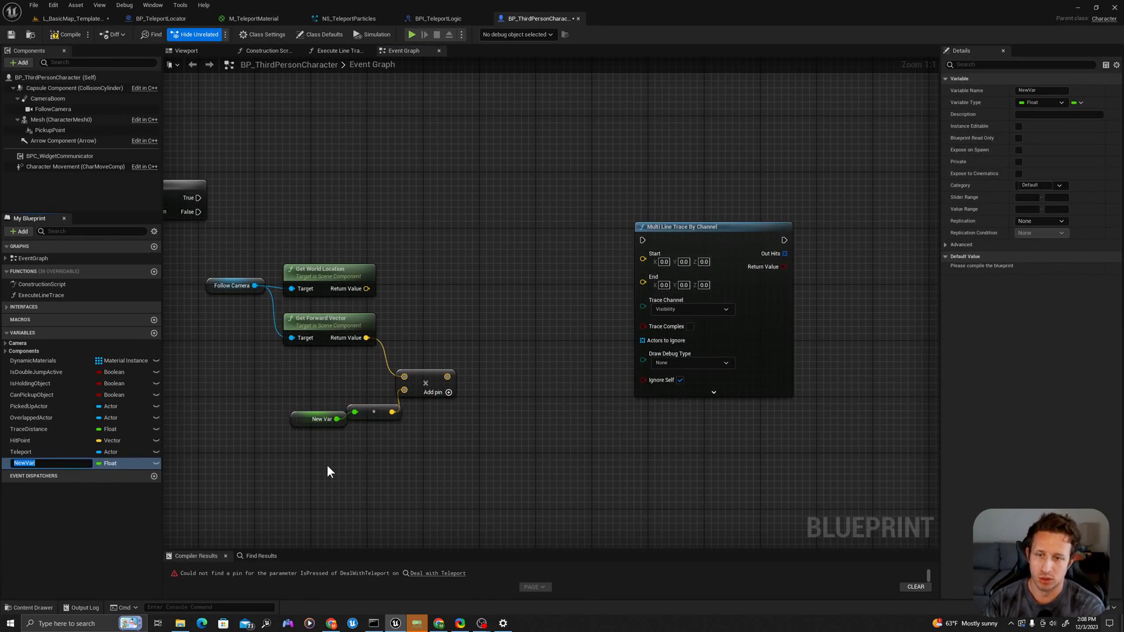
pyautogui.write('TraceDistance')
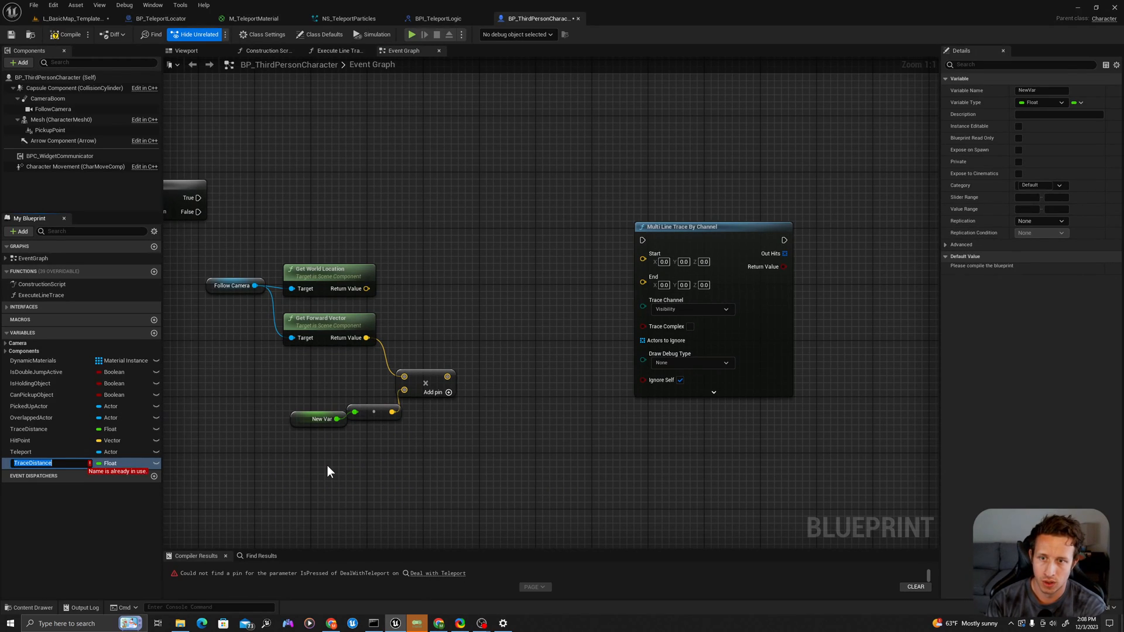
pyautogui.write('LineTraceDista')
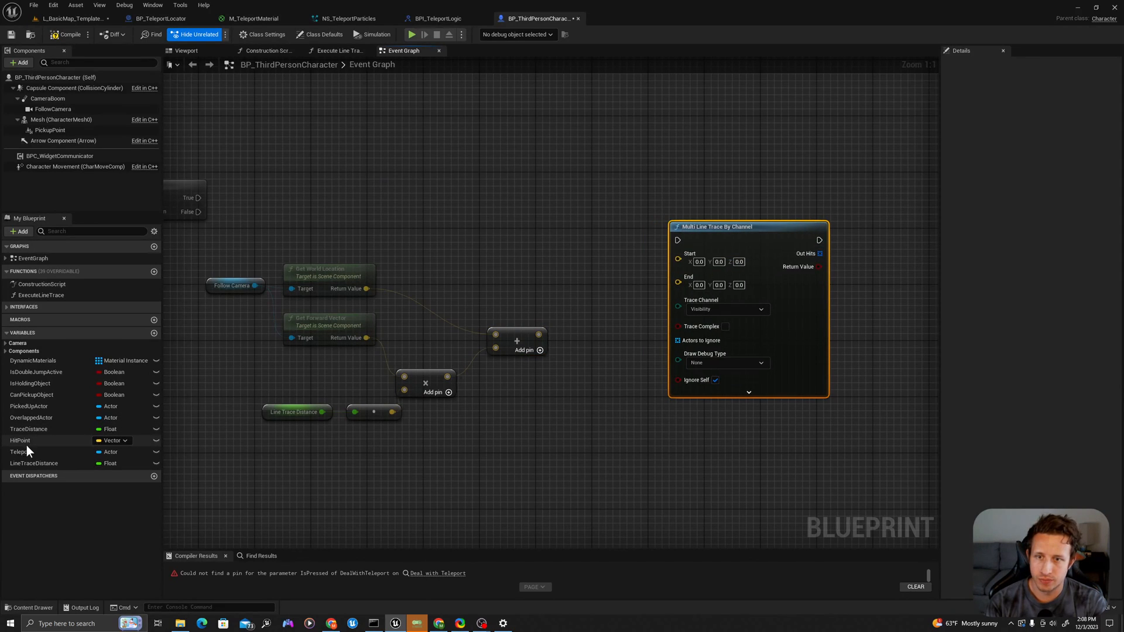
pyautogui.click(20, 440)
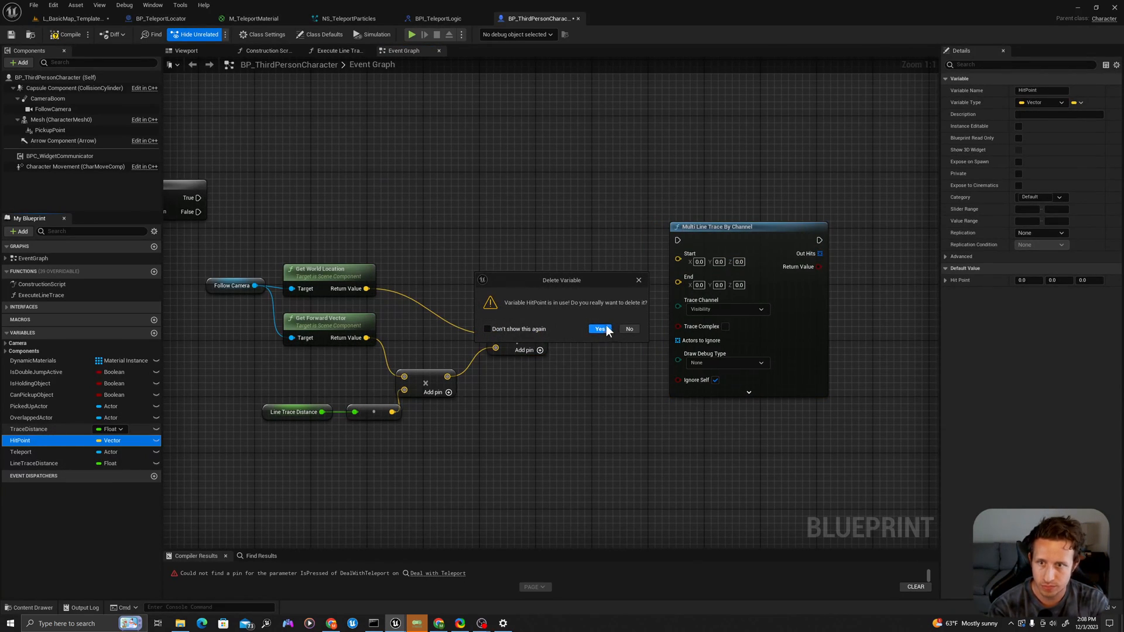
pyautogui.click(599, 329)
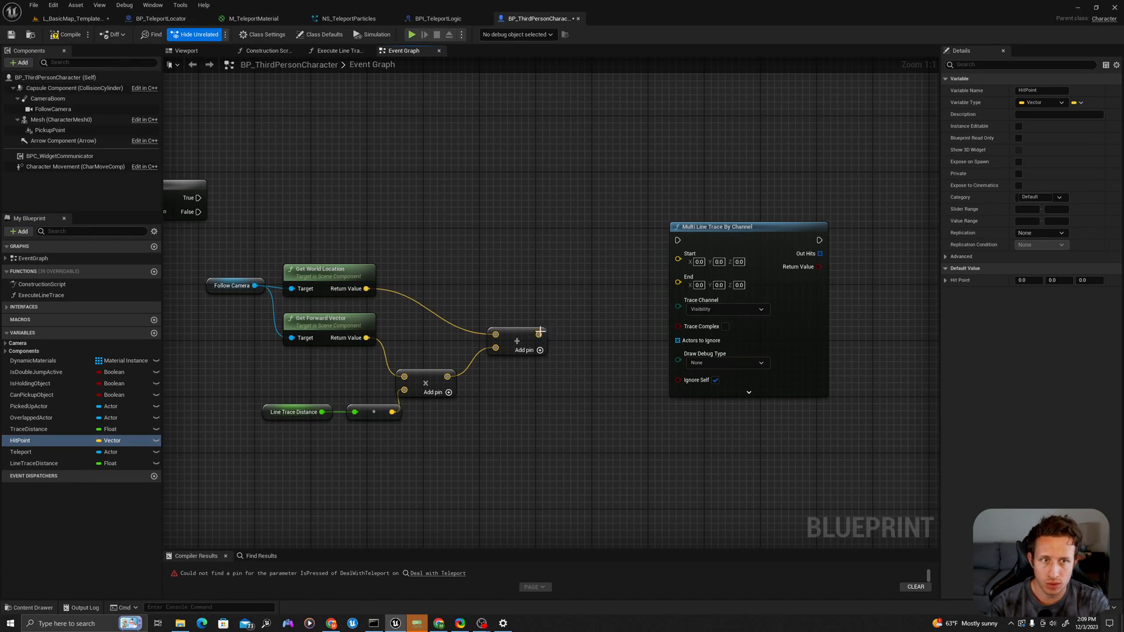
pyautogui.moveTo(309, 318)
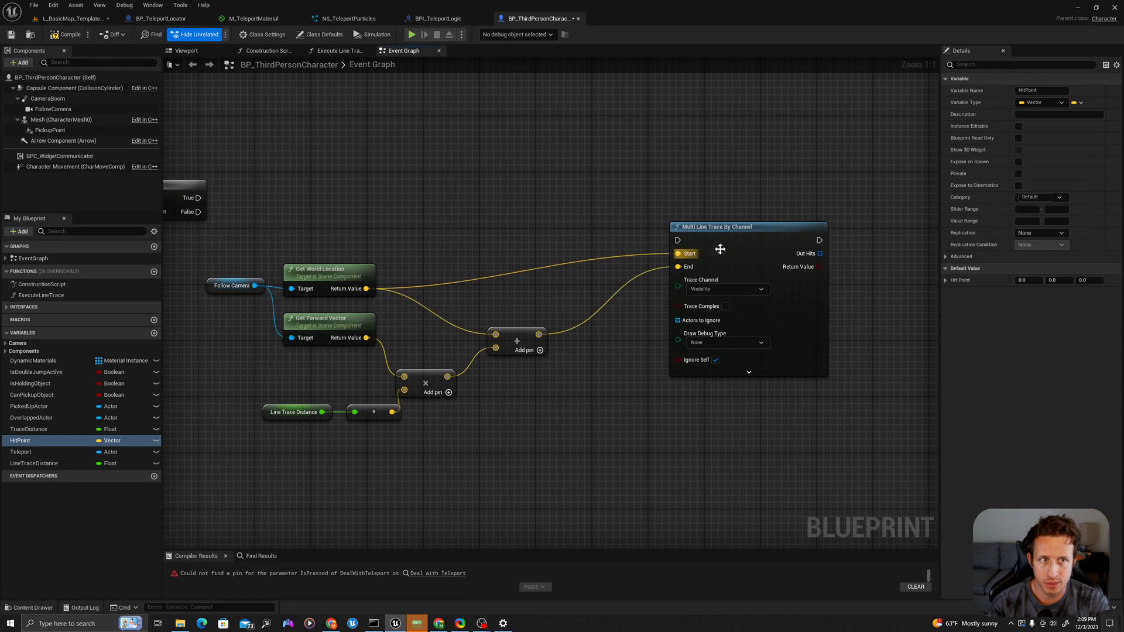
# Wire camera location to Start, location plus scaled forward vector to End, and select the trace nodes
pyautogui.click(232, 285)
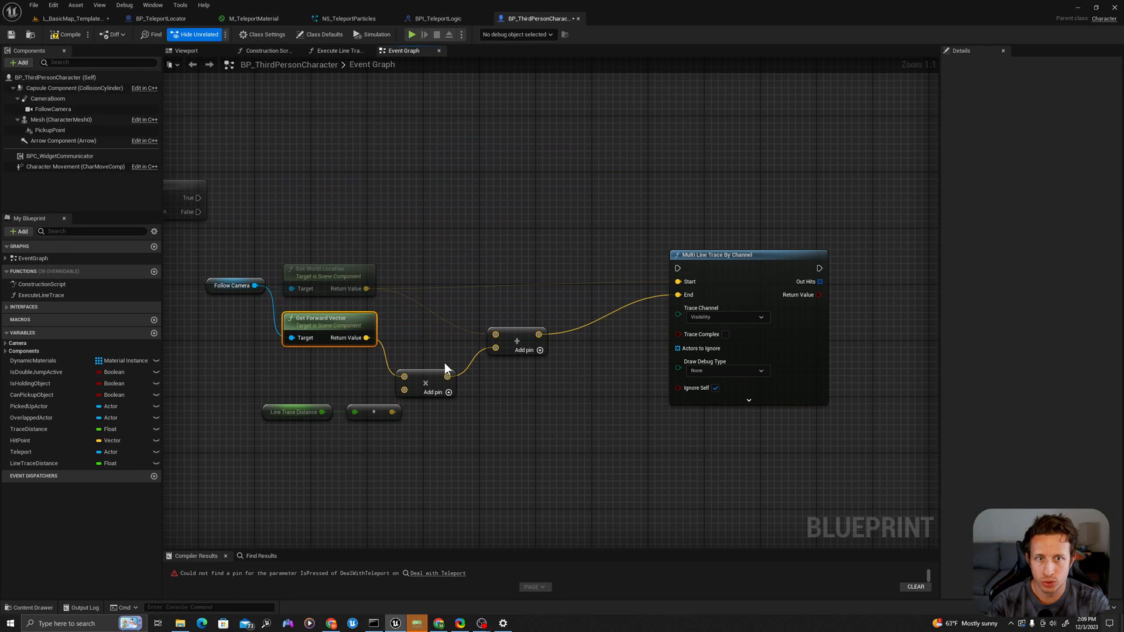
pyautogui.moveTo(445, 358)
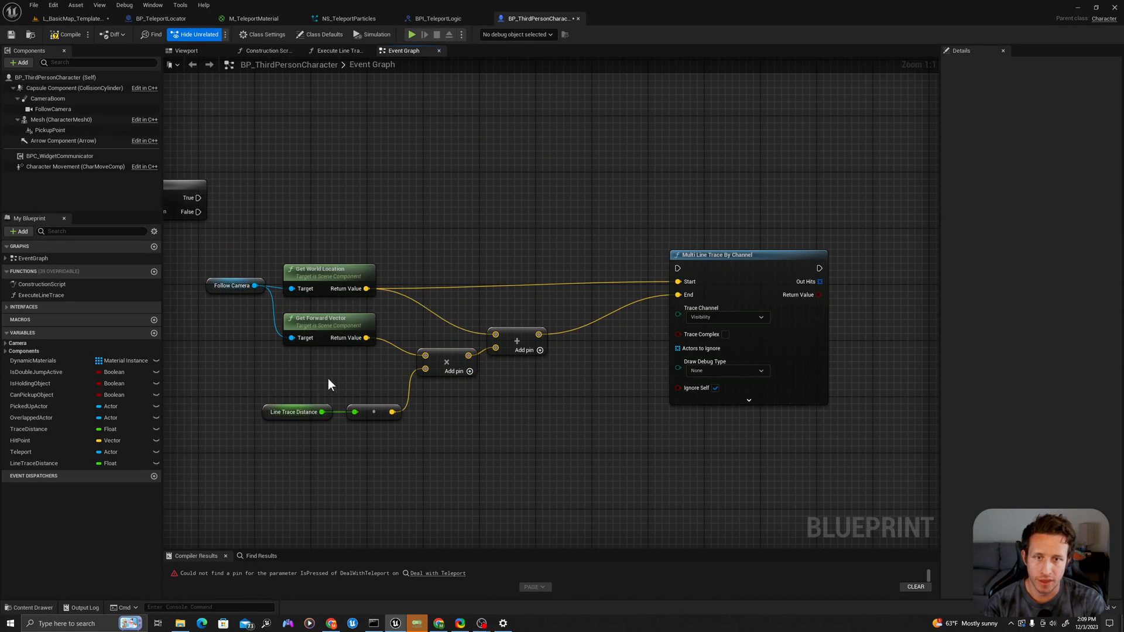
pyautogui.click(294, 411)
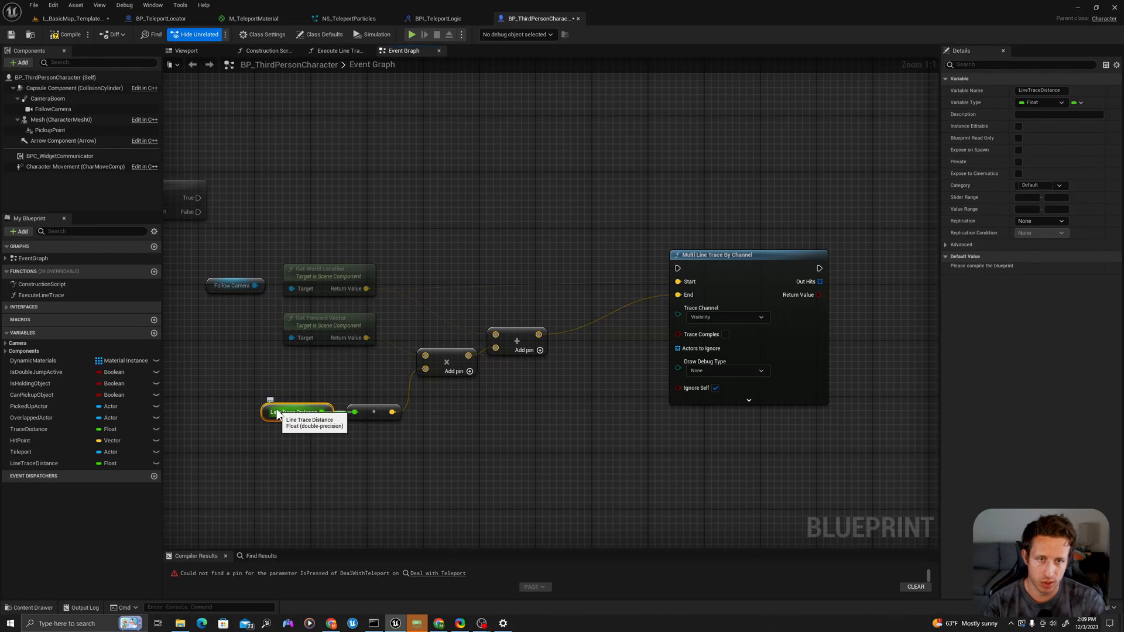
pyautogui.click(522, 221)
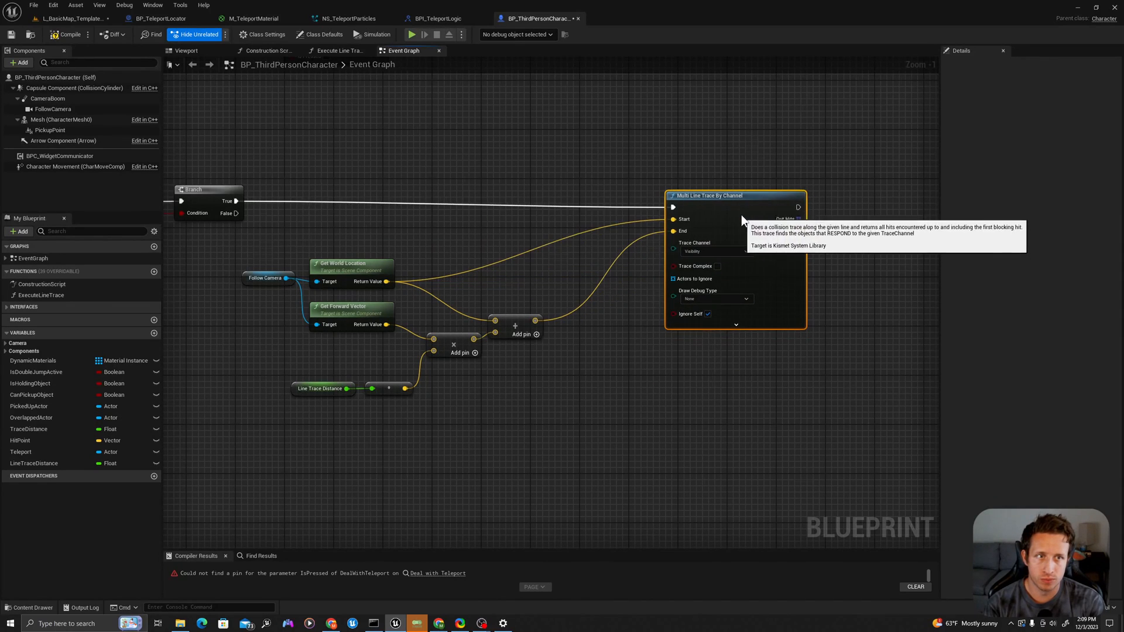
pyautogui.scroll(-3)
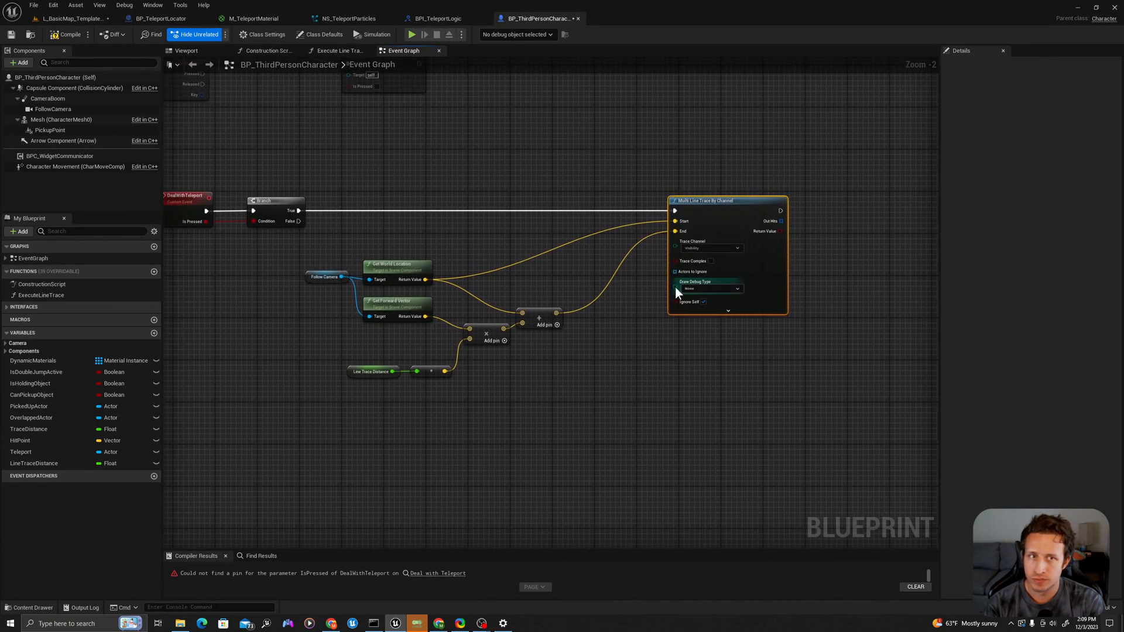
pyautogui.click(713, 200)
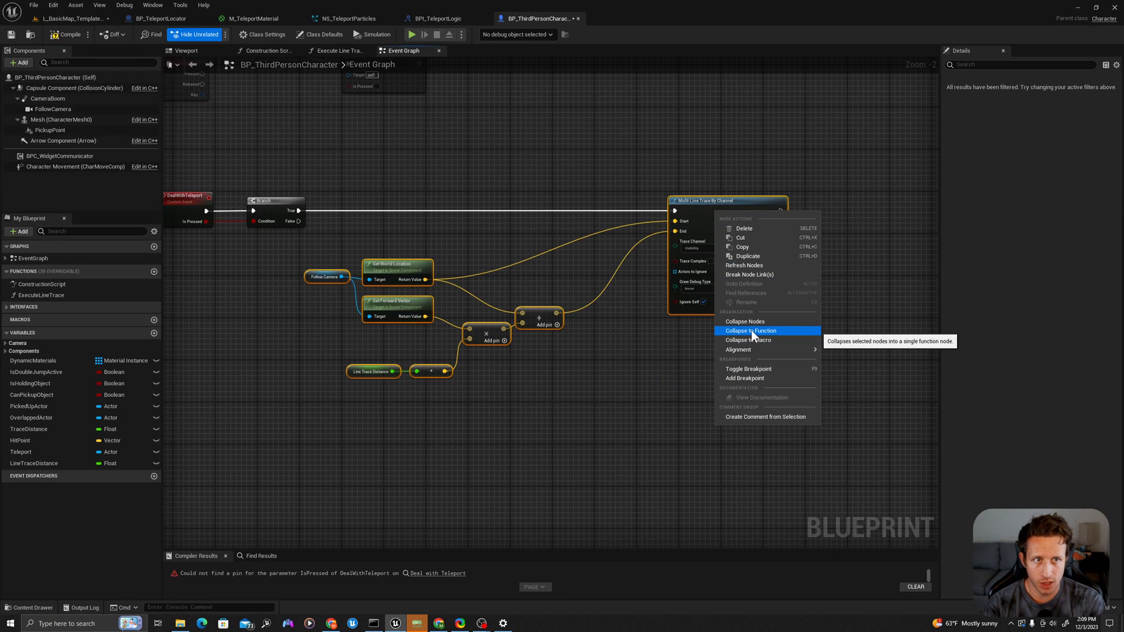
# Collapse the selected trace nodes into a function named TraceForwardFromCamera
pyautogui.click(749, 330)
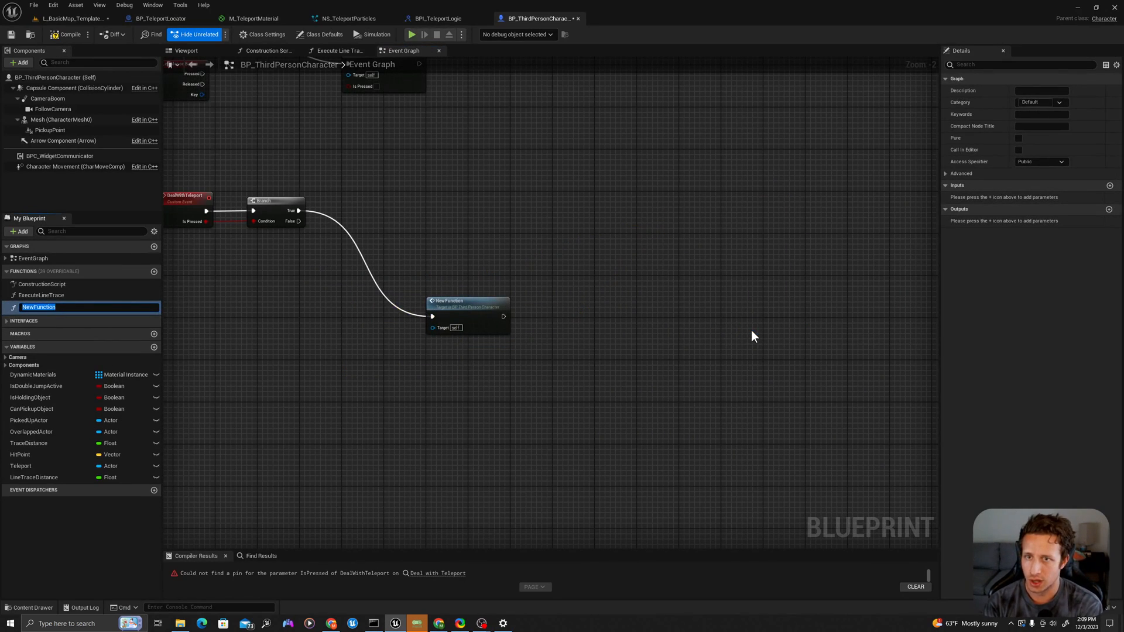
pyautogui.write('TraceForwardFromCamera')
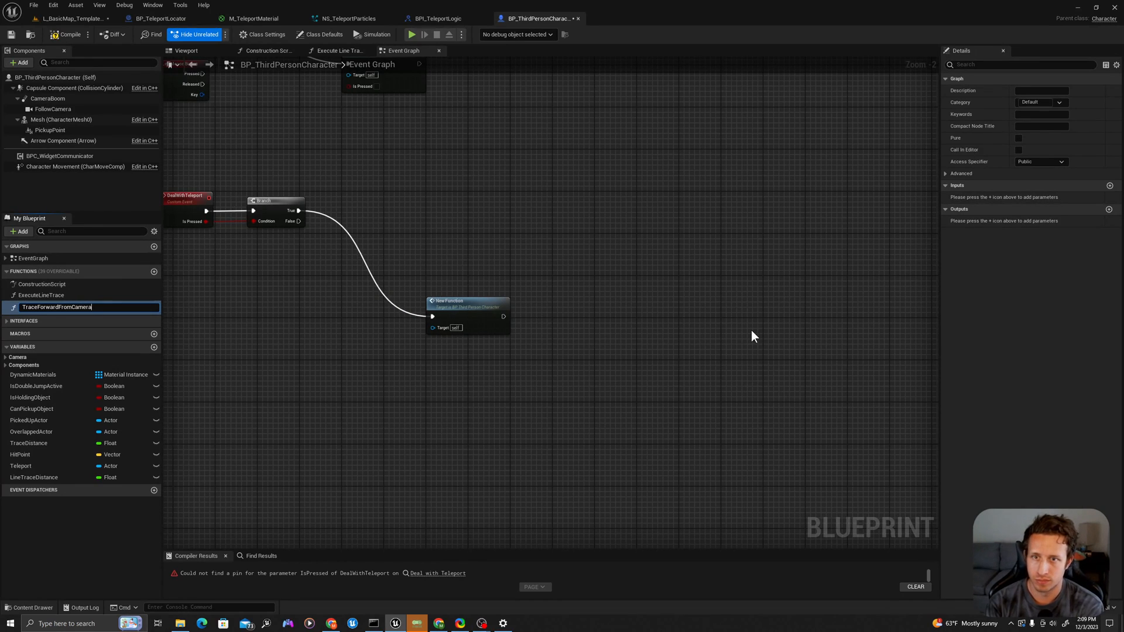
pyautogui.click(69, 34)
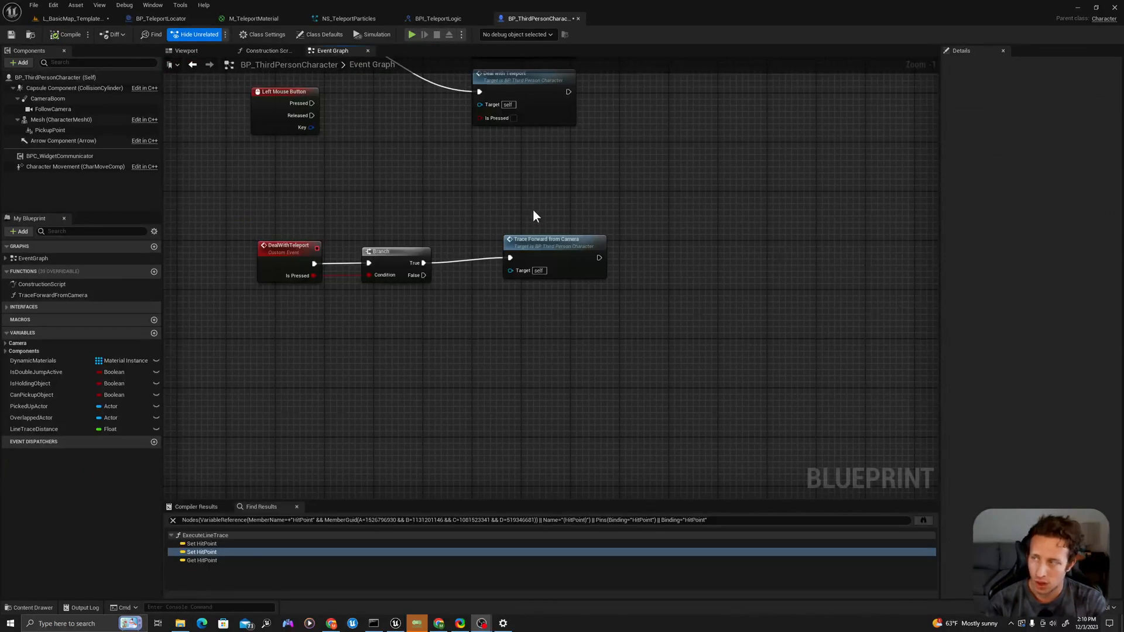
# Inside TraceForwardFromCamera, store start and end in local vectors CameraLocation and TraceEndLocation
pyautogui.doubleClick(547, 239)
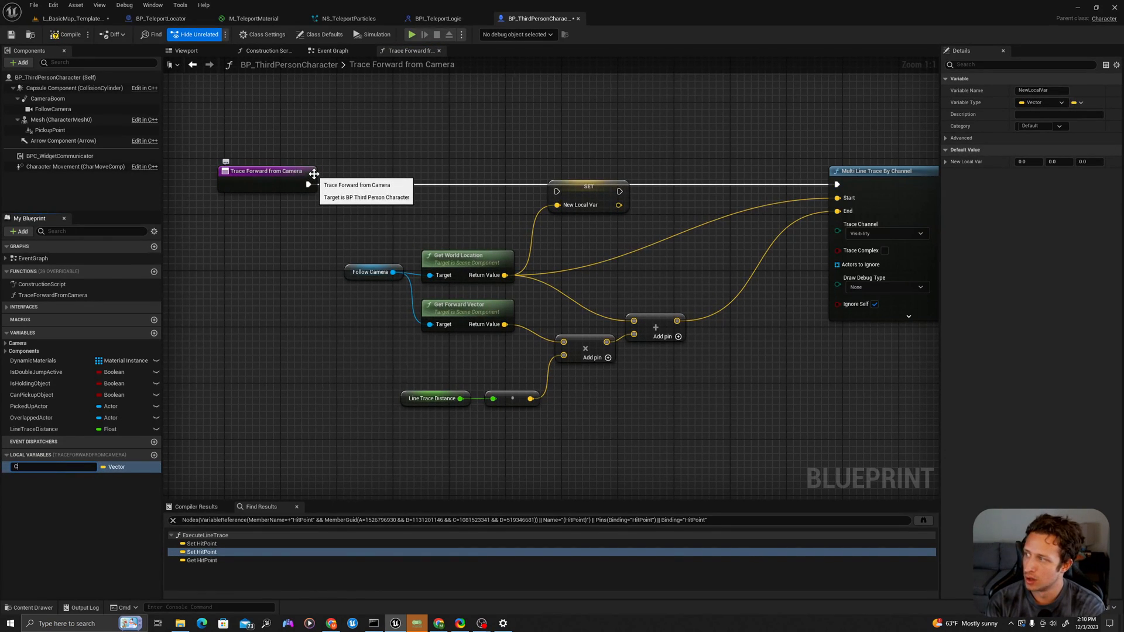
pyautogui.write('CameraLocation')
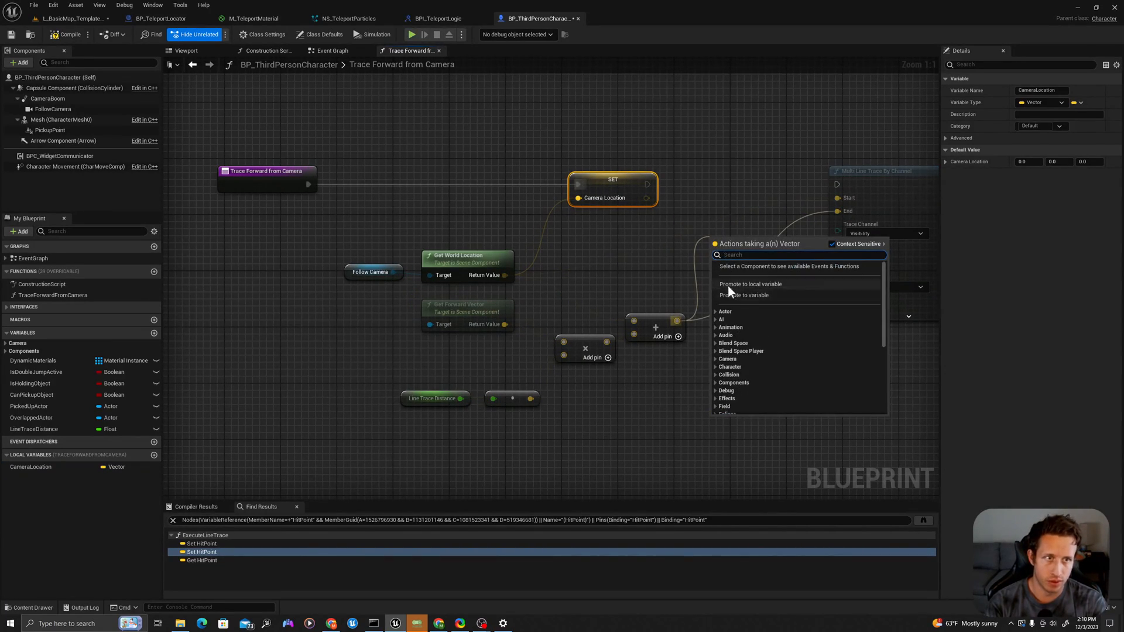
pyautogui.click(749, 283)
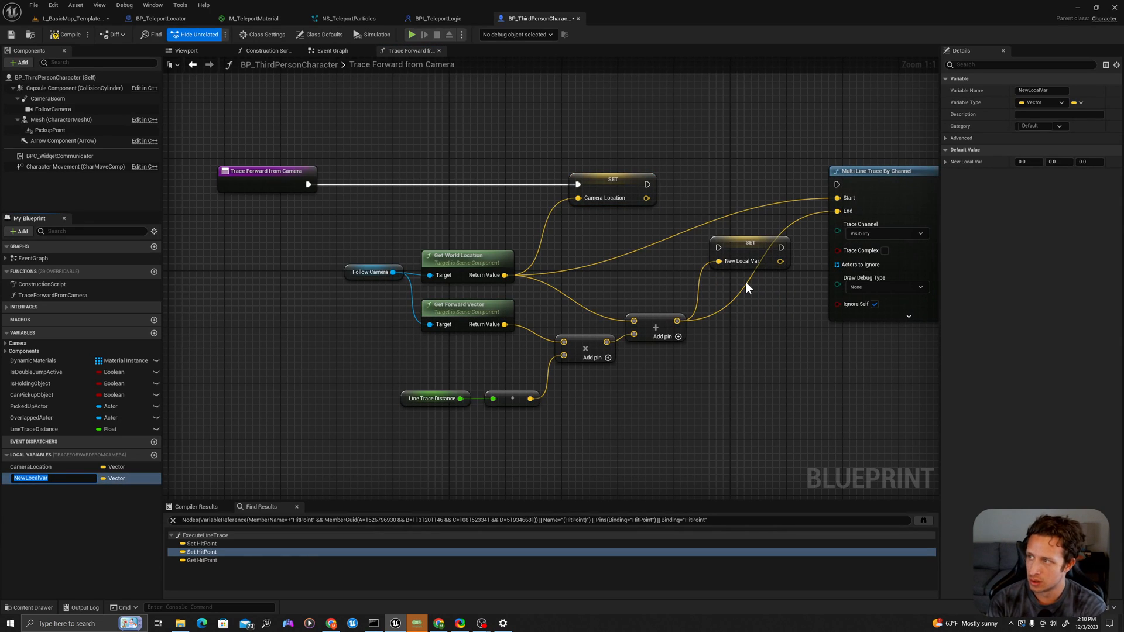
pyautogui.write('TraceEndLocation')
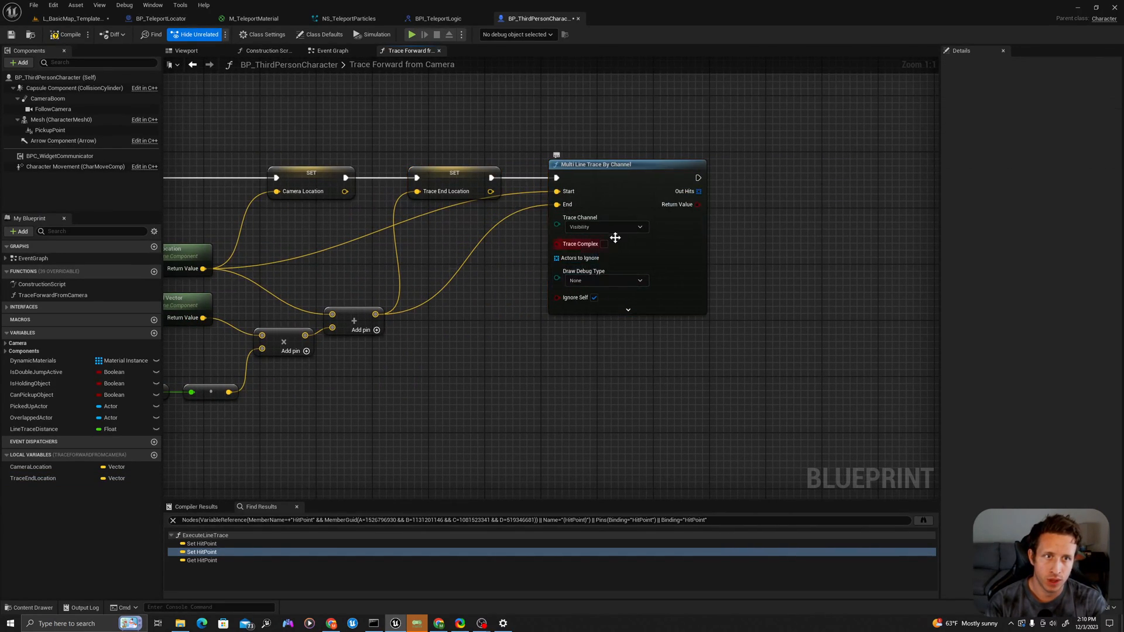
pyautogui.moveTo(627, 309)
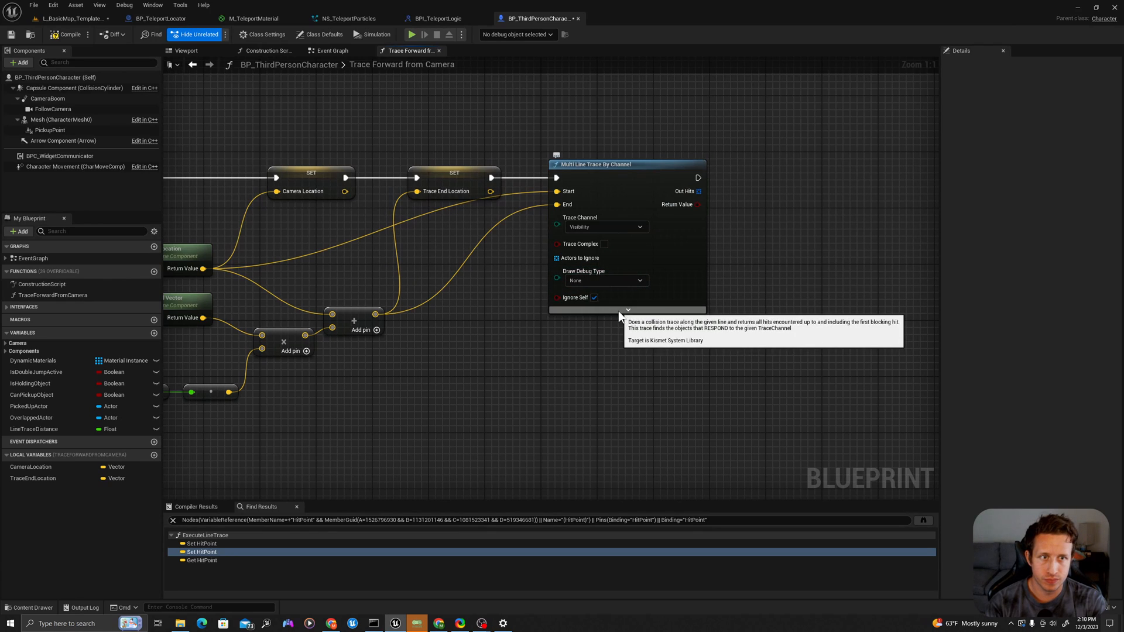
# Set the trace's Draw Debug Type to For Duration and adjust its Draw Time
pyautogui.click(638, 279)
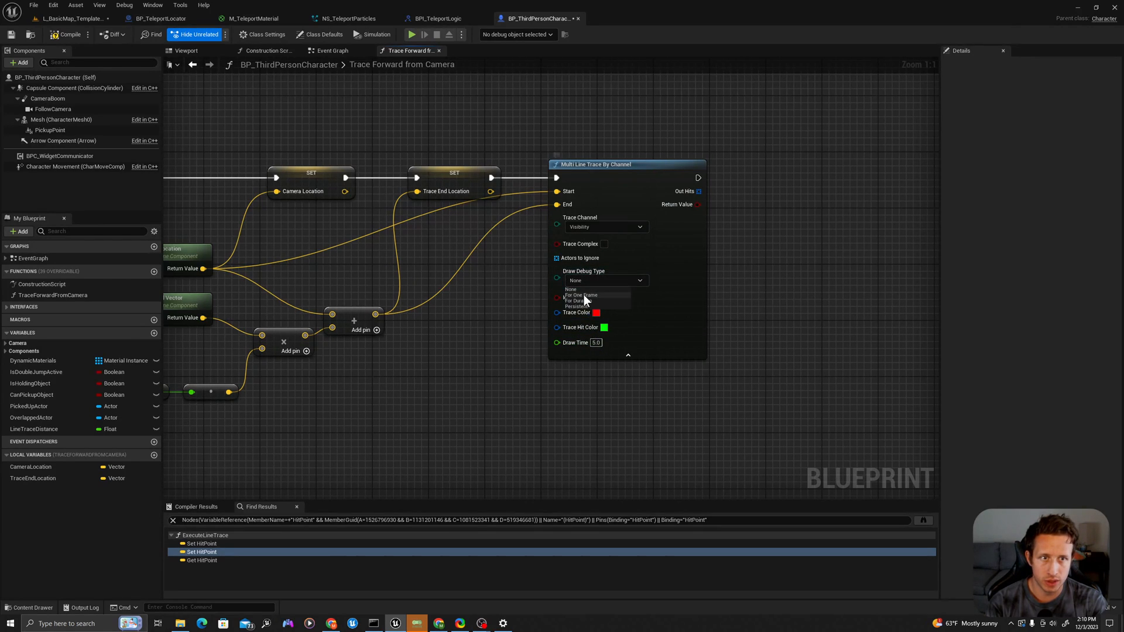
pyautogui.click(580, 301)
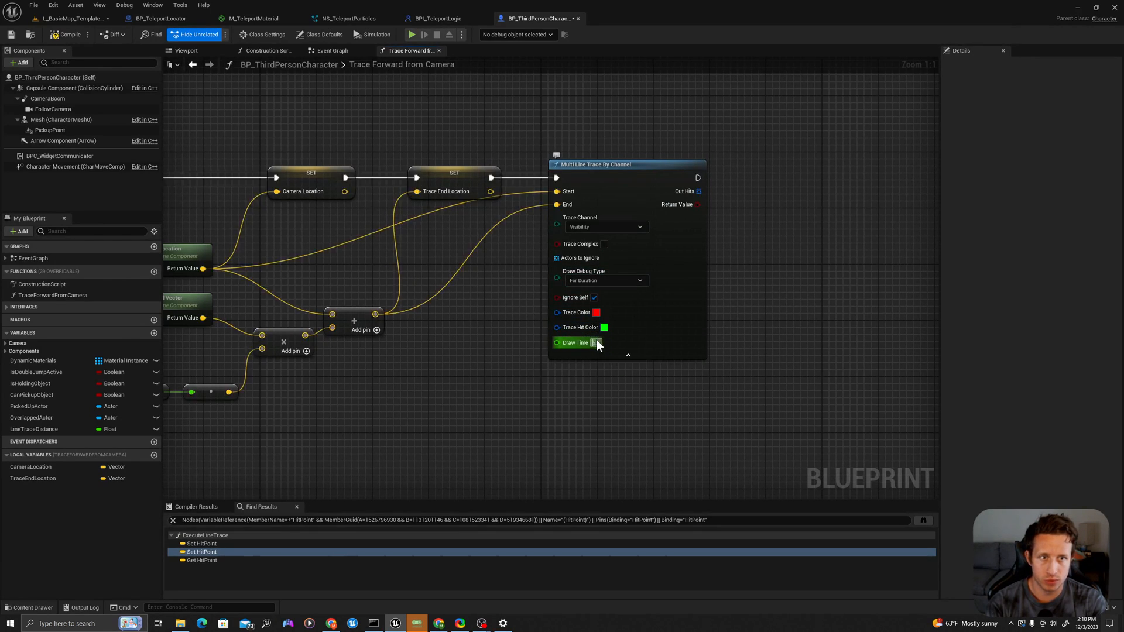
pyautogui.click(595, 342)
pyautogui.write('1')
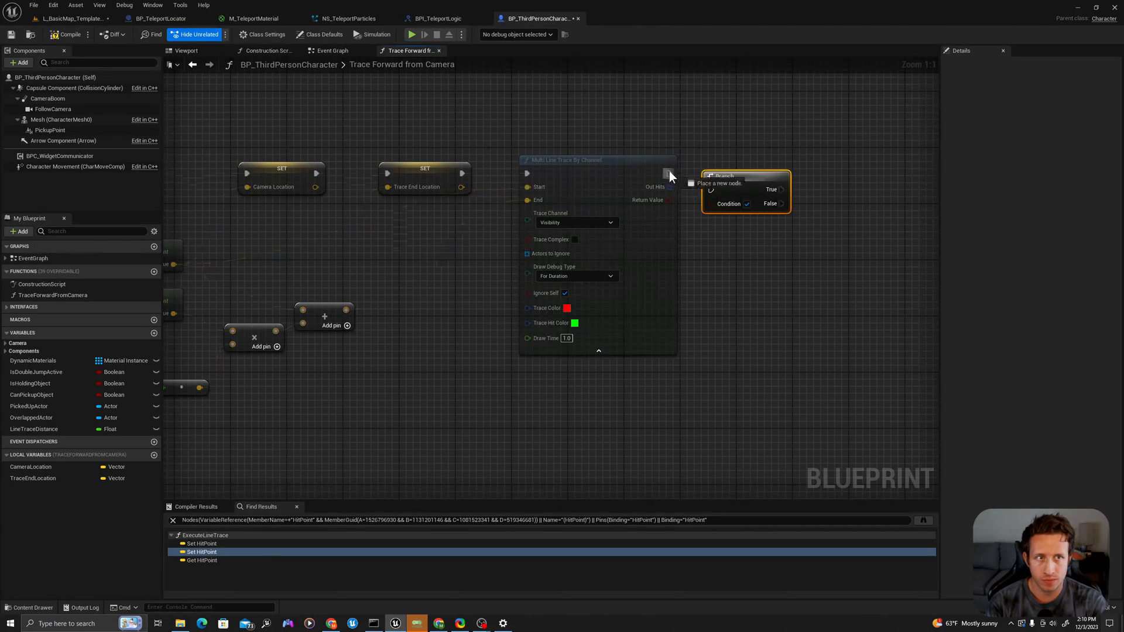
# Place a Branch after the trace and swap the multi trace for a single Line Trace By Channel
pyautogui.click(668, 174)
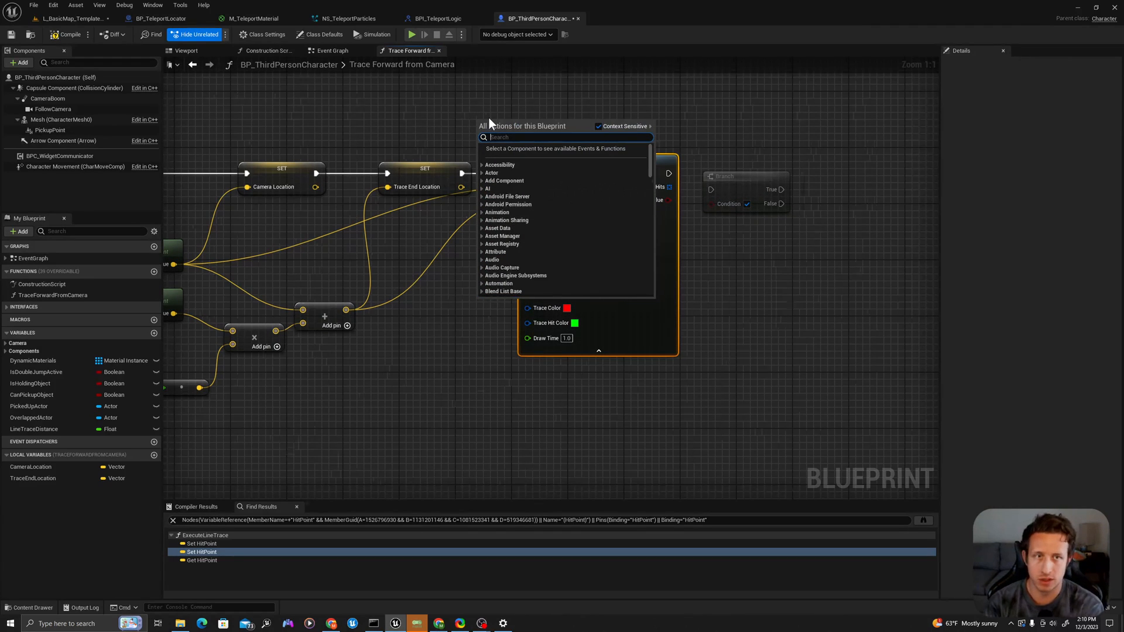
pyautogui.write('line tran')
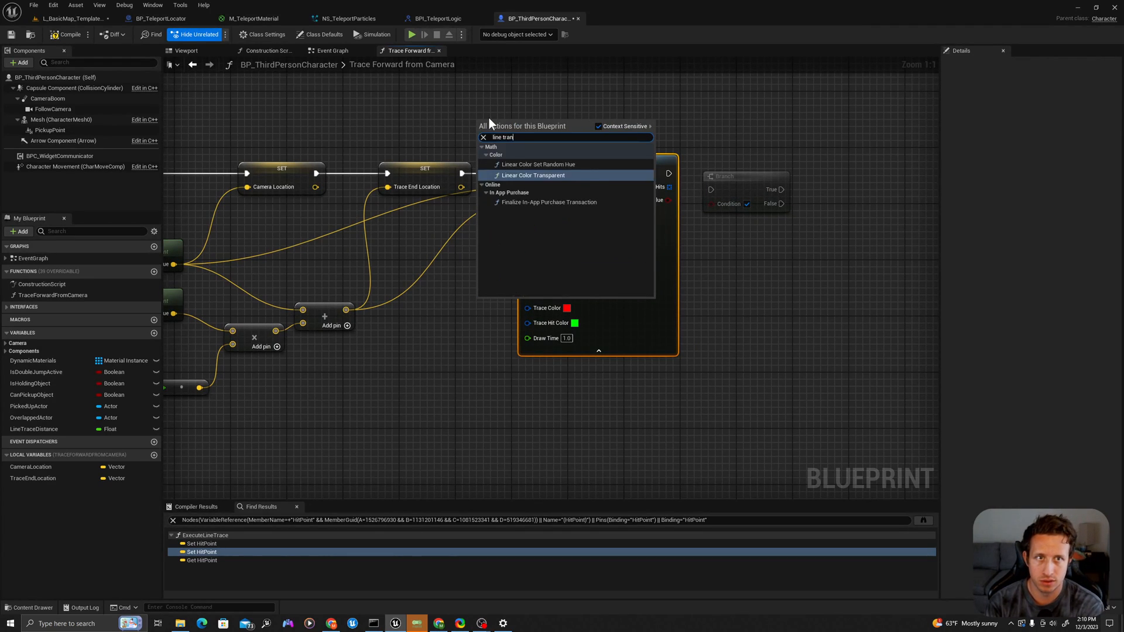
pyautogui.write('trace by')
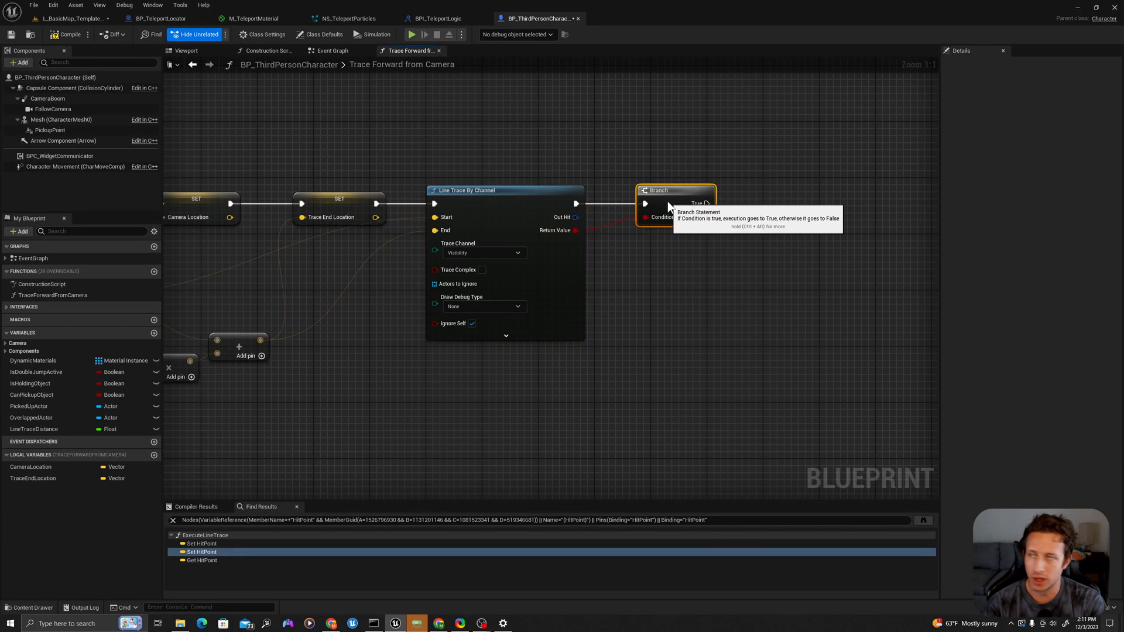
pyautogui.moveTo(675, 204)
pyautogui.write('brea')
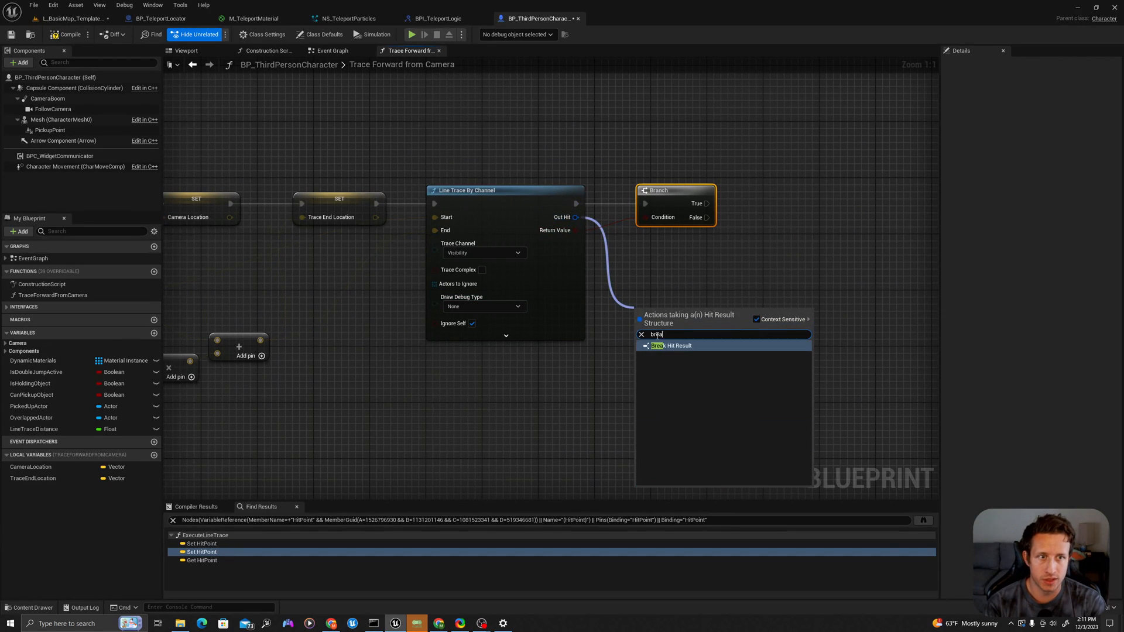
# Break the Out Hit result and promote its Location to a TraceHitLocation variable on Branch True
pyautogui.click(669, 345)
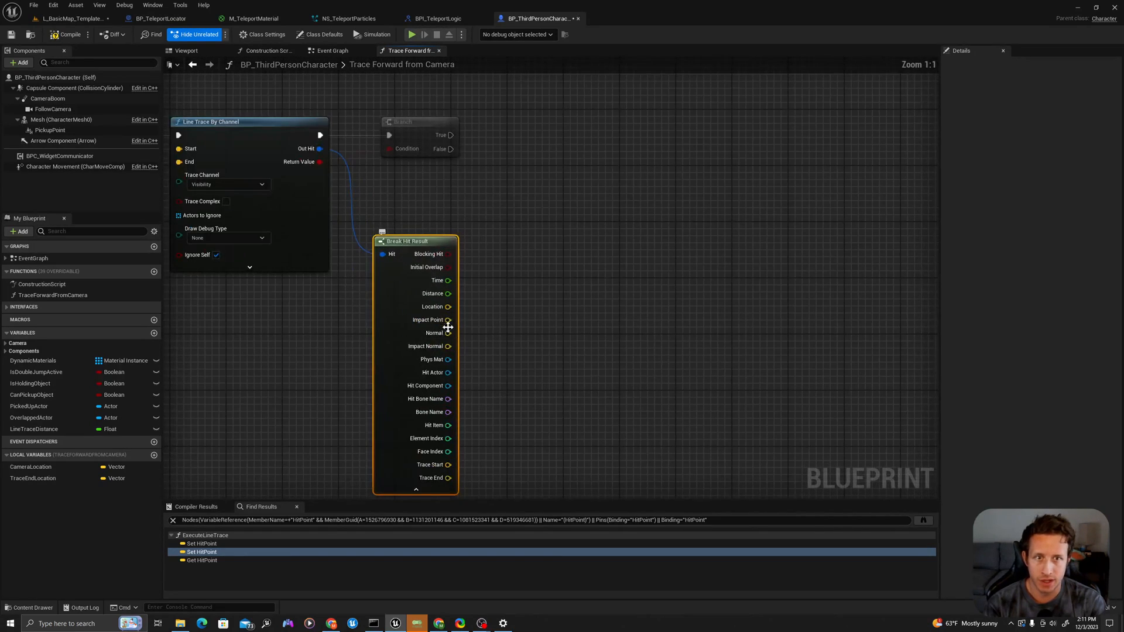
pyautogui.moveTo(433, 306)
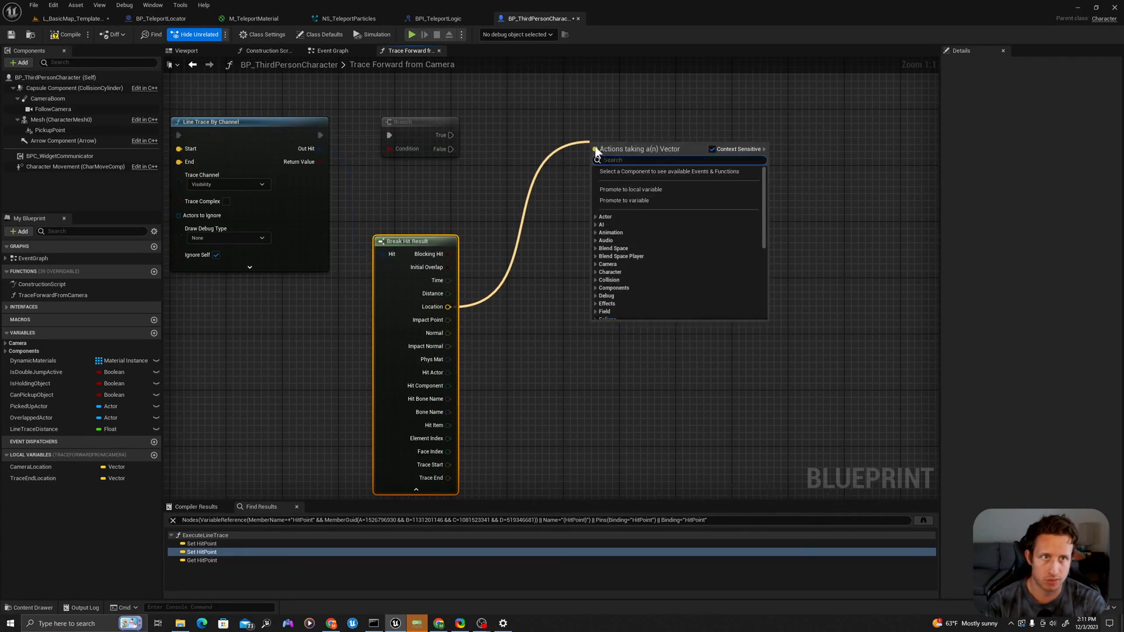
pyautogui.click(629, 190)
pyautogui.write('TraceHitLocation')
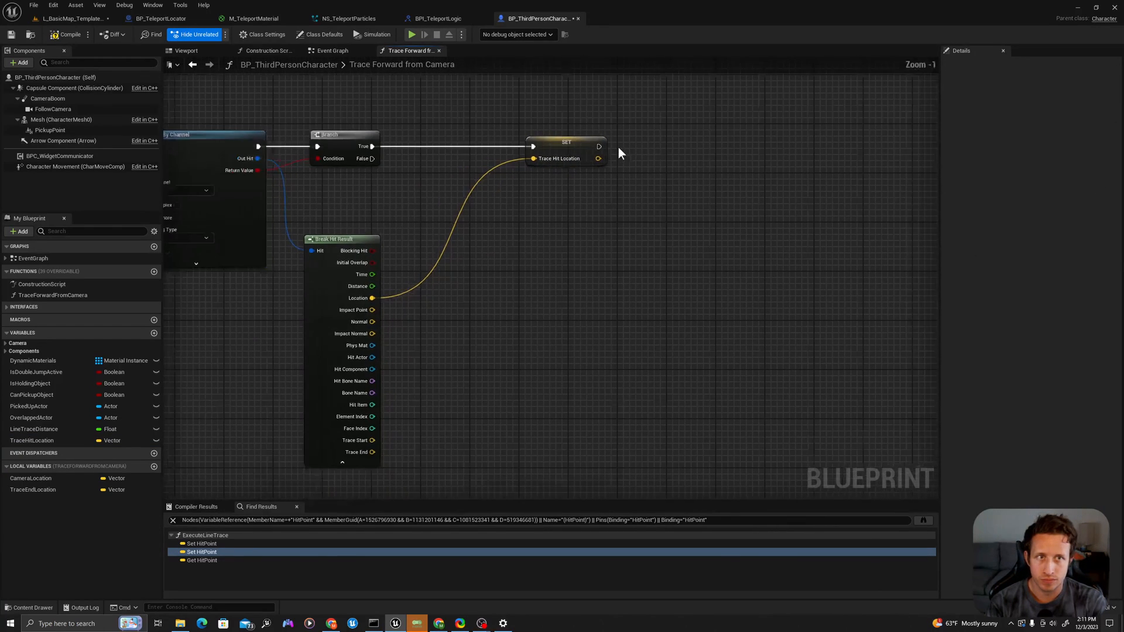
pyautogui.scroll(-3)
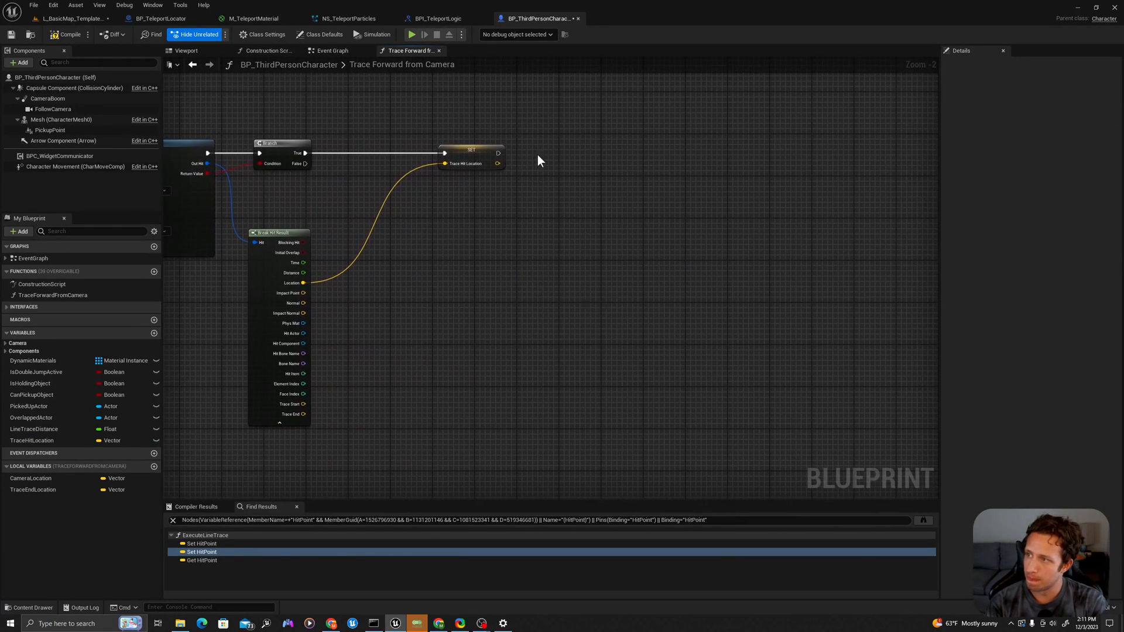
# Add a Return Node outputting TraceHitLocation plus a Boolean output renamed HitSuccessful
pyautogui.rightClick(539, 160)
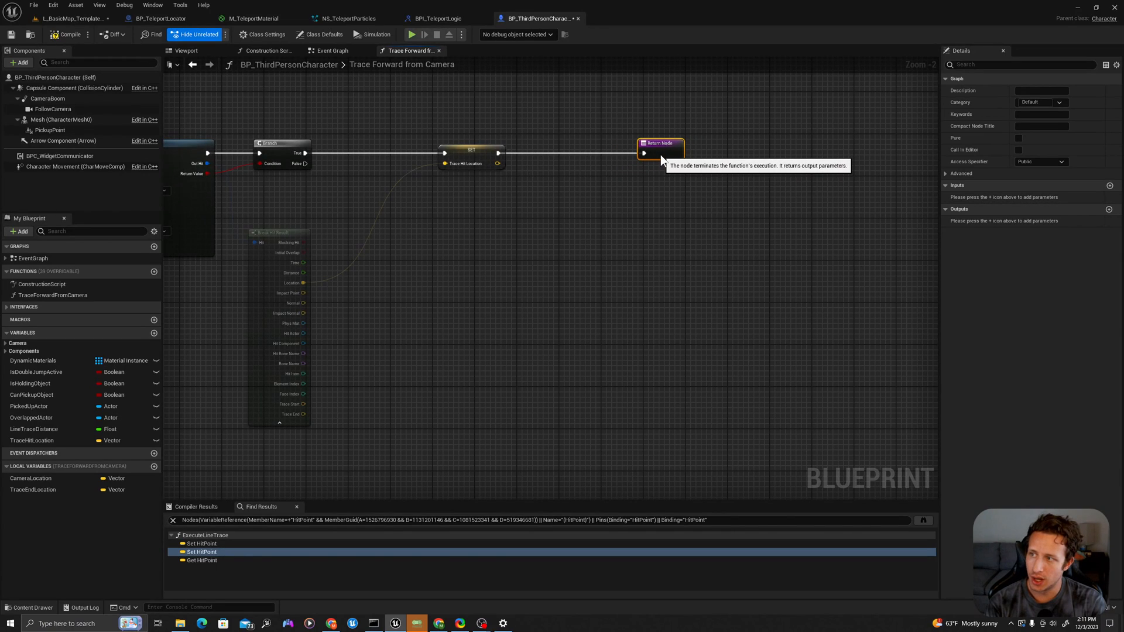
pyautogui.moveTo(500, 164)
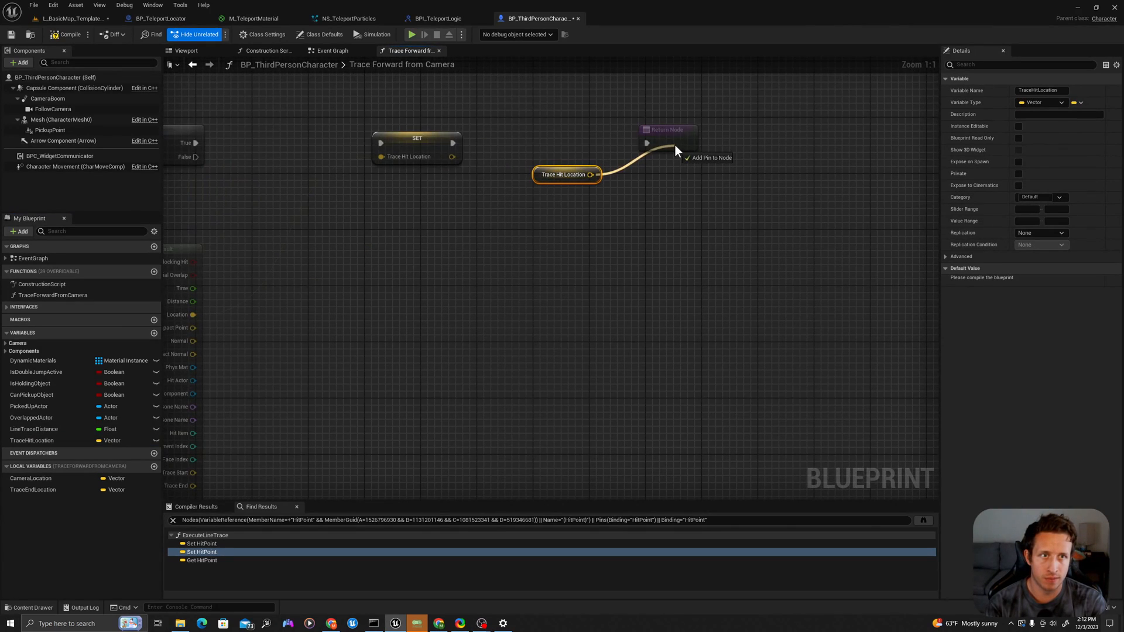
pyautogui.click(666, 129)
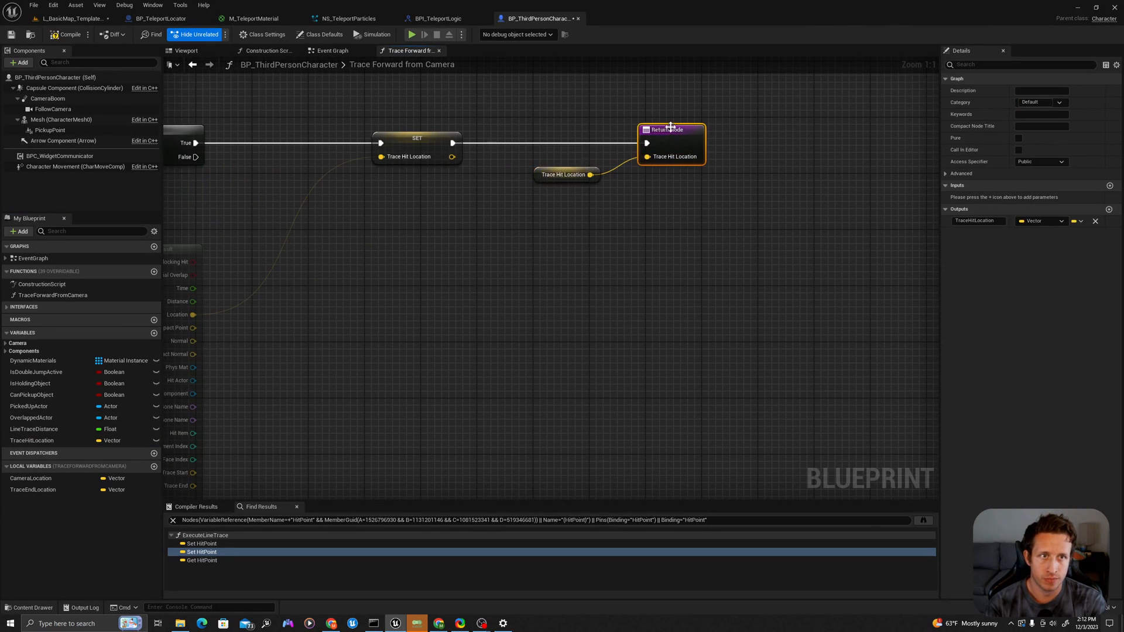
pyautogui.click(1108, 208)
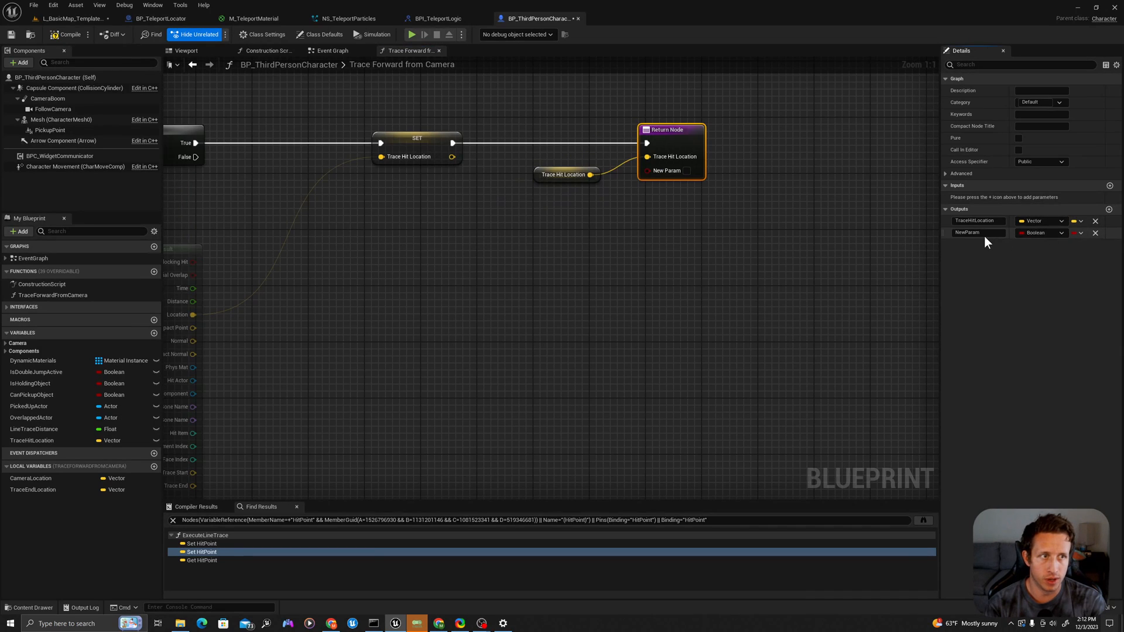
pyautogui.doubleClick(967, 232)
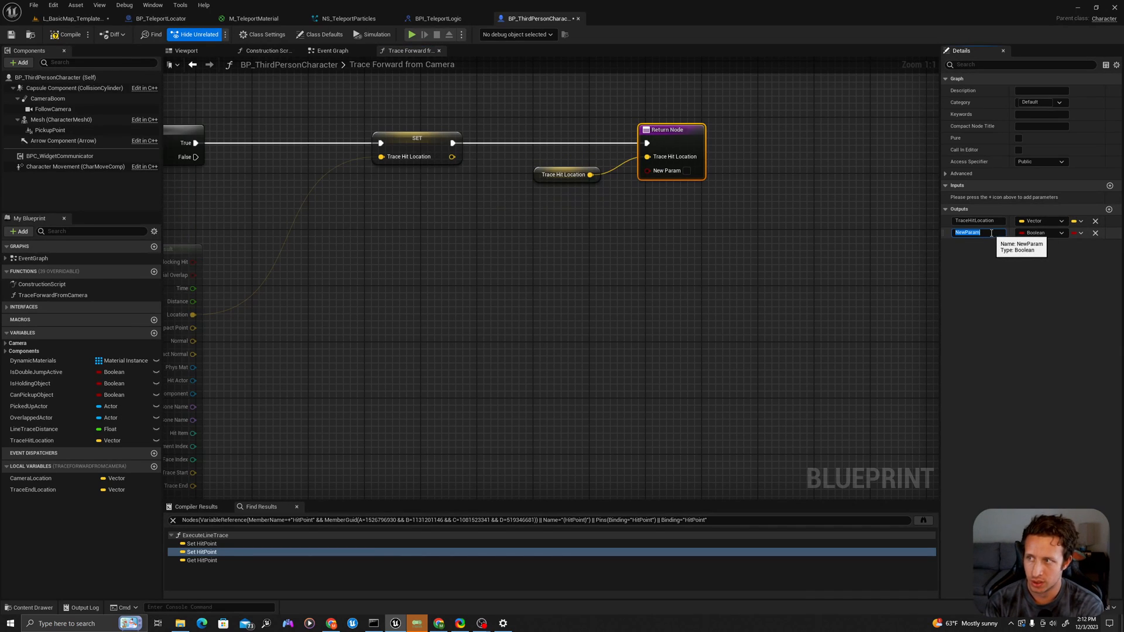
pyautogui.write('HitSuccessful')
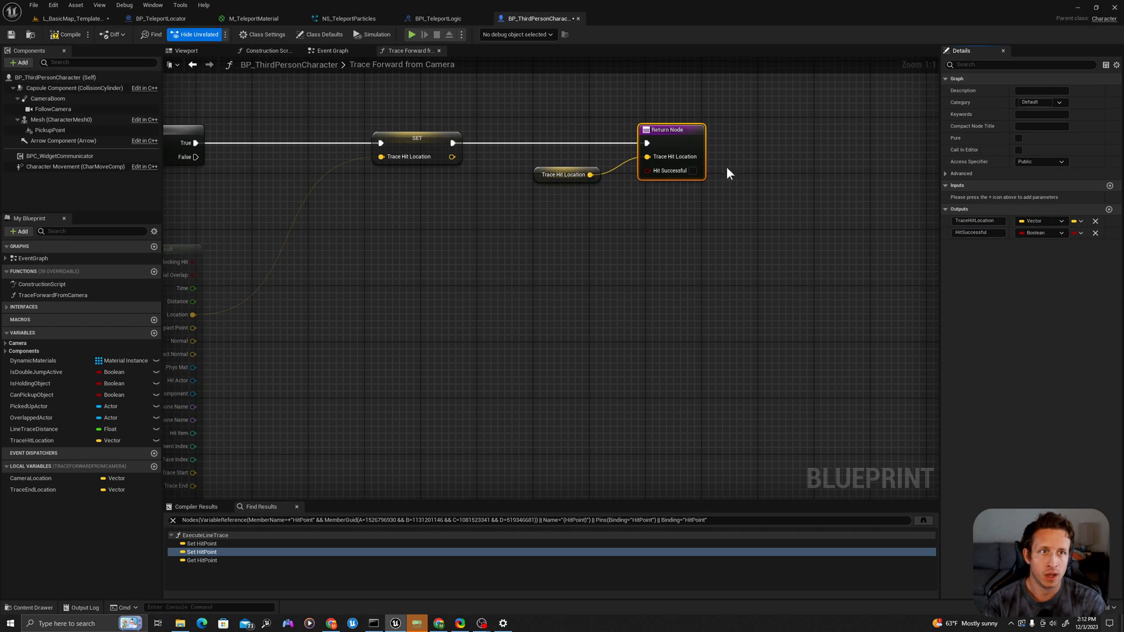
pyautogui.click(564, 174)
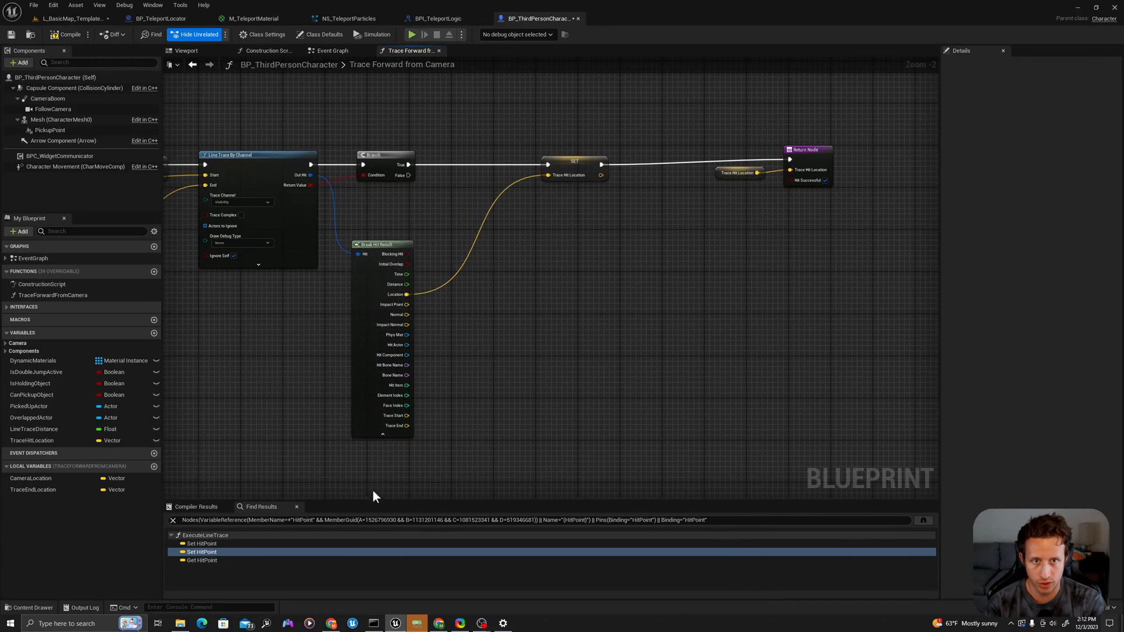
pyautogui.moveTo(342, 274)
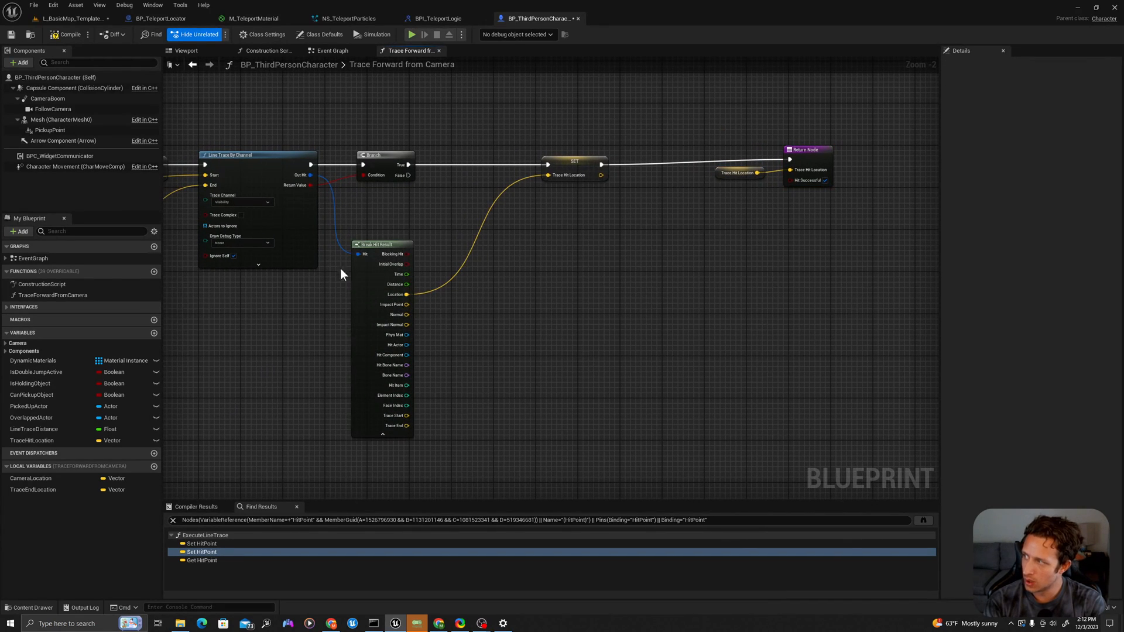
pyautogui.moveTo(385, 165)
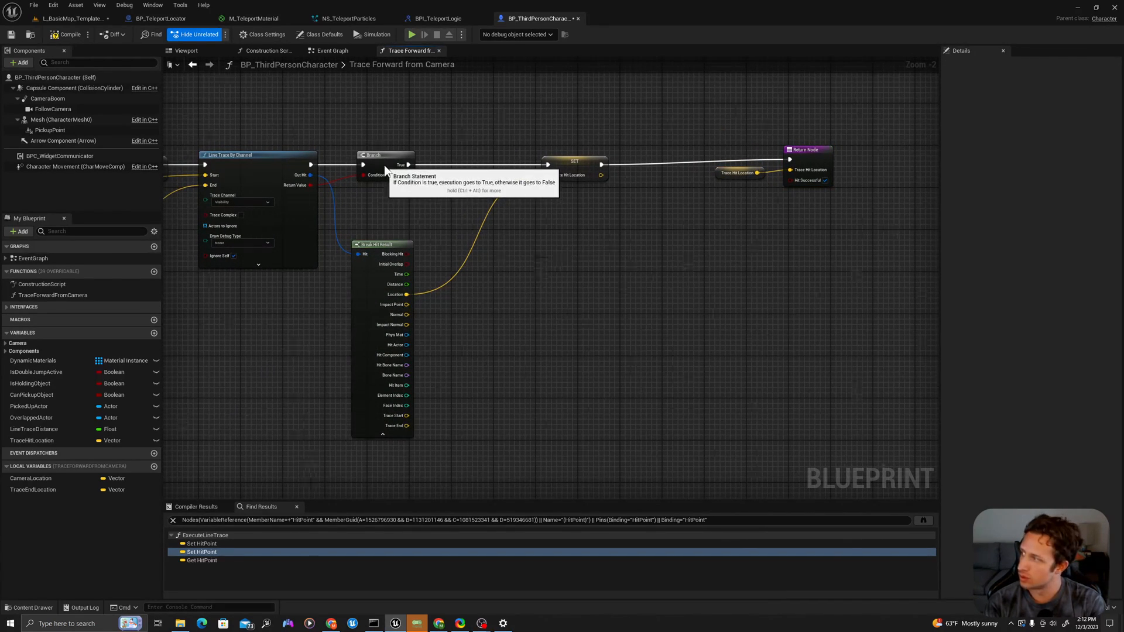
pyautogui.click(393, 154)
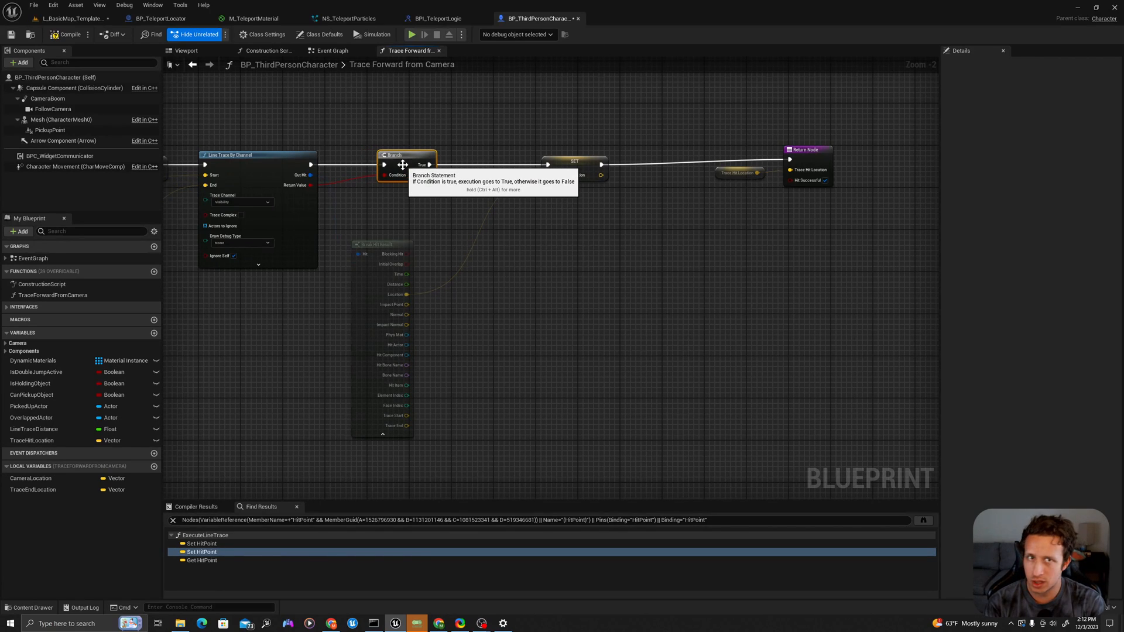
pyautogui.moveTo(424, 176)
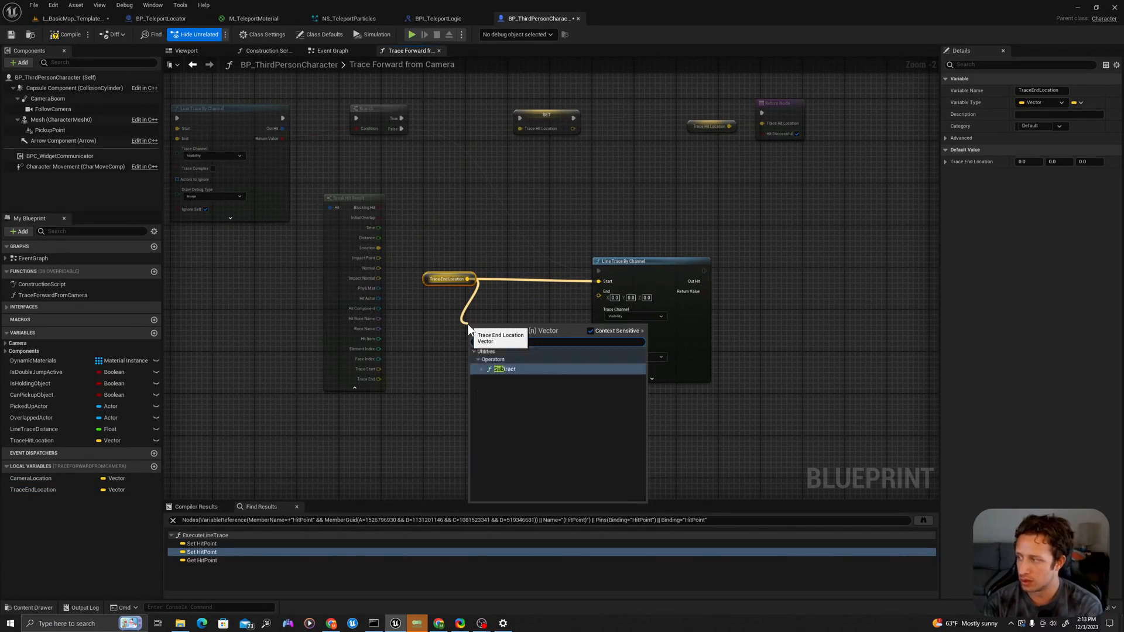
# Subtract 0,0,400 from TraceEndLocation to set the downward trace's End point
pyautogui.click(505, 369)
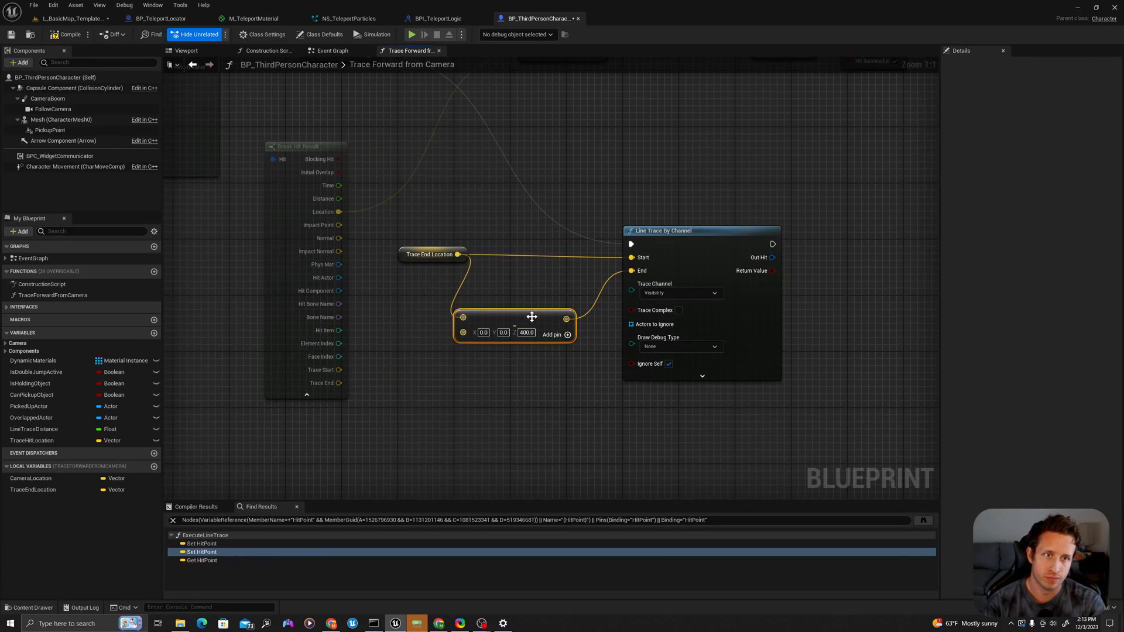
pyautogui.moveTo(561, 294)
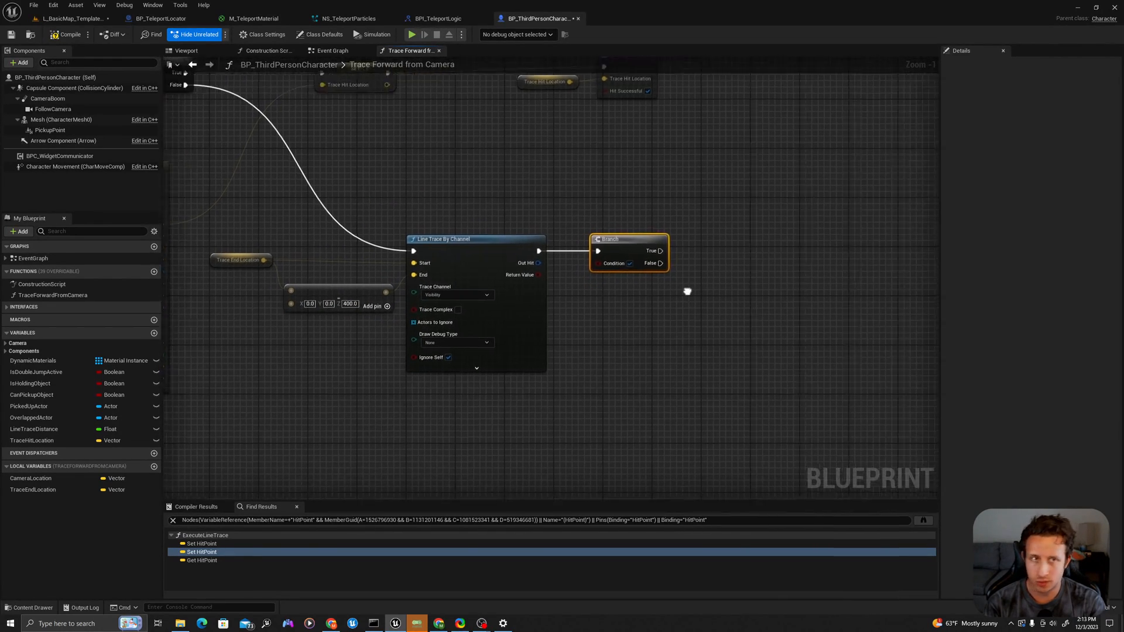
# Branch on the downward trace result and set TraceHitLocation from its broken hit Location
pyautogui.click(342, 120)
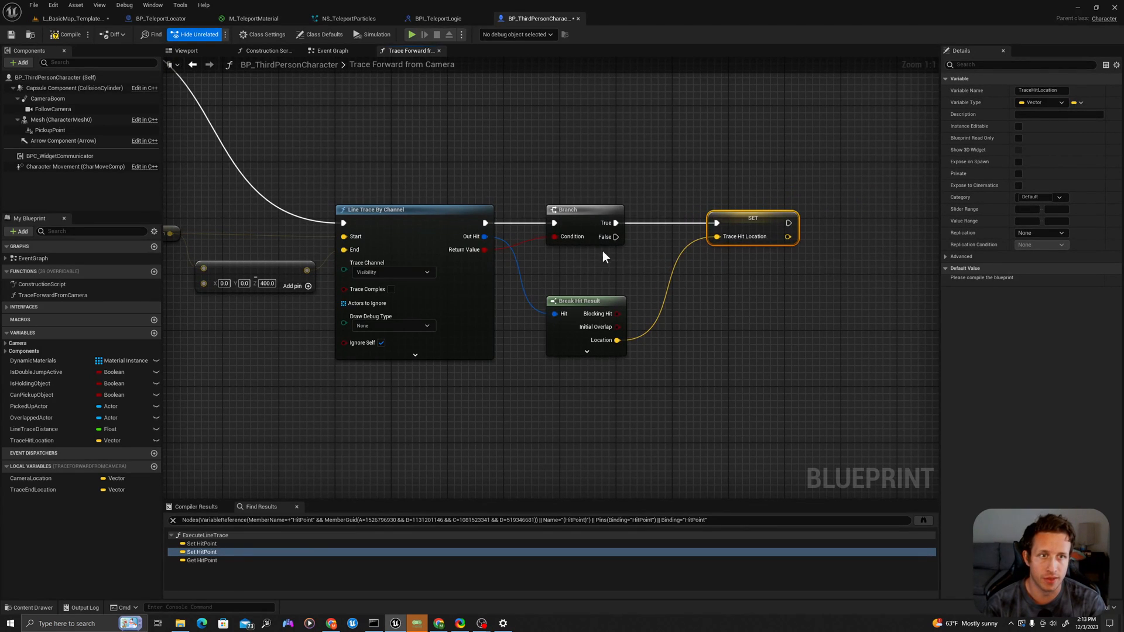
pyautogui.moveTo(608, 238)
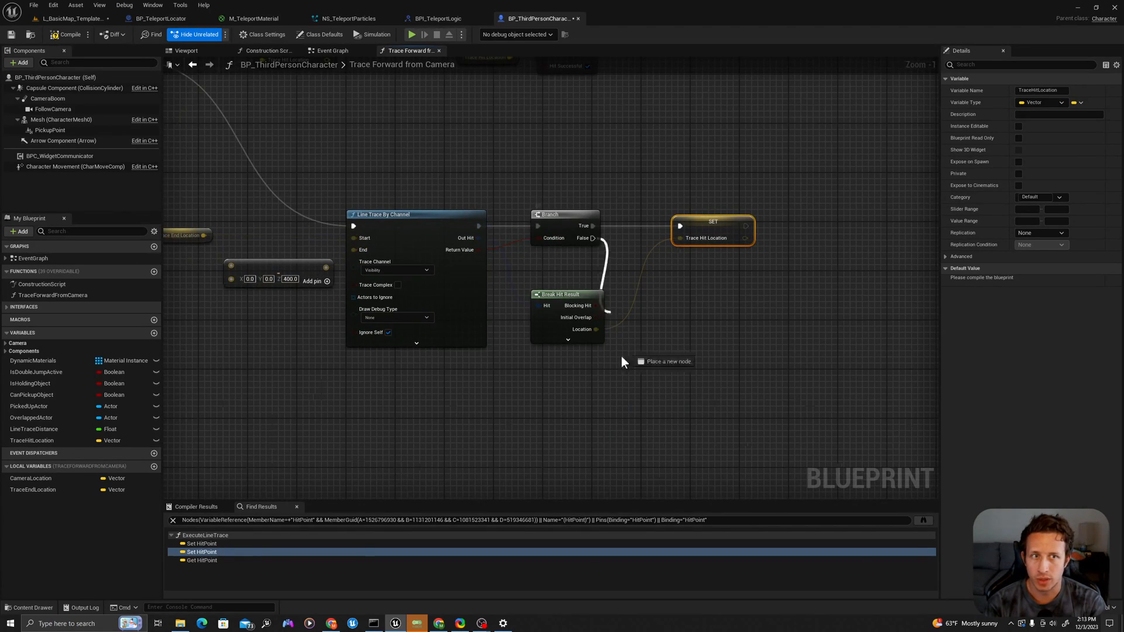
pyautogui.scroll(-3)
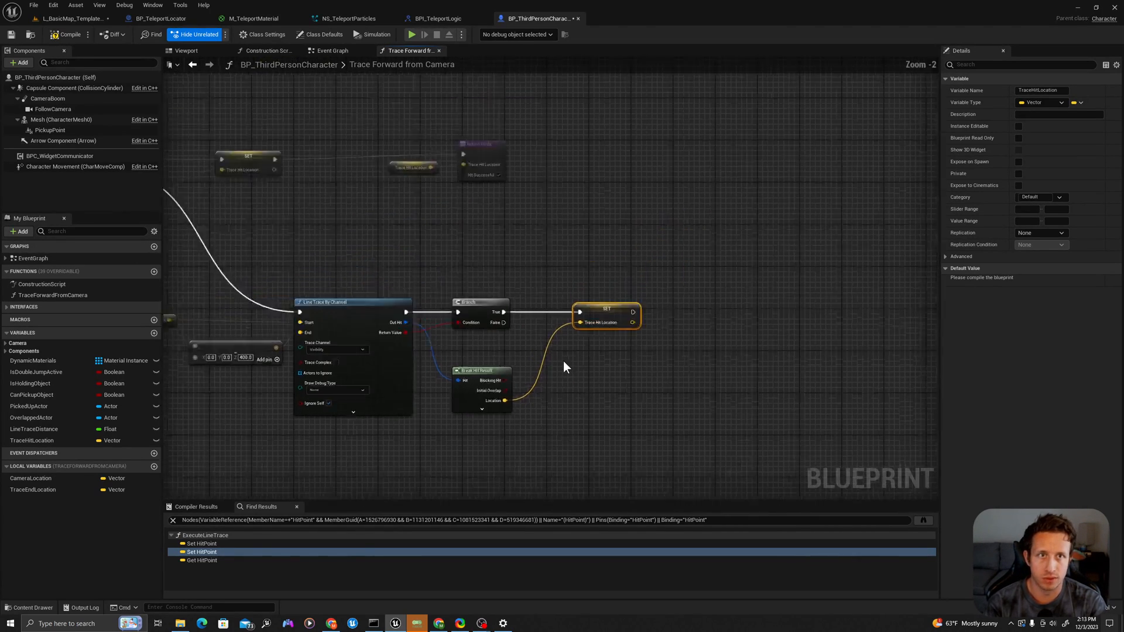